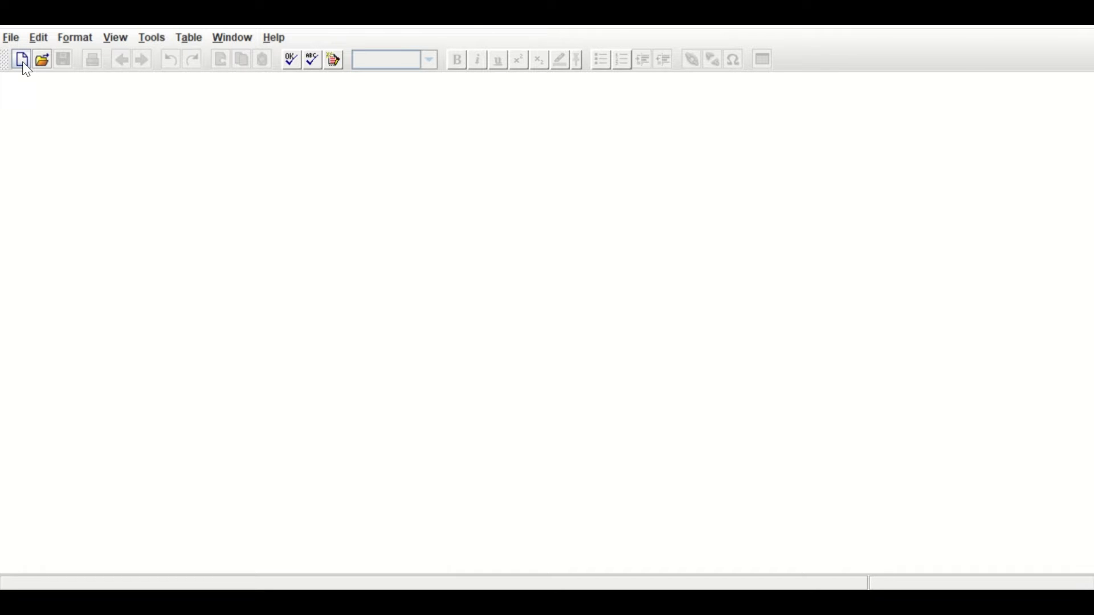
# Step: Create a new intervention review starting at the full review stage via the New Review Wizard
pyautogui.click(20, 58)
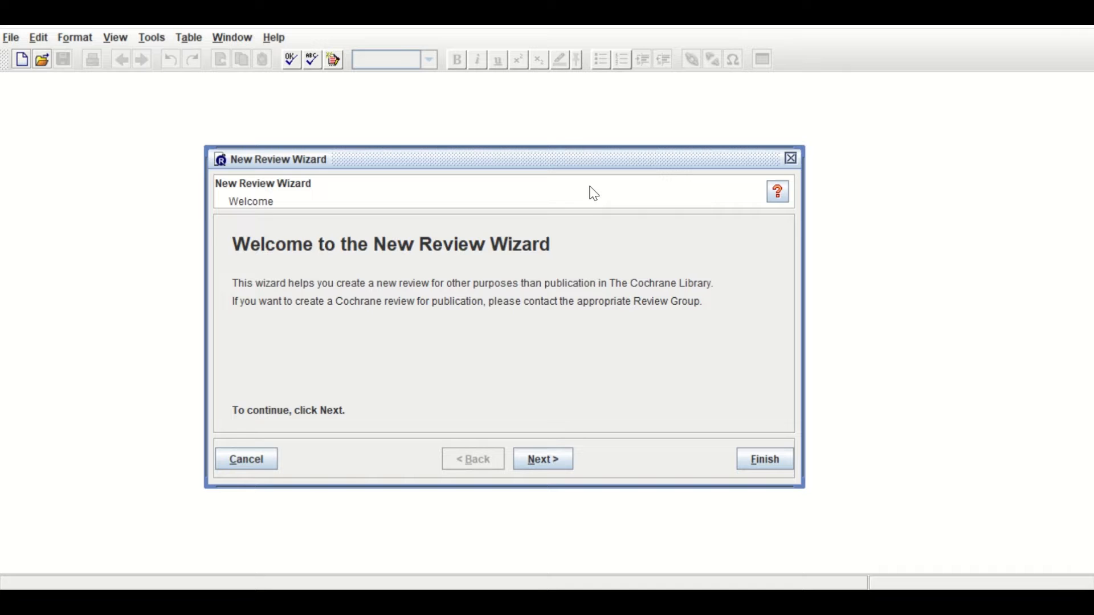
pyautogui.click(542, 458)
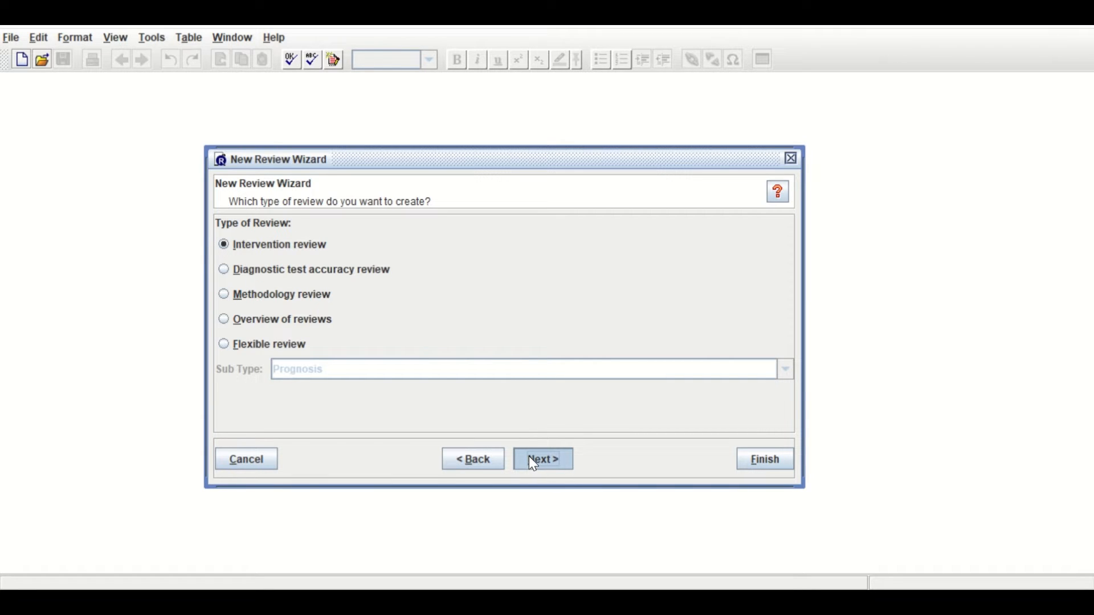
pyautogui.click(543, 459)
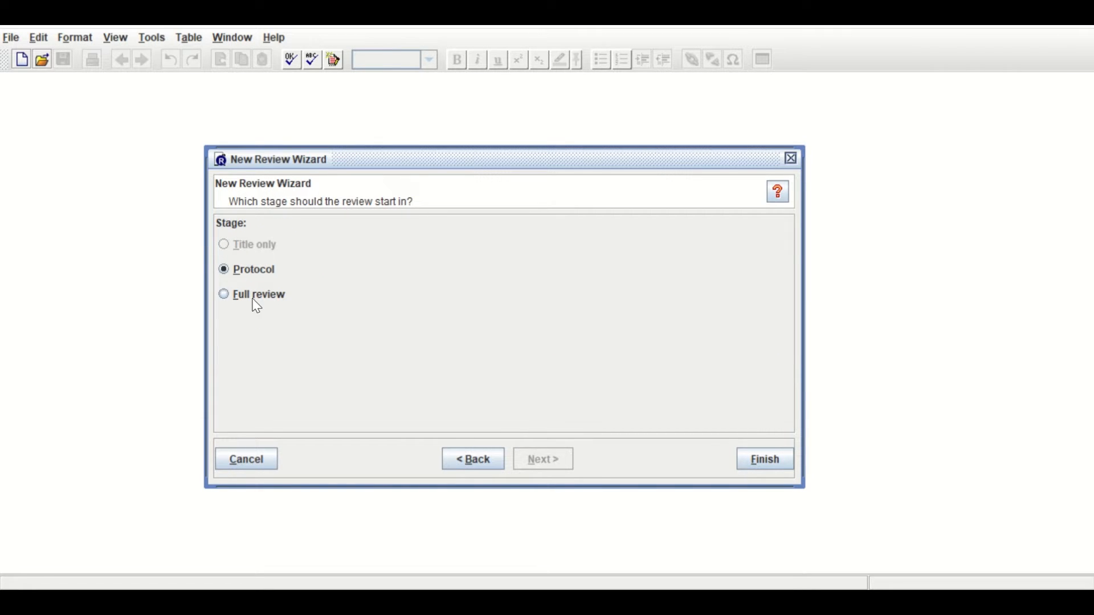
pyautogui.click(223, 295)
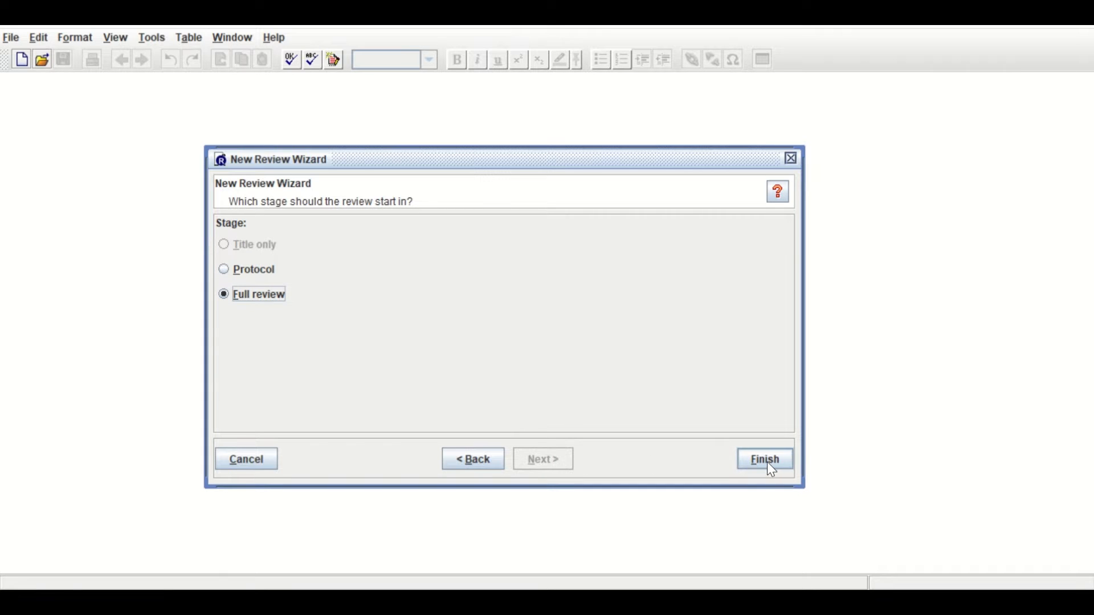
pyautogui.click(764, 459)
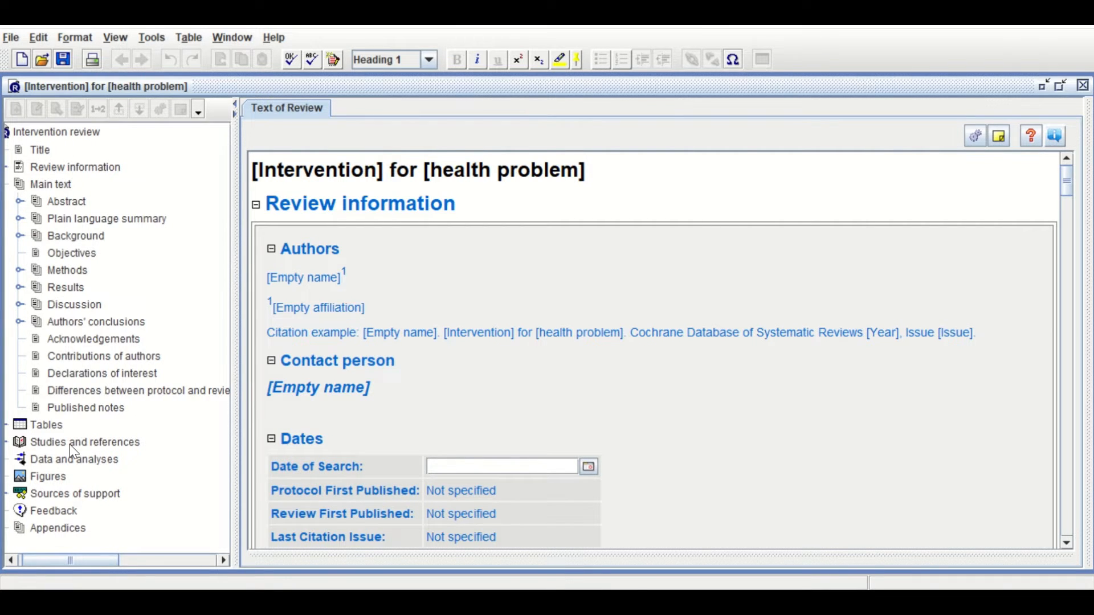
# Step: Start adding a new study under References to studies, placed in Included studies
pyautogui.click(85, 442)
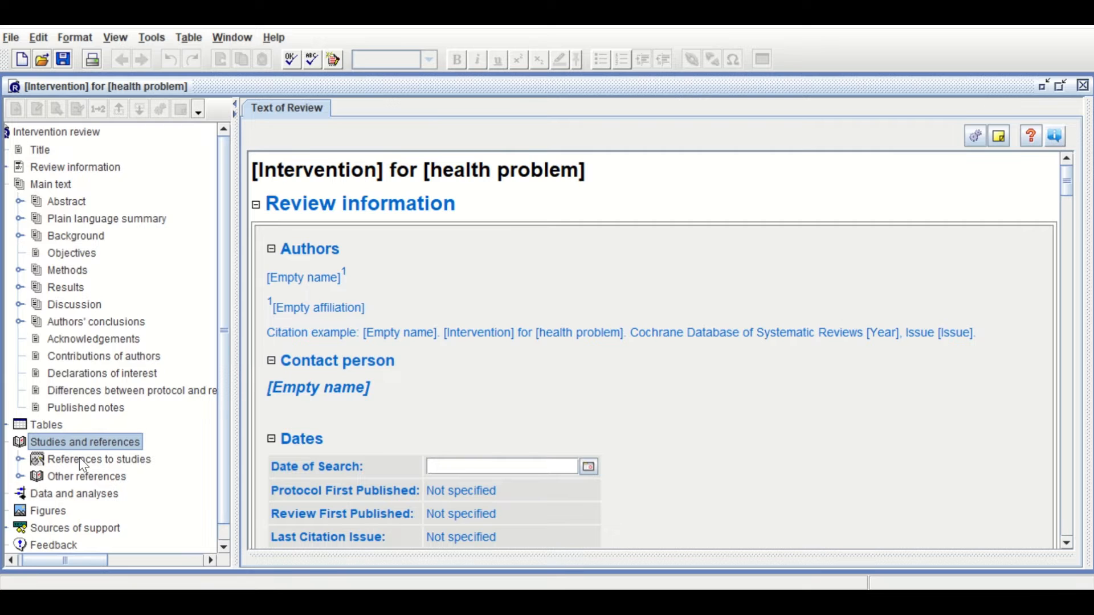
pyautogui.click(98, 459)
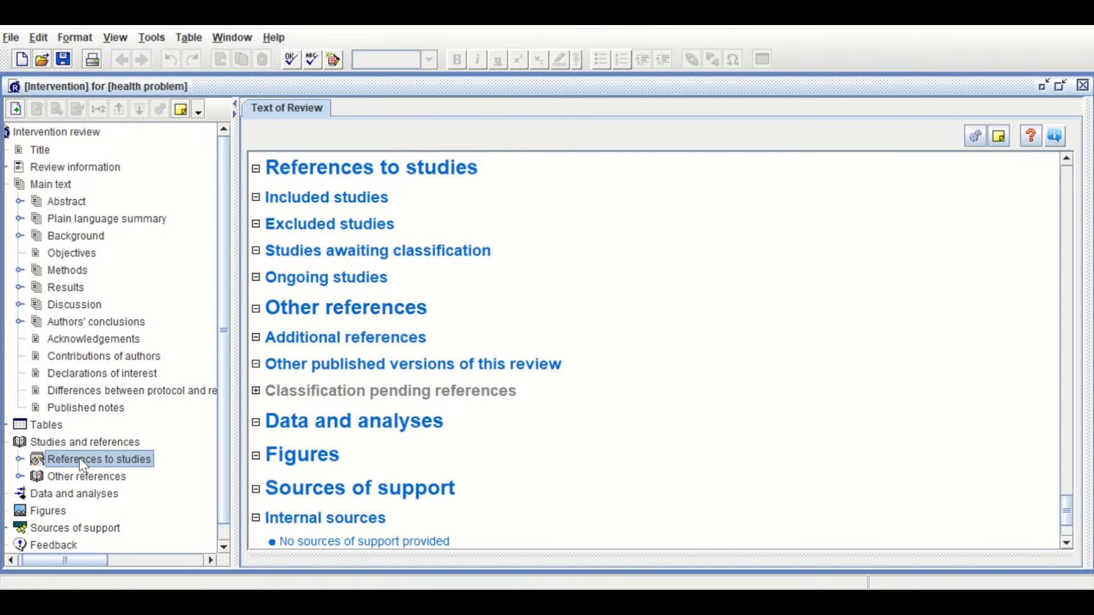
pyautogui.rightClick(98, 459)
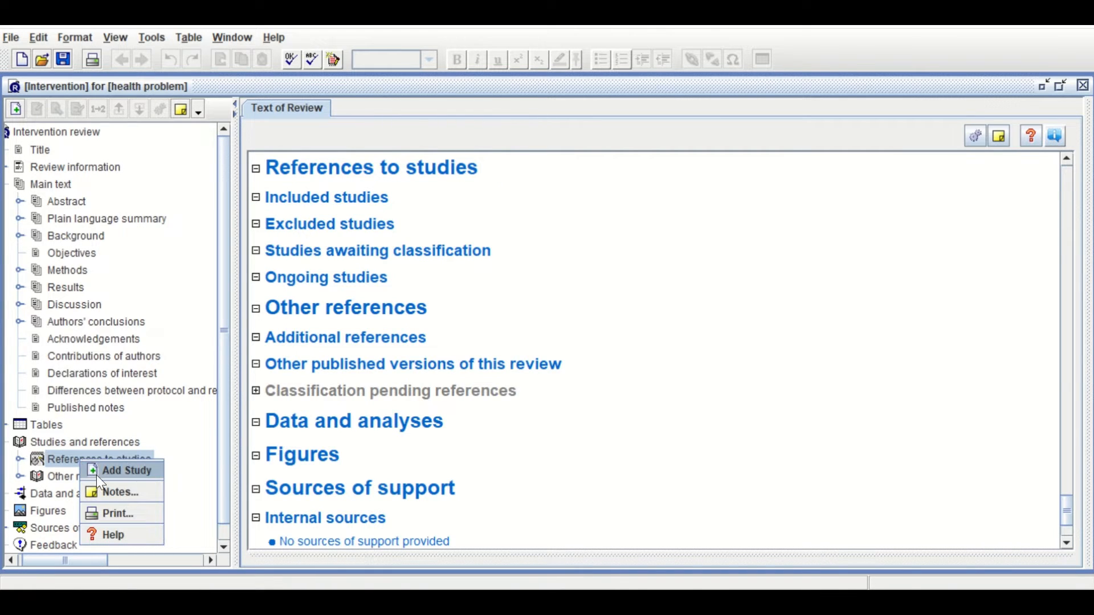
pyautogui.click(126, 470)
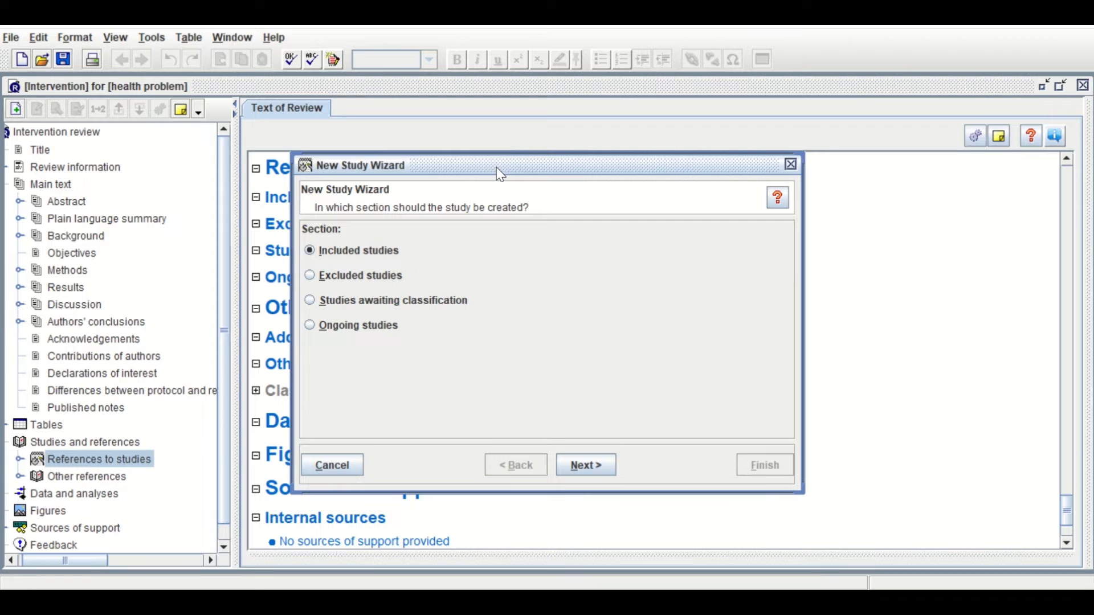
pyautogui.moveTo(328, 234)
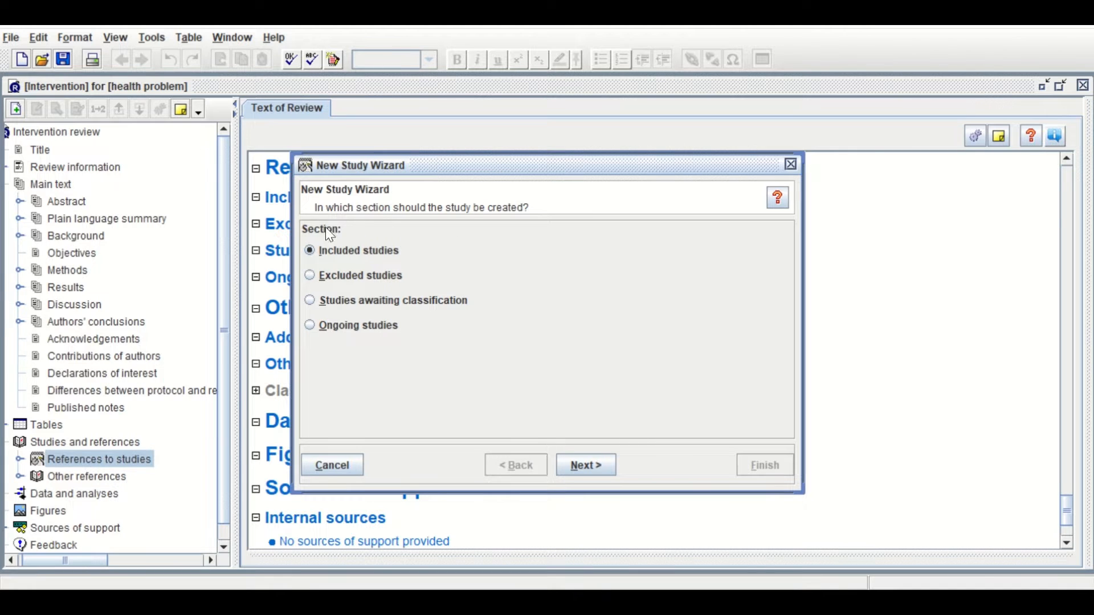
pyautogui.moveTo(489, 227)
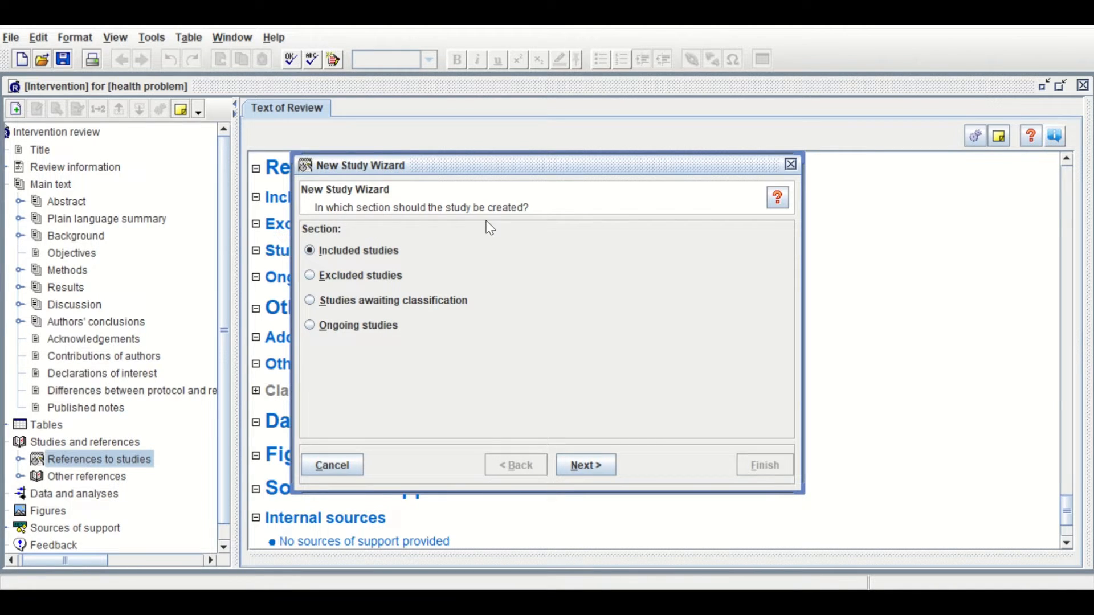
pyautogui.moveTo(325, 281)
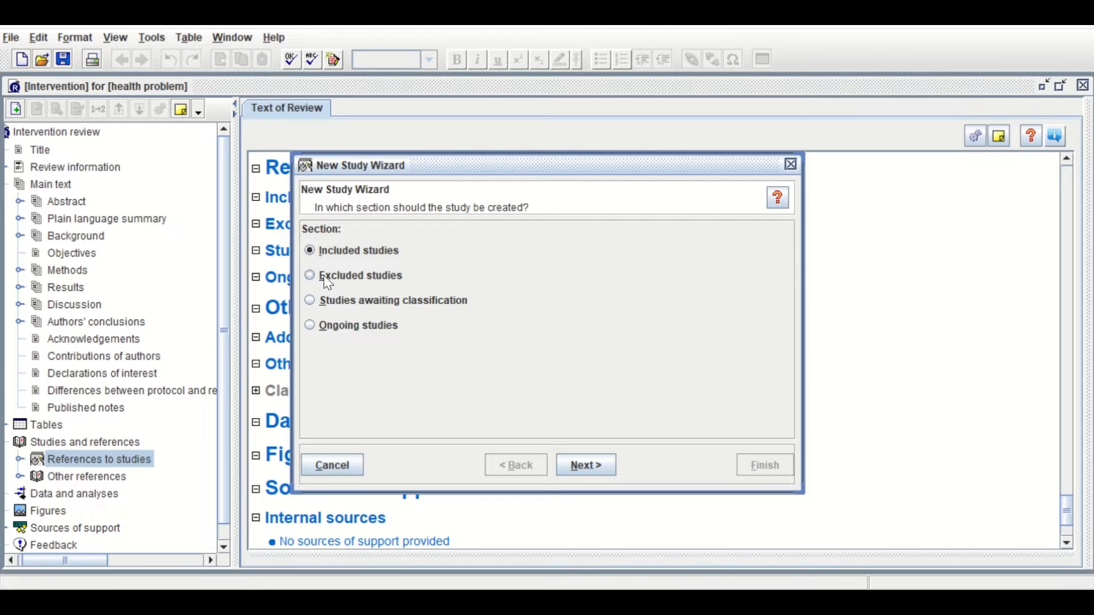
pyautogui.click(585, 465)
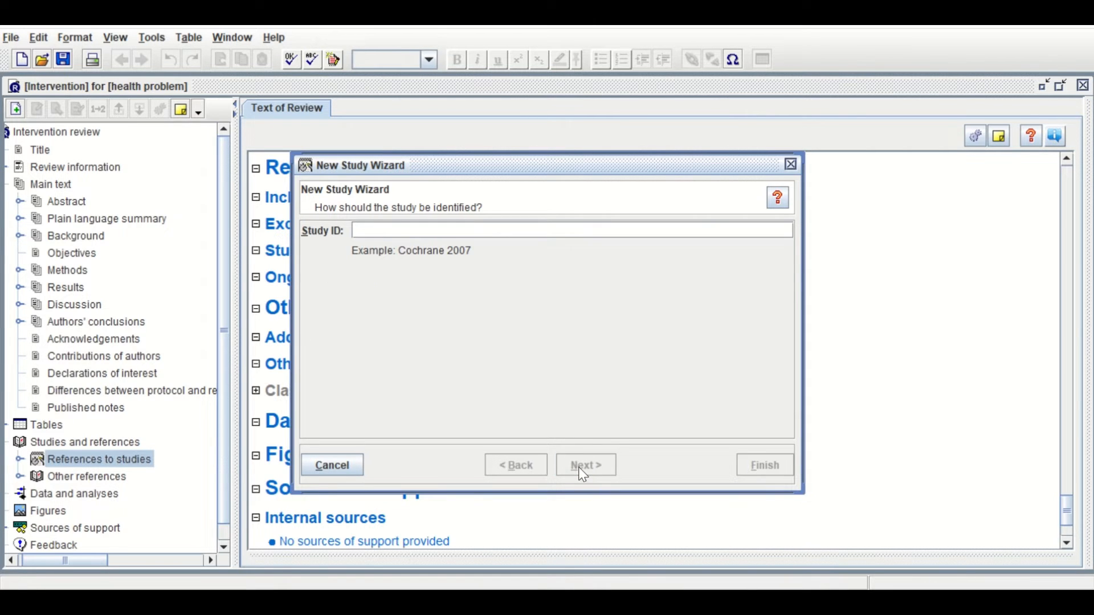
# Step: Identify the study as 'Study 2013' with published data only and no extra identifiers
pyautogui.click(565, 230)
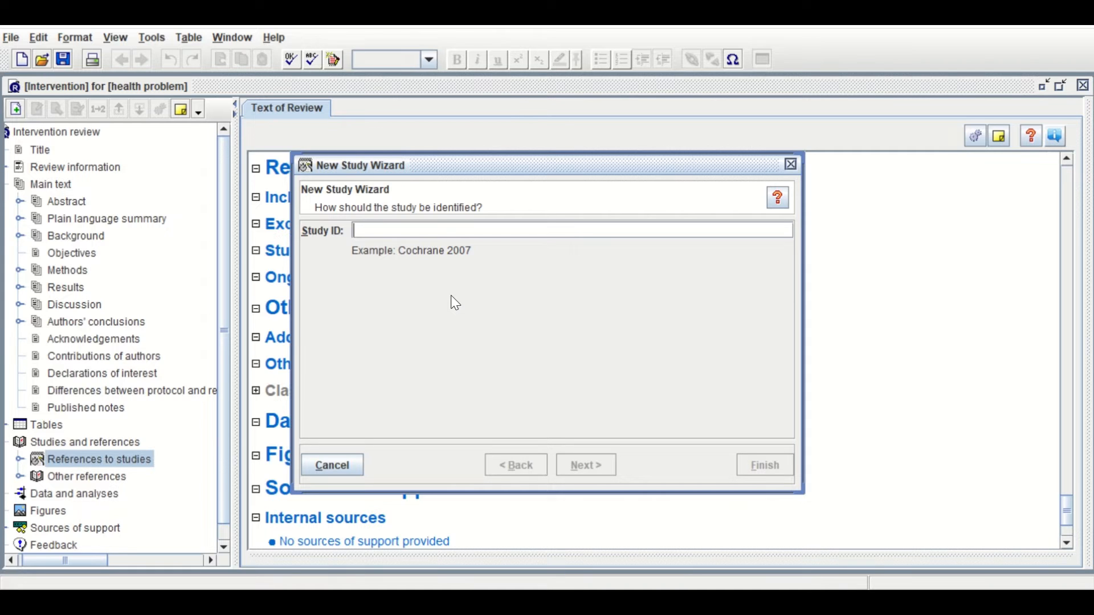
pyautogui.write('S')
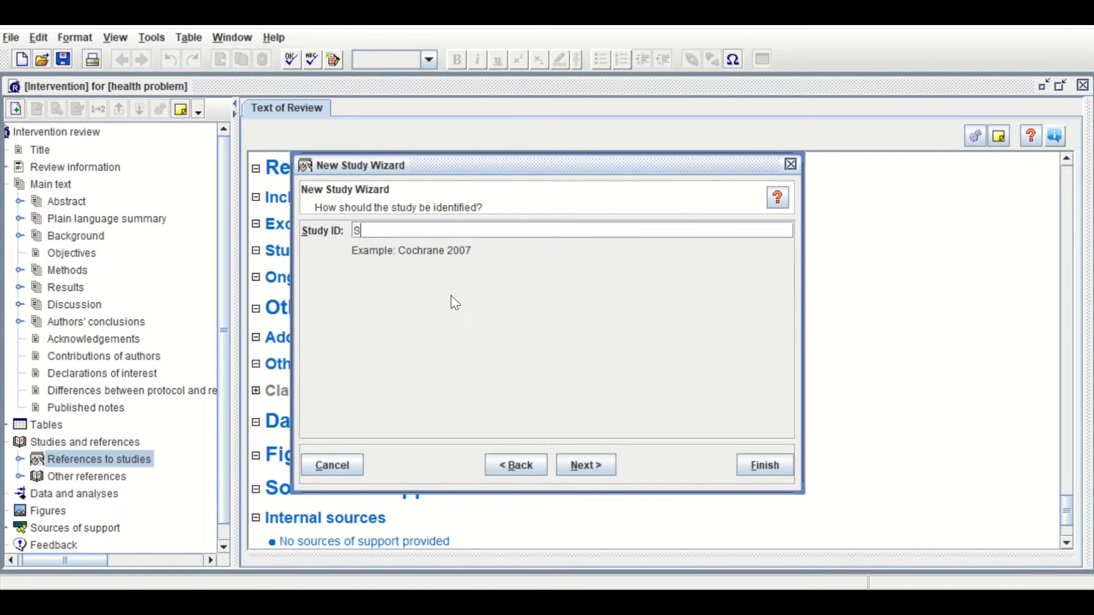
pyautogui.write('tudy')
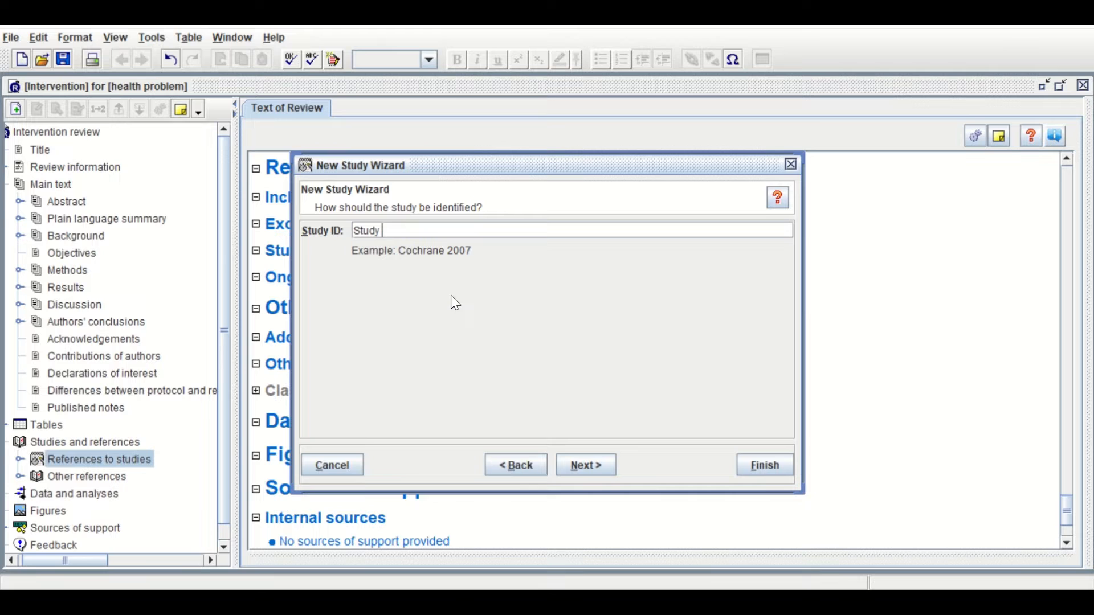
pyautogui.write('2013')
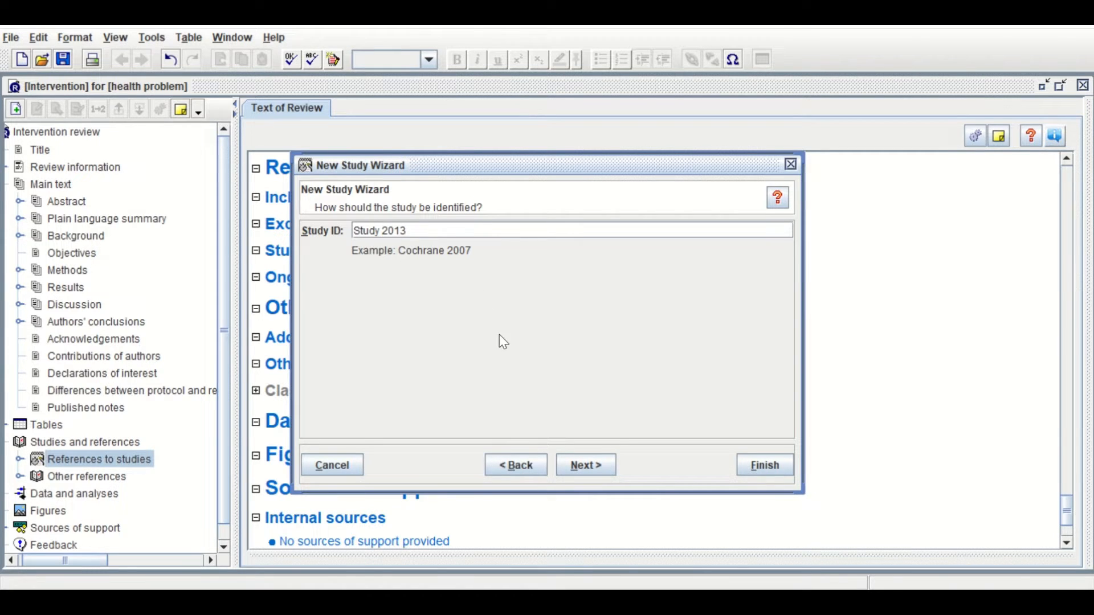
pyautogui.click(585, 465)
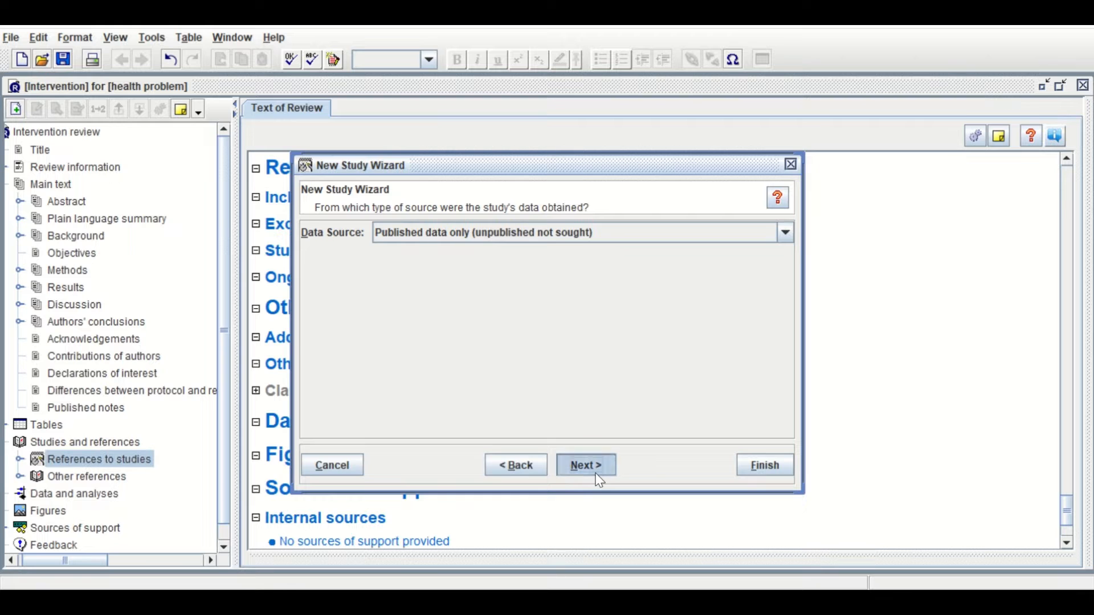
pyautogui.click(585, 465)
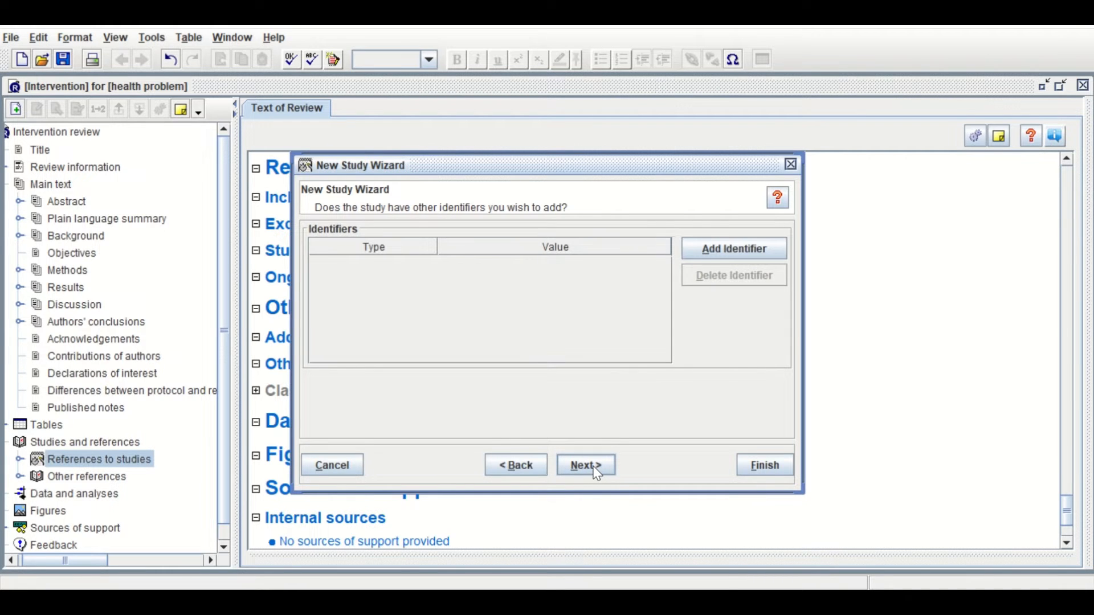
pyautogui.click(584, 465)
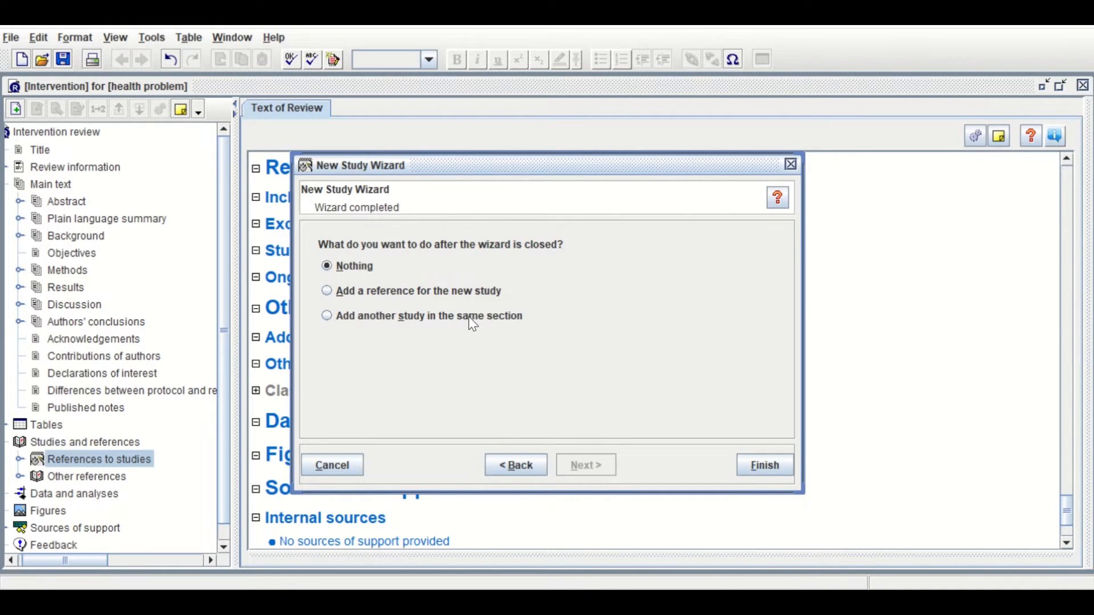
pyautogui.moveTo(408, 311)
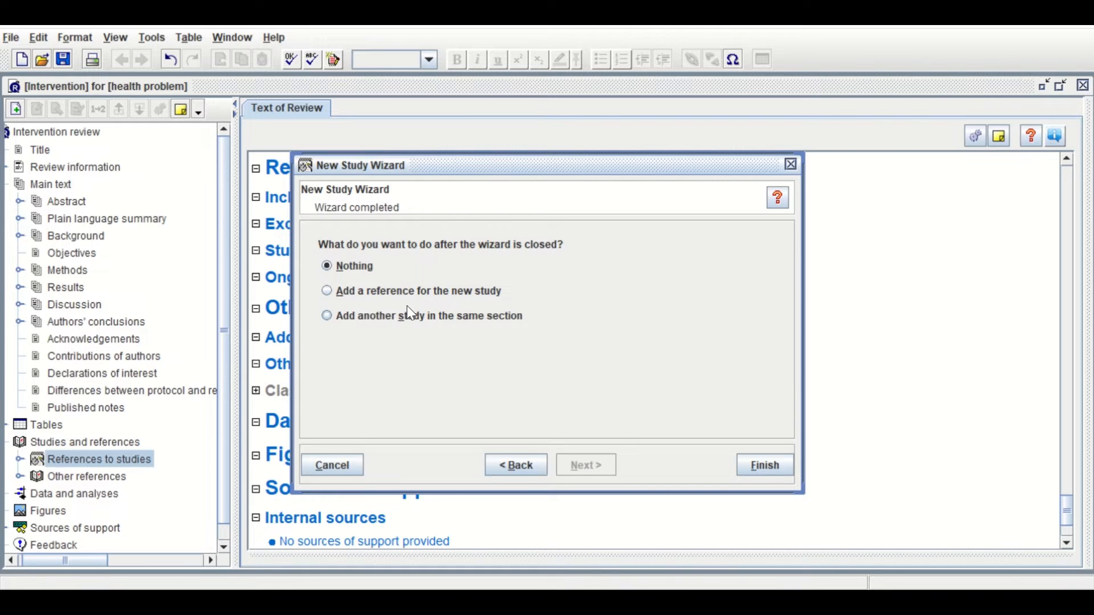
pyautogui.moveTo(411, 328)
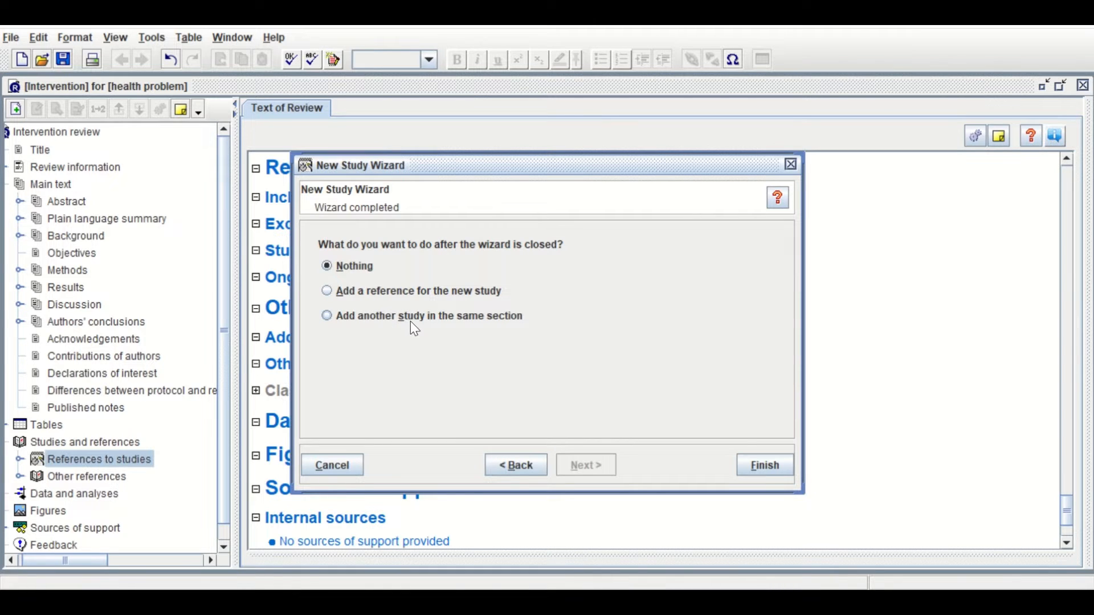
# Step: Continue to another study and enter 'Study 2014' with no extra identifiers, set to add another
pyautogui.click(327, 316)
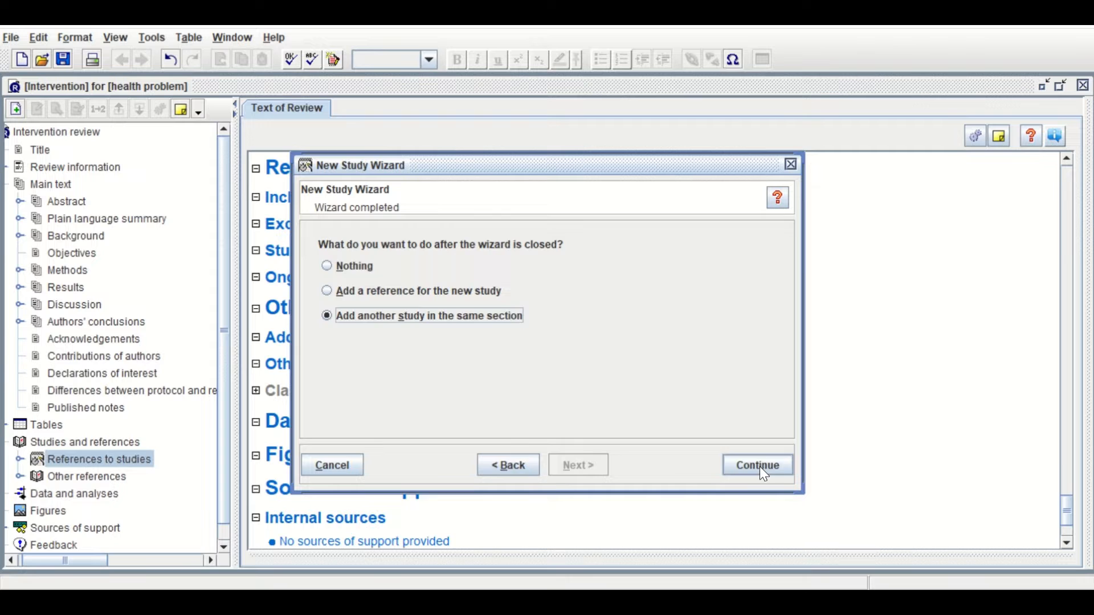
pyautogui.click(757, 465)
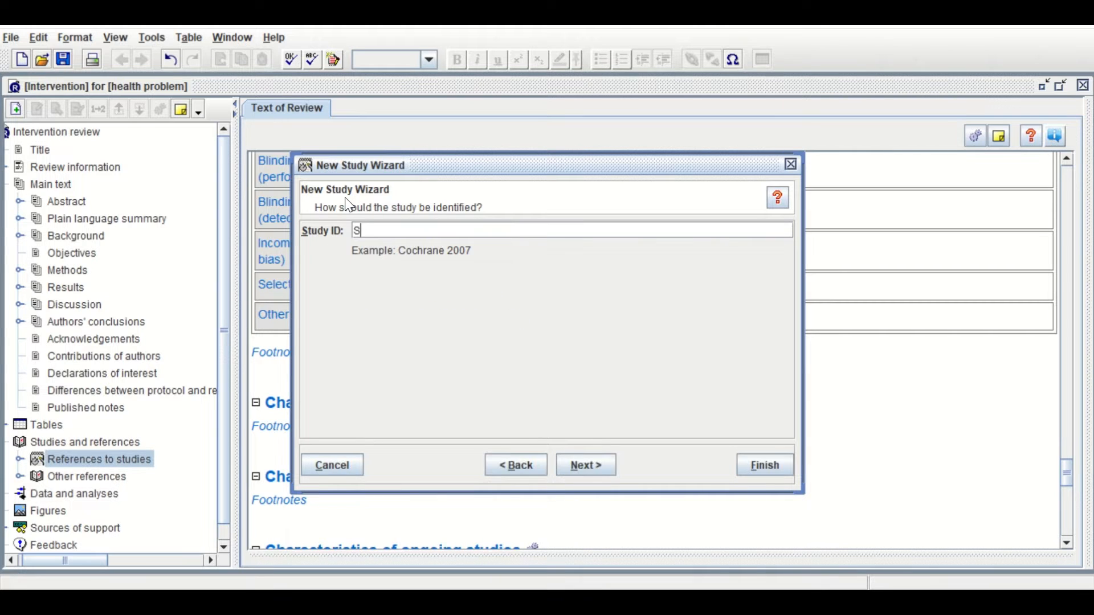
pyautogui.write('tudy')
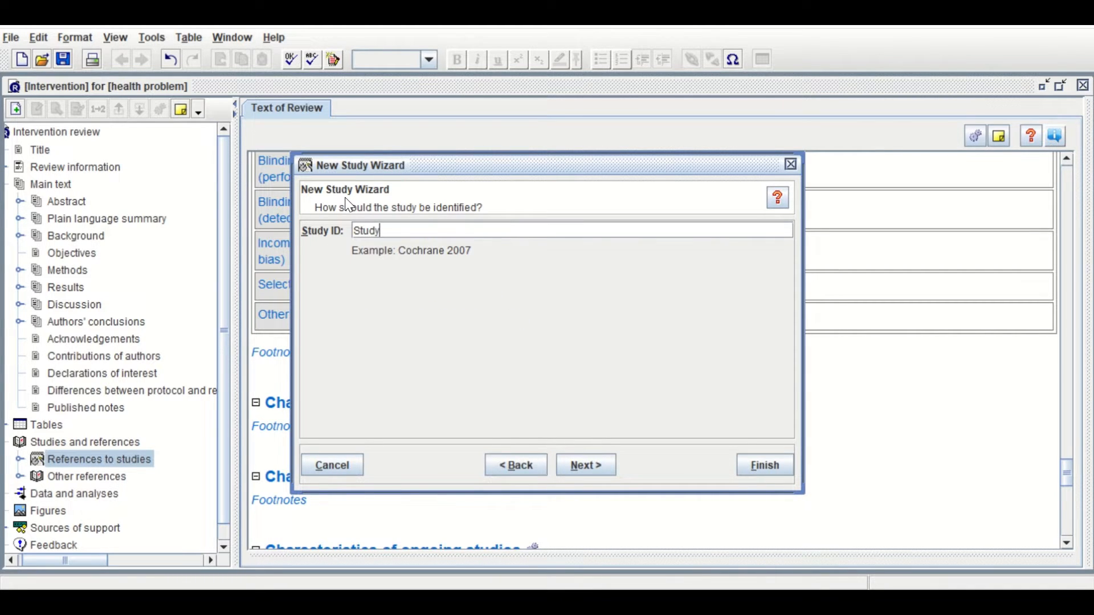
pyautogui.write('2')
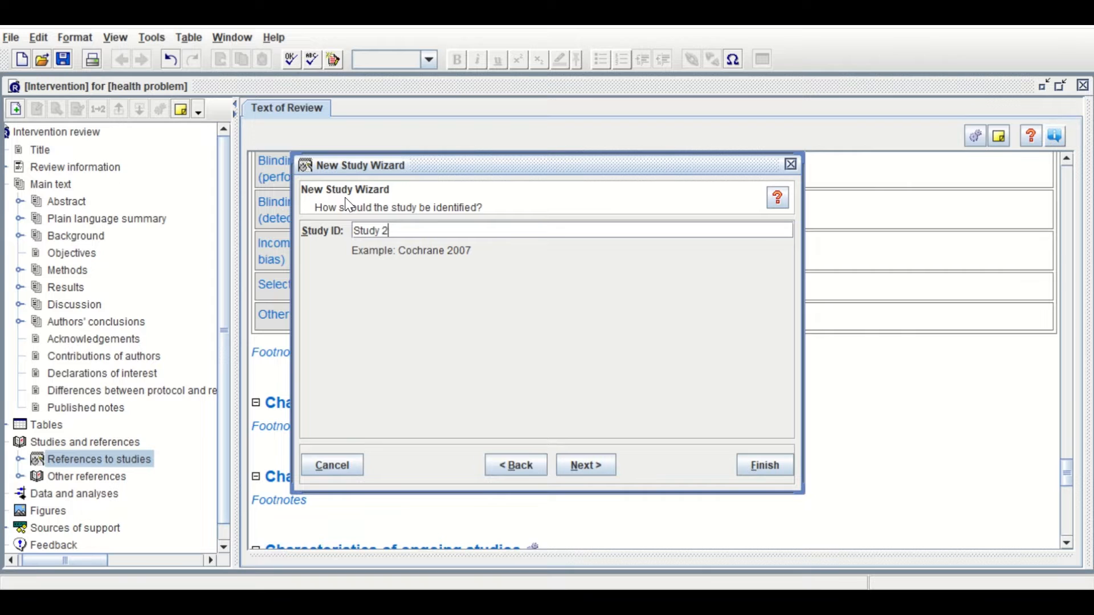
pyautogui.write('014')
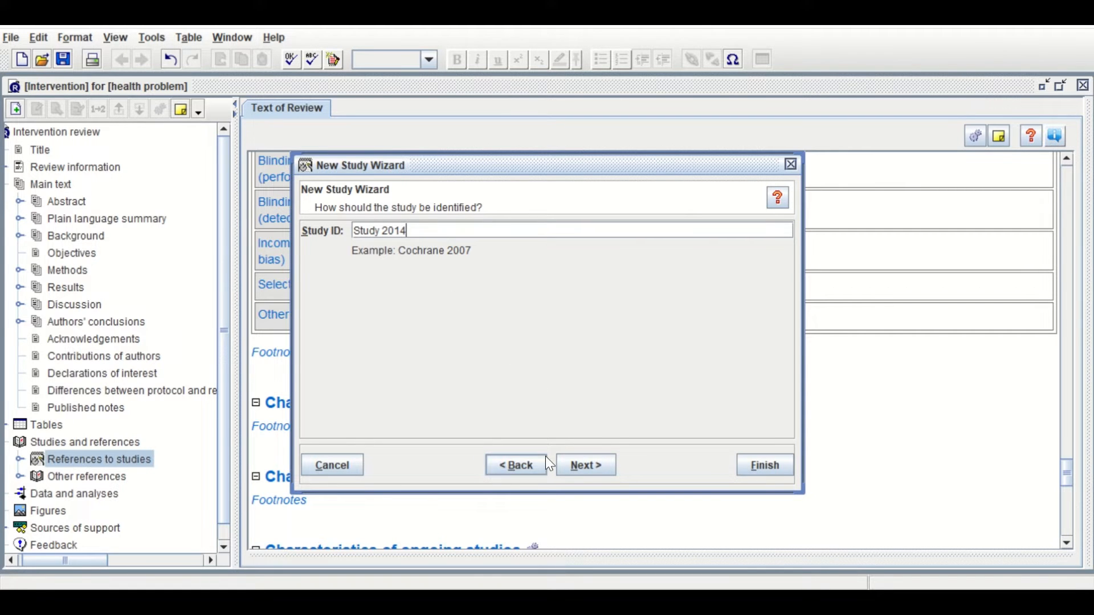
pyautogui.click(584, 465)
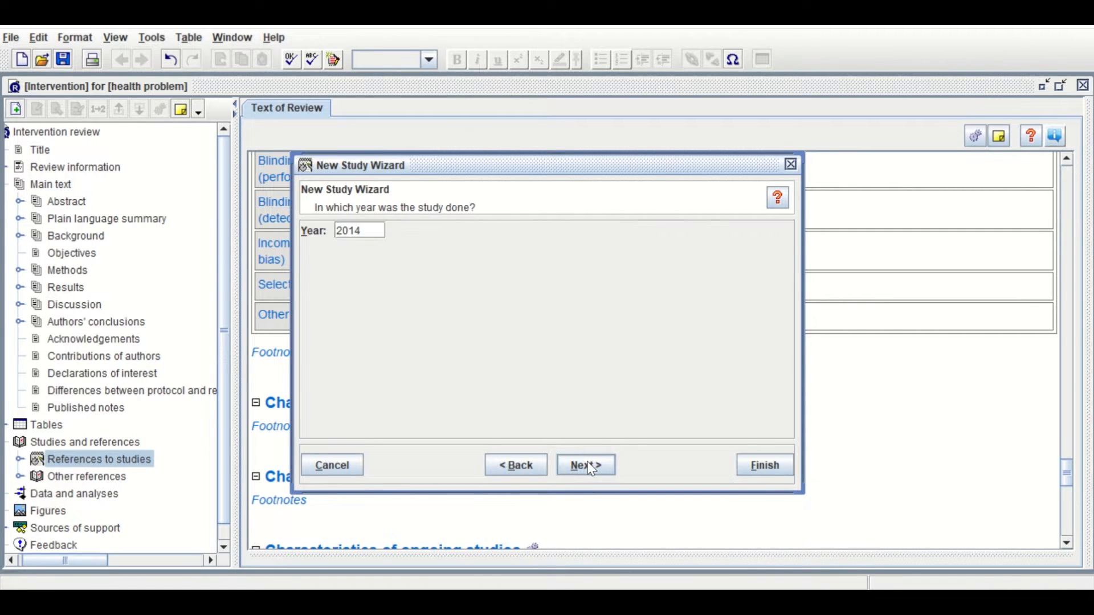
pyautogui.click(585, 465)
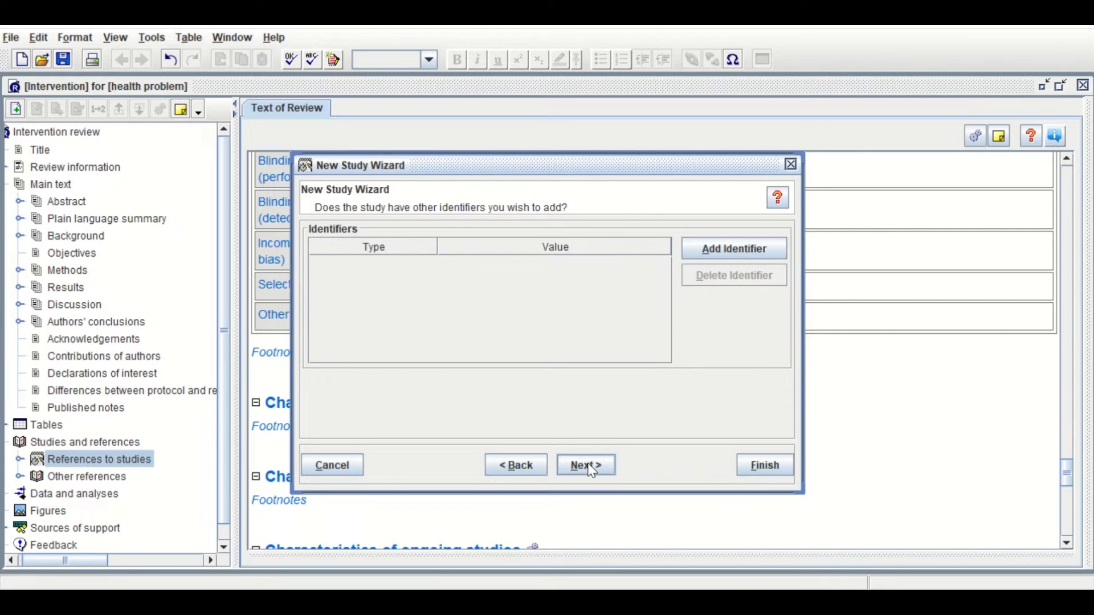
pyautogui.click(584, 465)
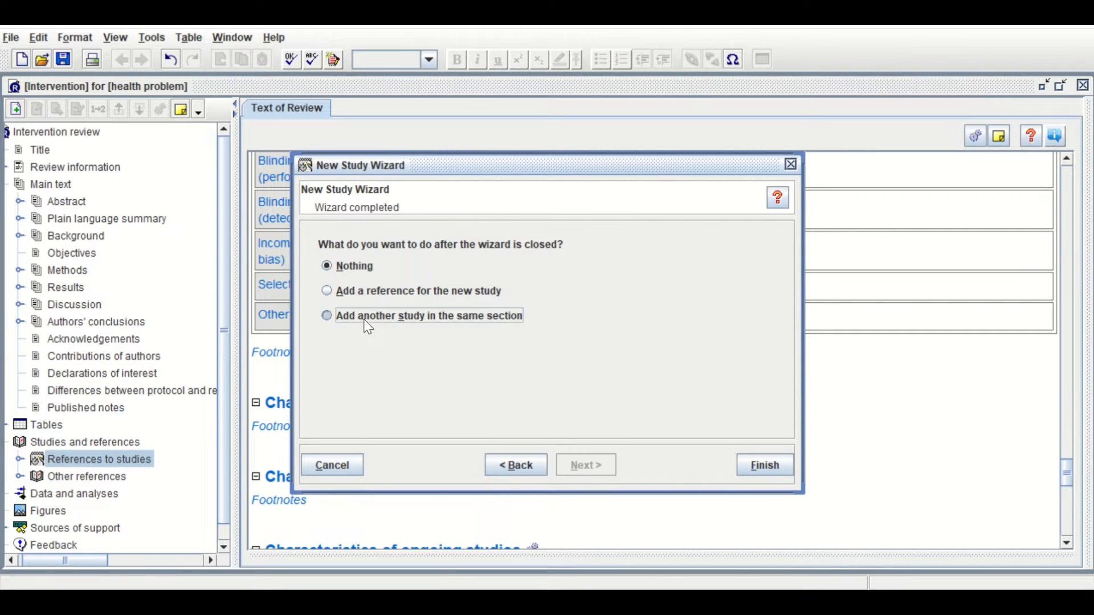
pyautogui.click(328, 316)
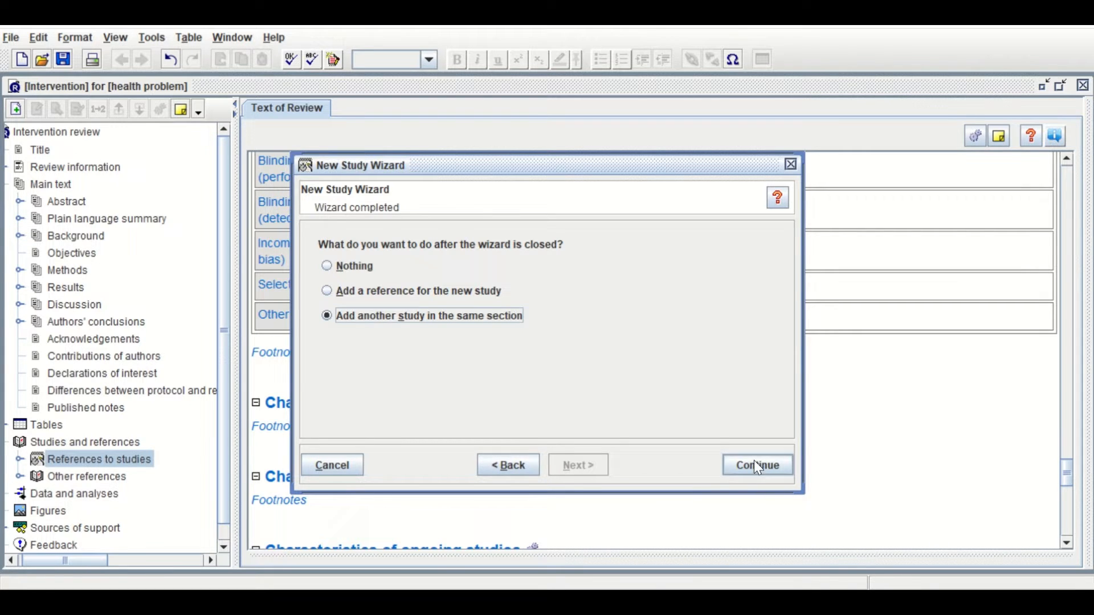
# Step: Add 'Study 2016' with no extra identifiers and choose to add another study
pyautogui.click(757, 465)
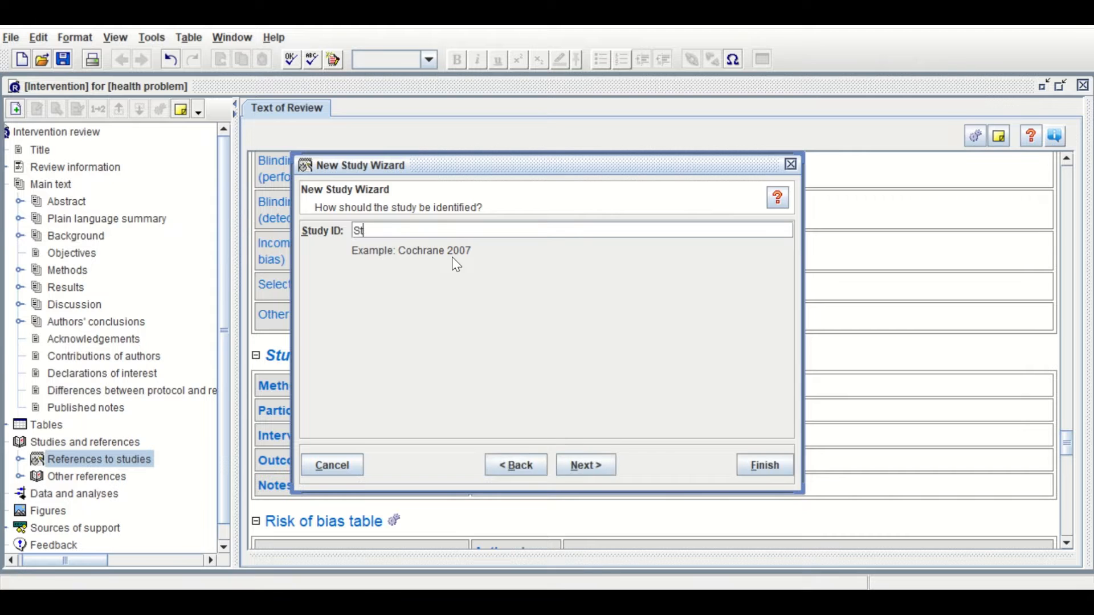
pyautogui.write('udy 201')
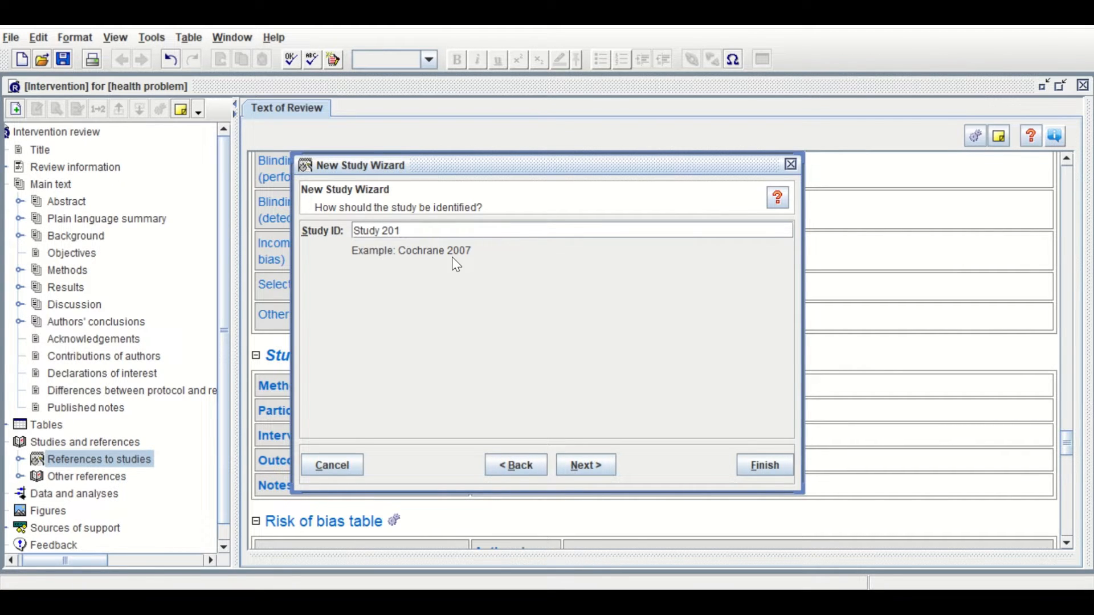
pyautogui.write('6')
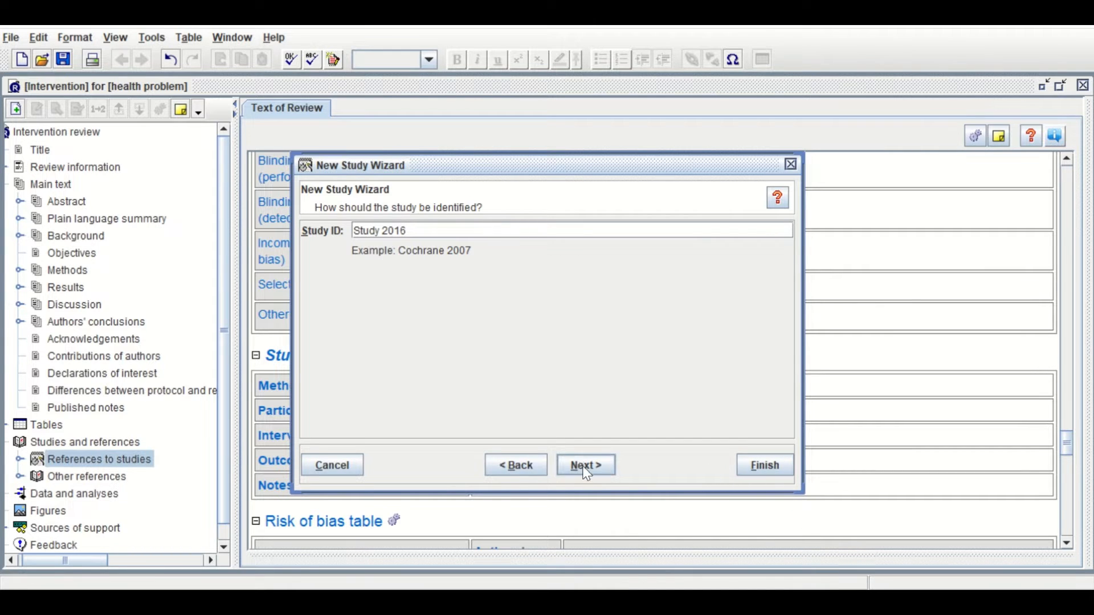
pyautogui.click(584, 465)
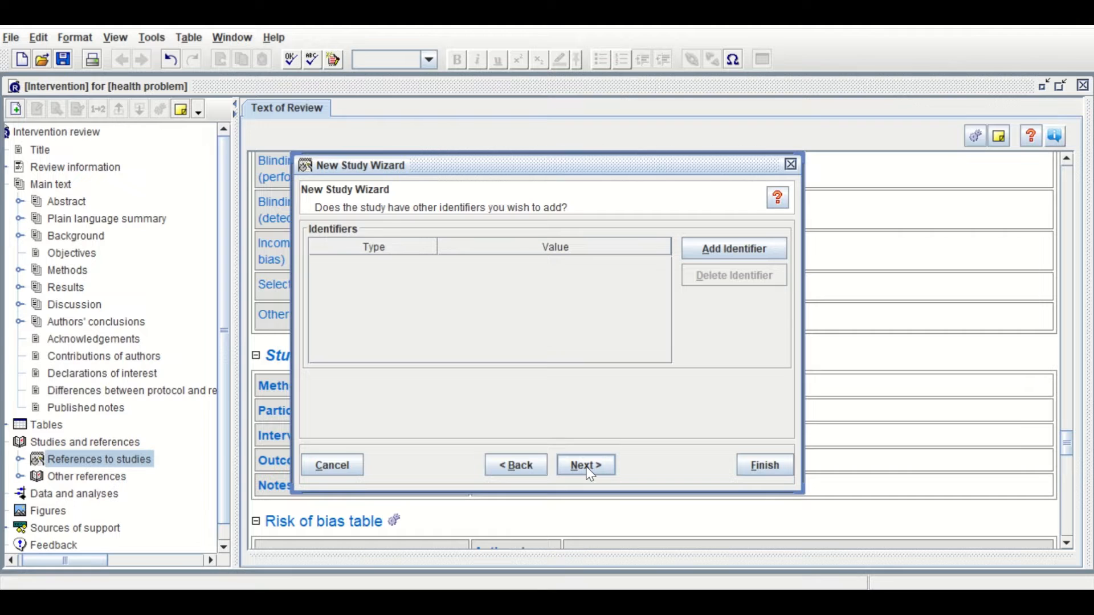
pyautogui.click(585, 465)
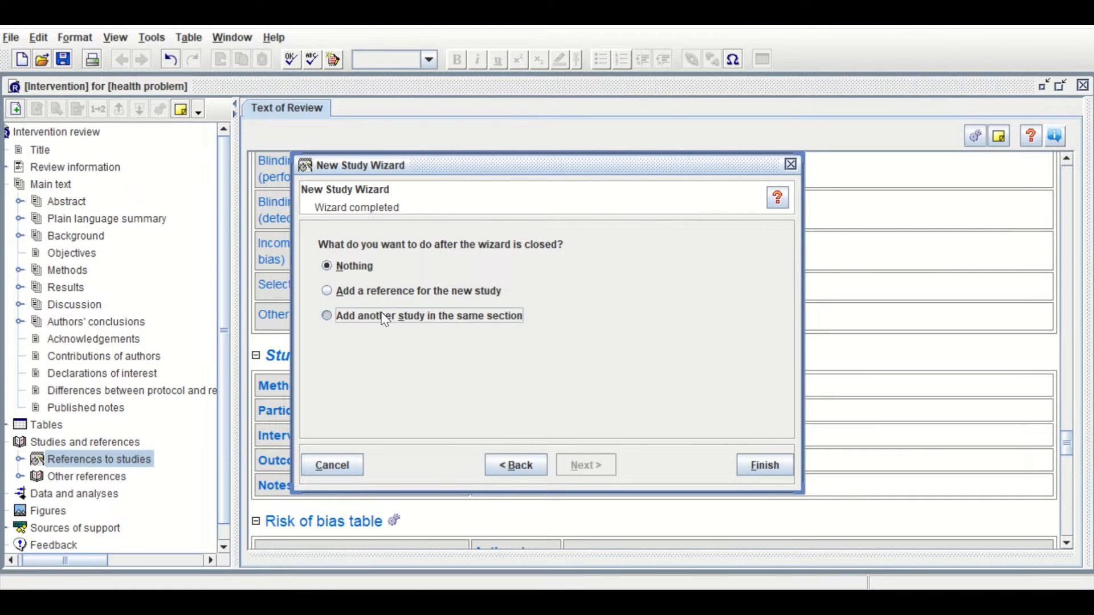
pyautogui.click(327, 316)
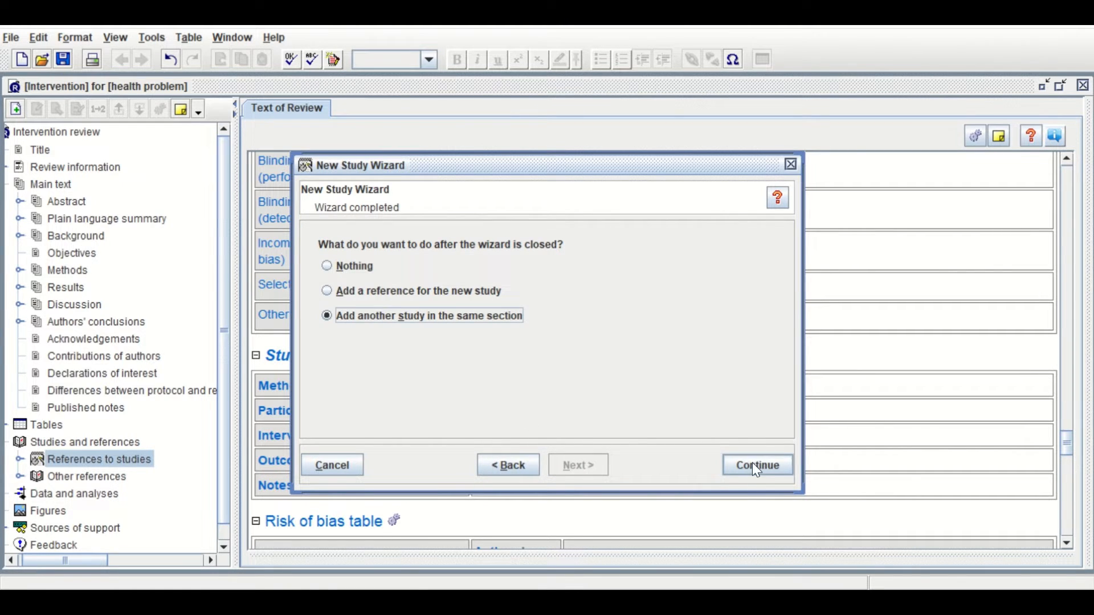
# Step: Add 'Study 2018' with year 2018, reaching the wizard's completion step
pyautogui.click(757, 465)
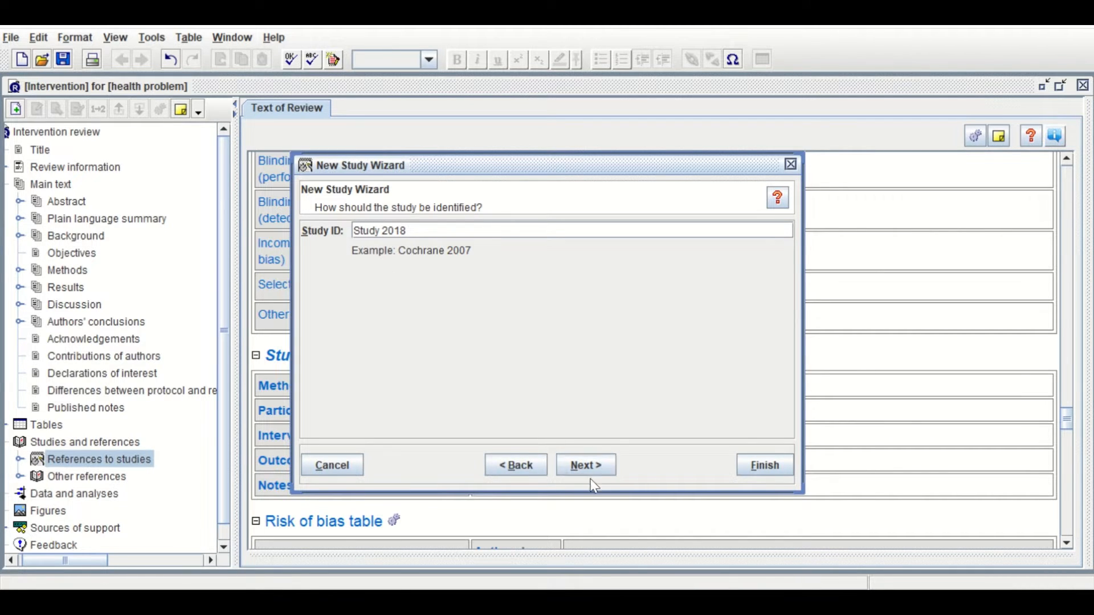
pyautogui.click(585, 465)
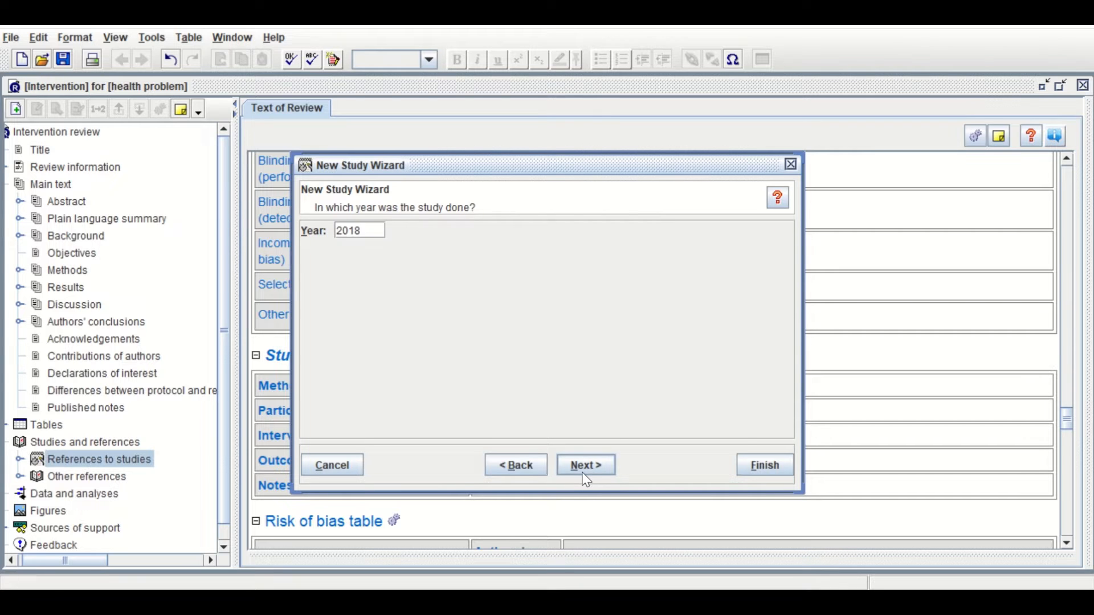
pyautogui.click(584, 465)
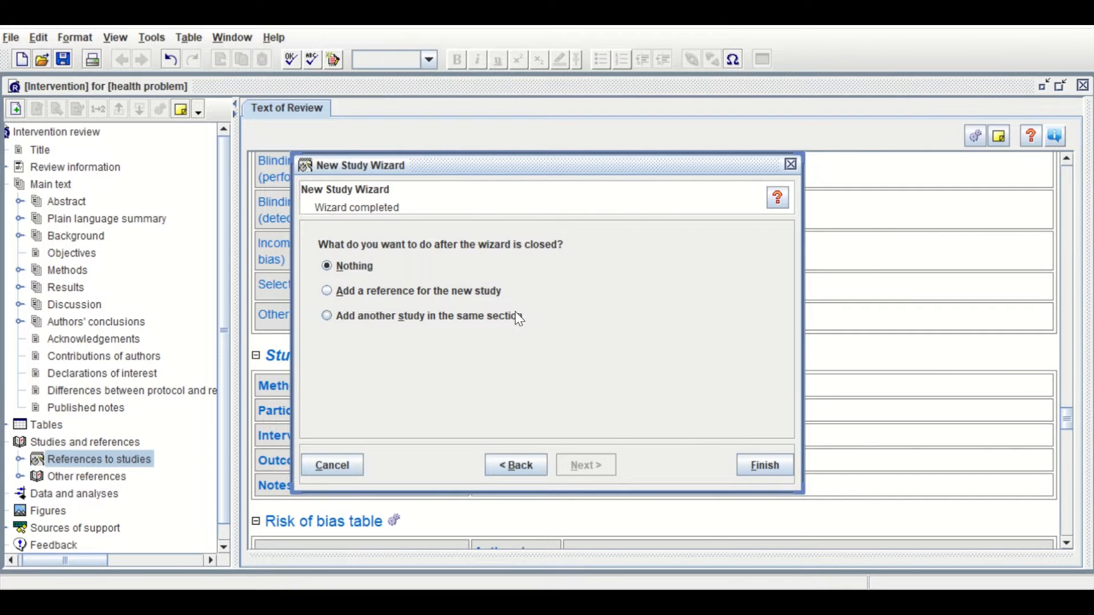
# Step: Finish the study wizard, check the four listed studies, and bring up Data and analyses options
pyautogui.click(764, 465)
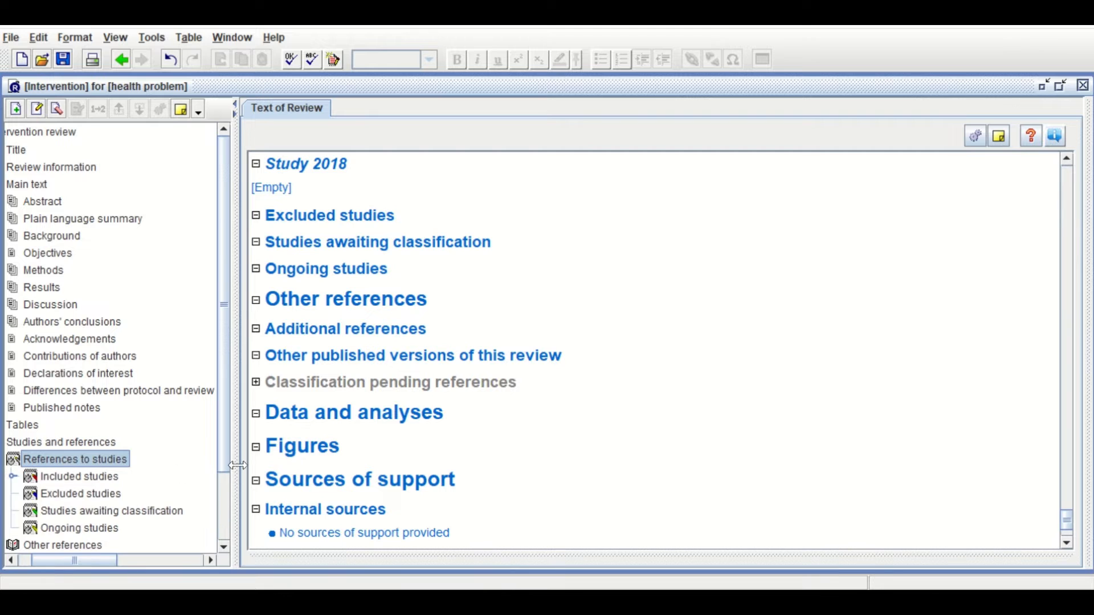
pyautogui.scroll(-3)
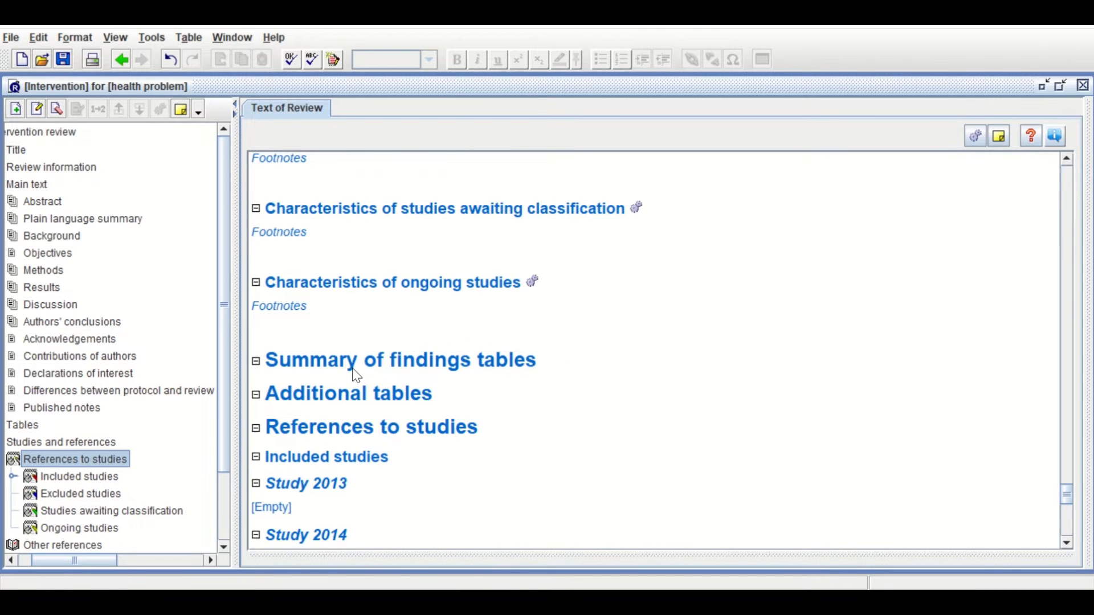
pyautogui.scroll(-3)
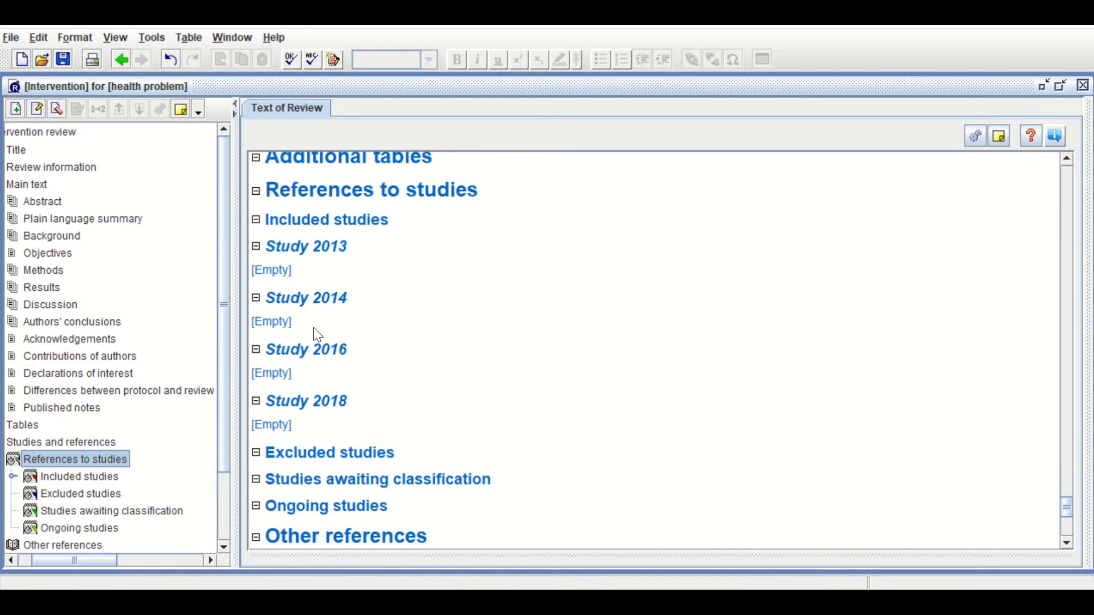
pyautogui.moveTo(289, 270)
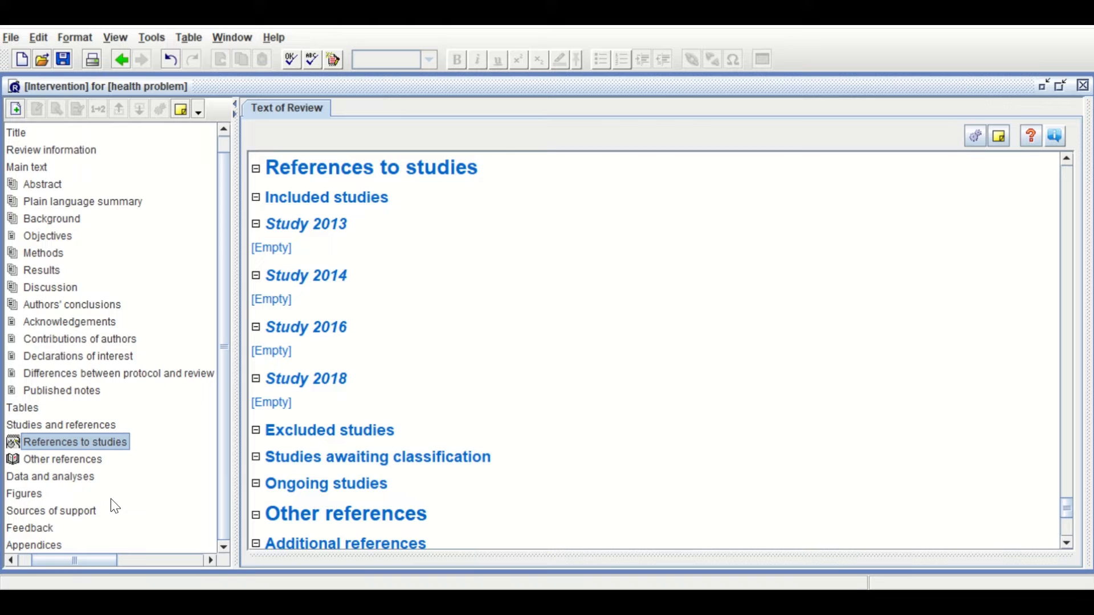
pyautogui.click(49, 476)
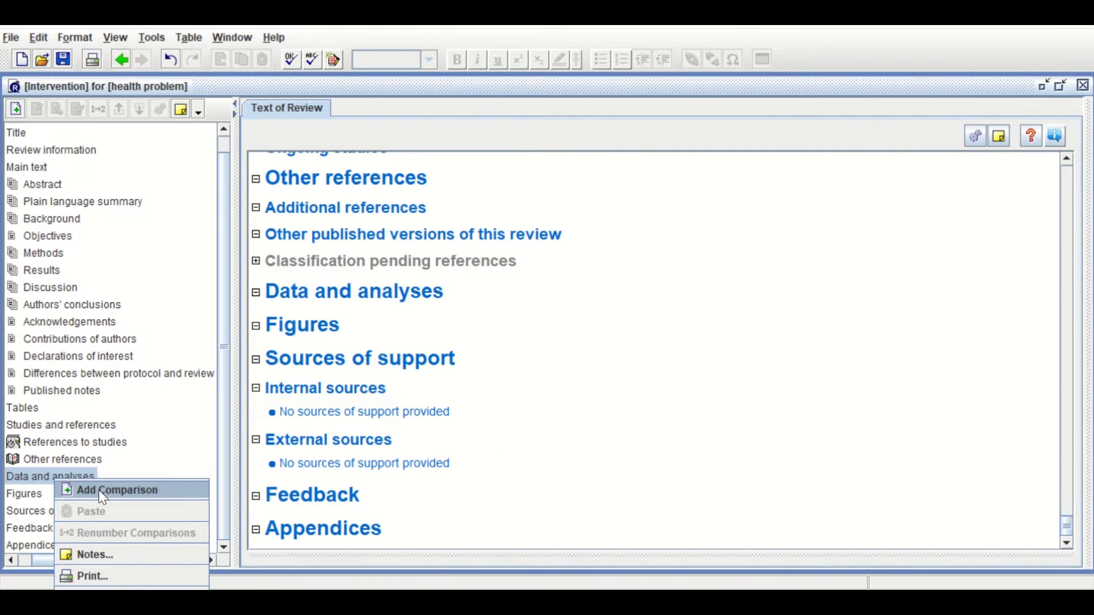
# Step: Add a comparison named 'Meta-analysis HR LC' and continue to adding an outcome under it
pyautogui.click(117, 490)
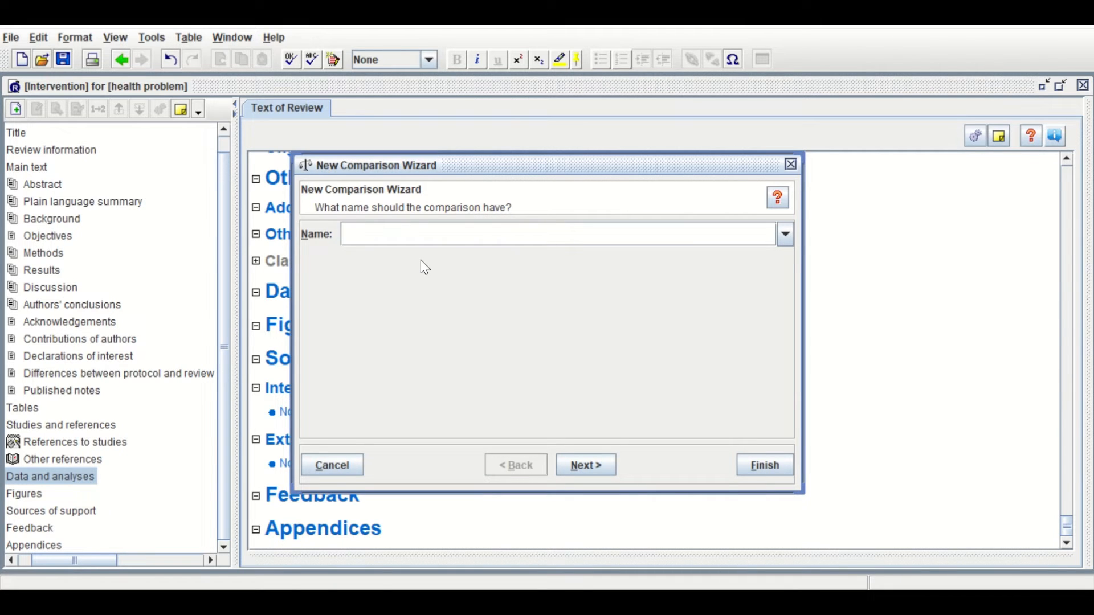
pyautogui.write('Meta')
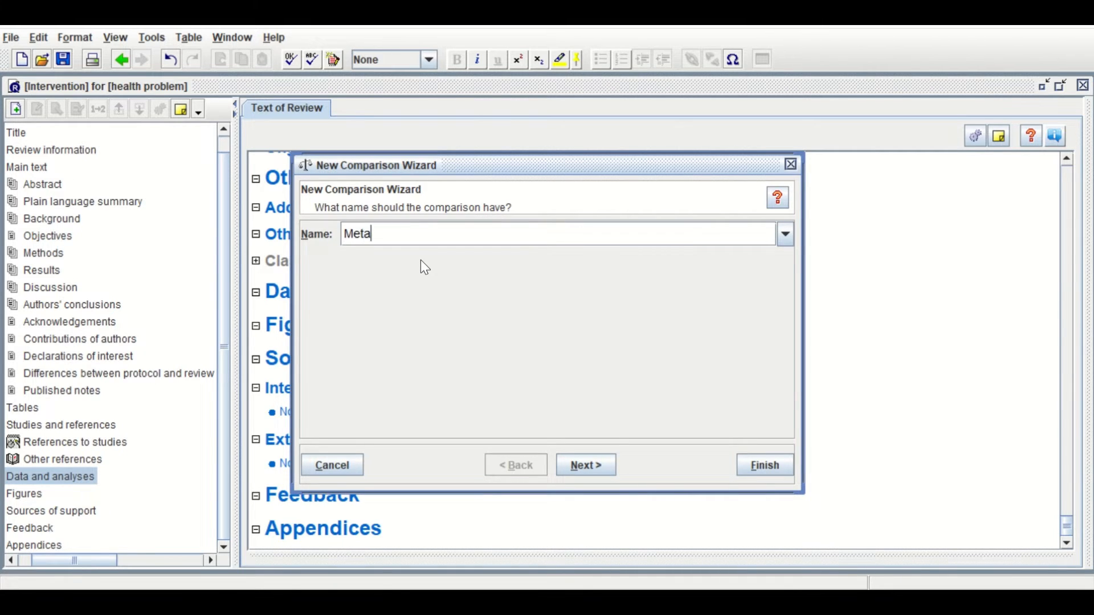
pyautogui.write('-analysis')
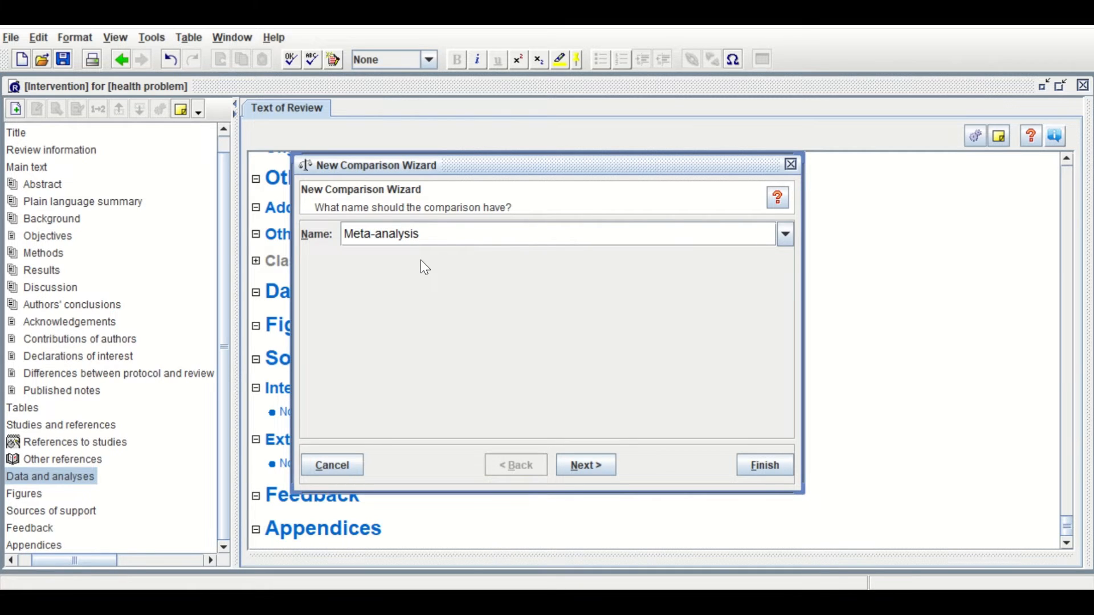
pyautogui.write('HR')
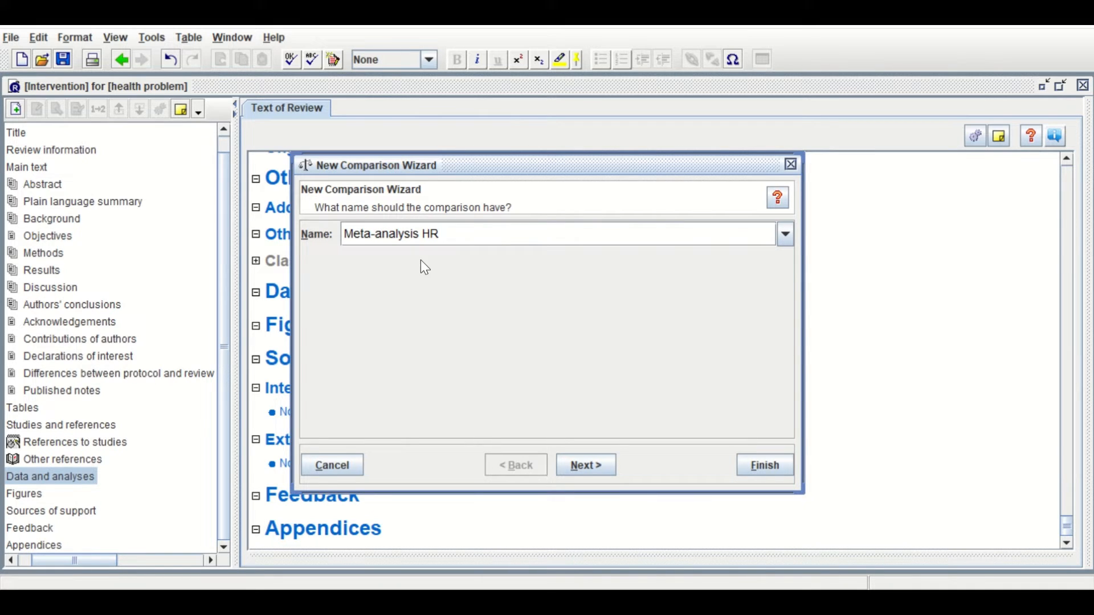
pyautogui.write('LC')
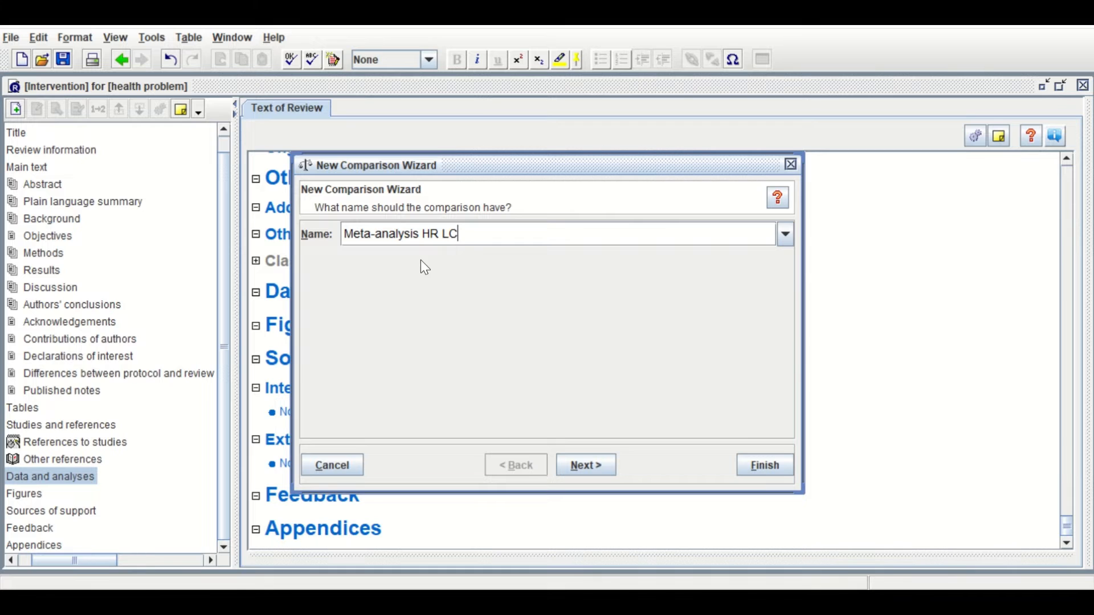
pyautogui.click(585, 465)
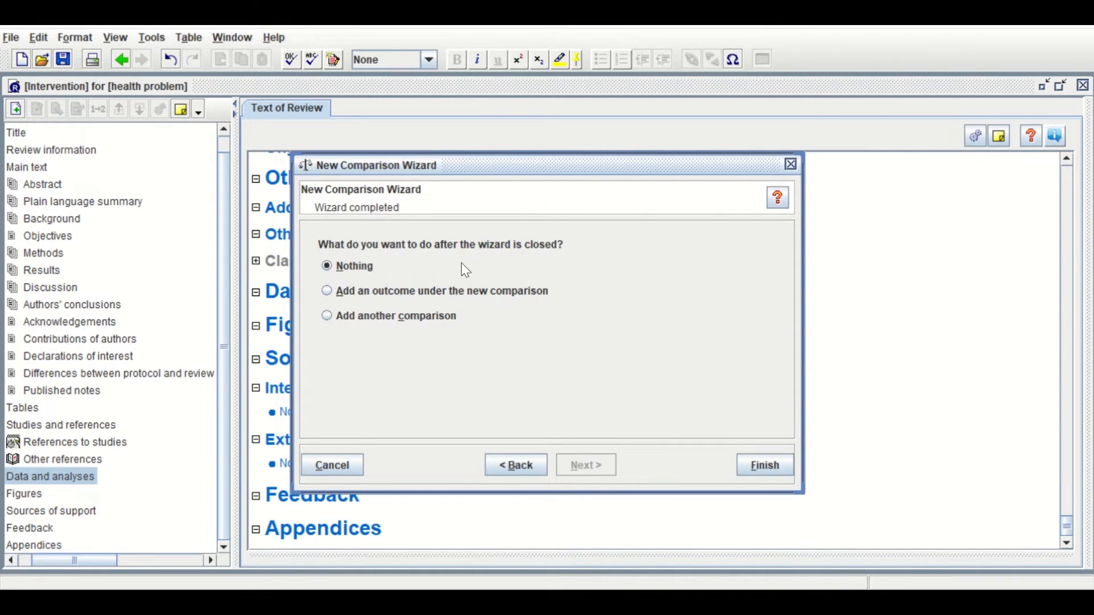
pyautogui.moveTo(393, 318)
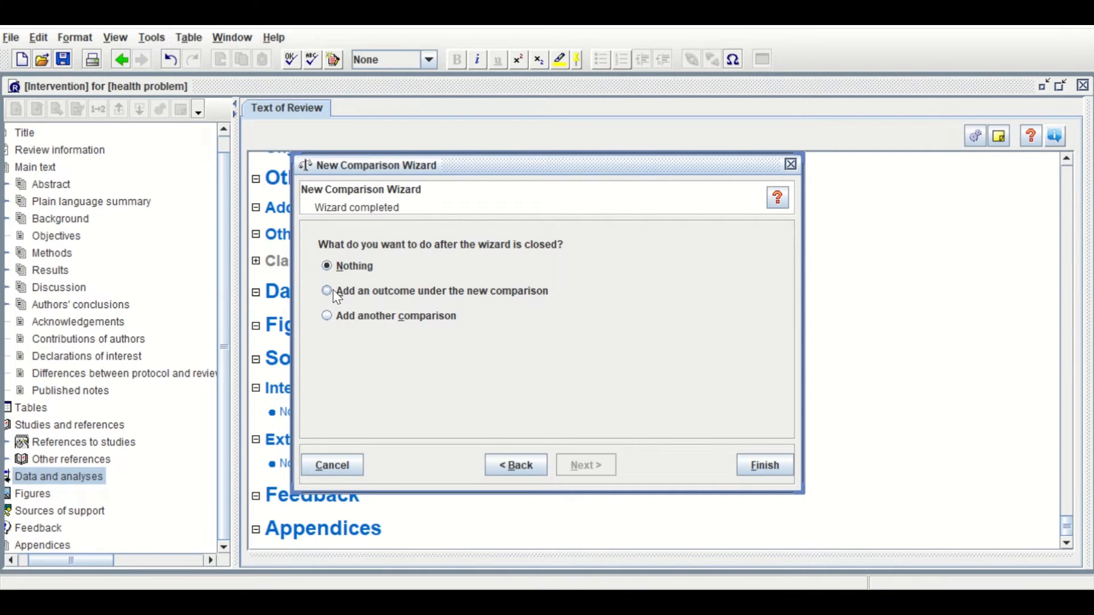
pyautogui.click(327, 290)
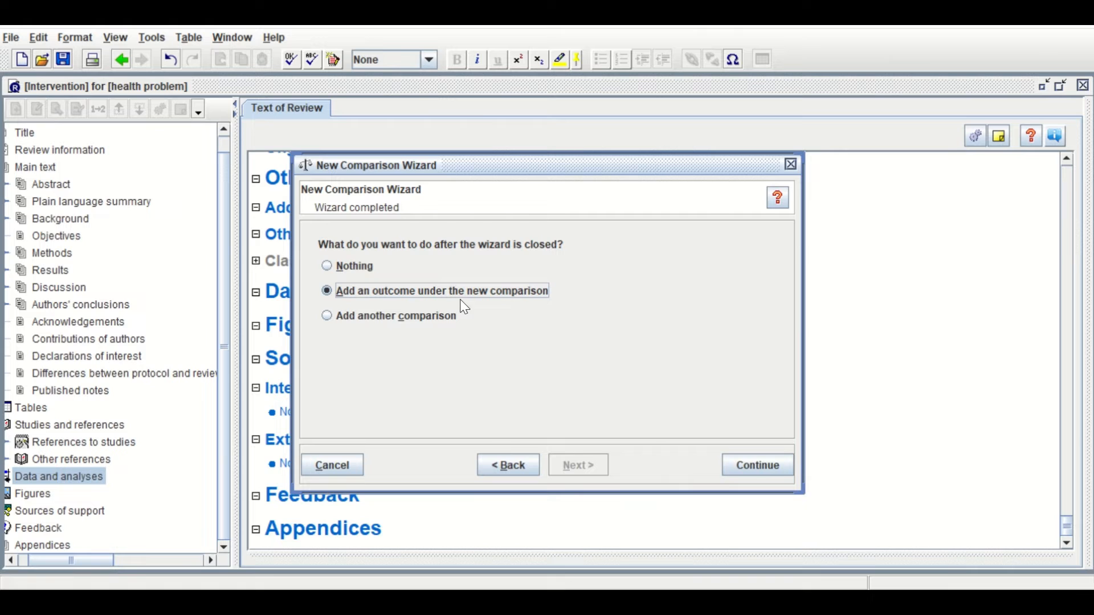
pyautogui.click(757, 465)
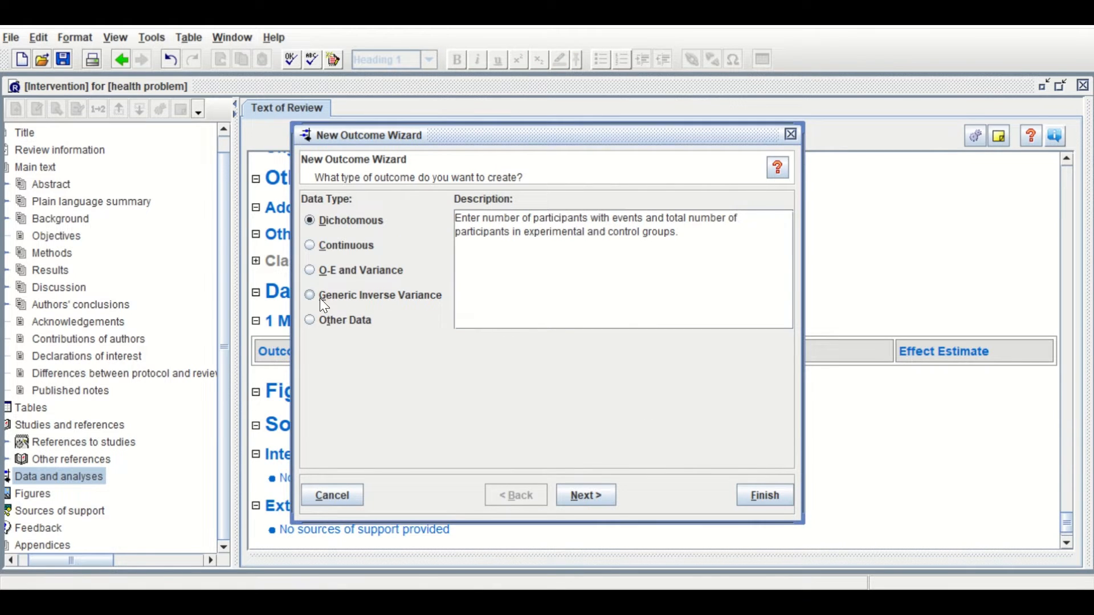
# Step: Make the outcome Generic Inverse Variance and name it 'MA HR'
pyautogui.click(308, 294)
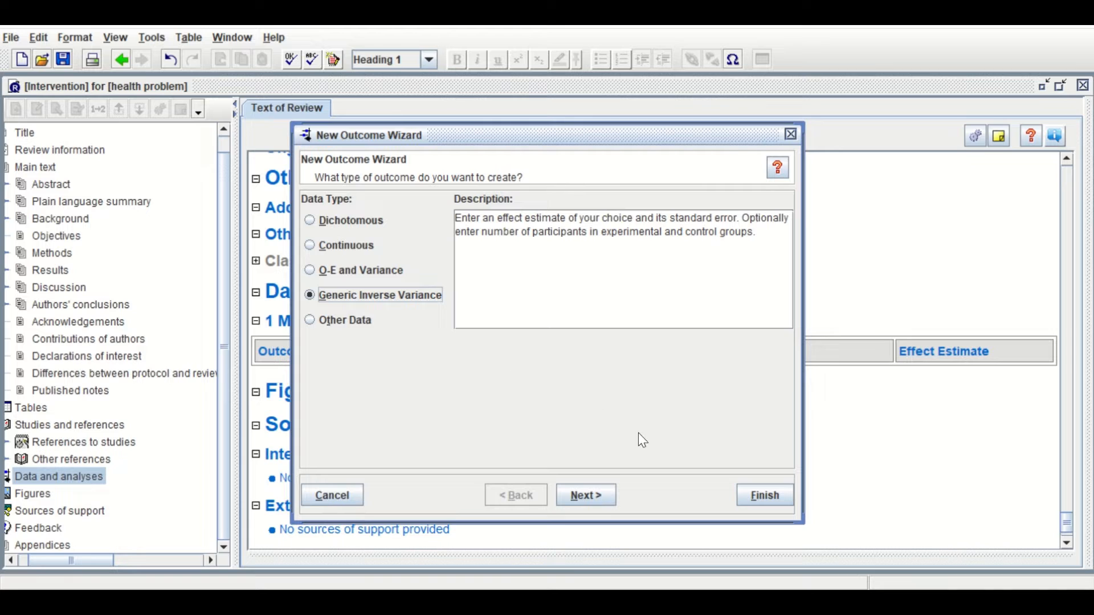
pyautogui.click(585, 494)
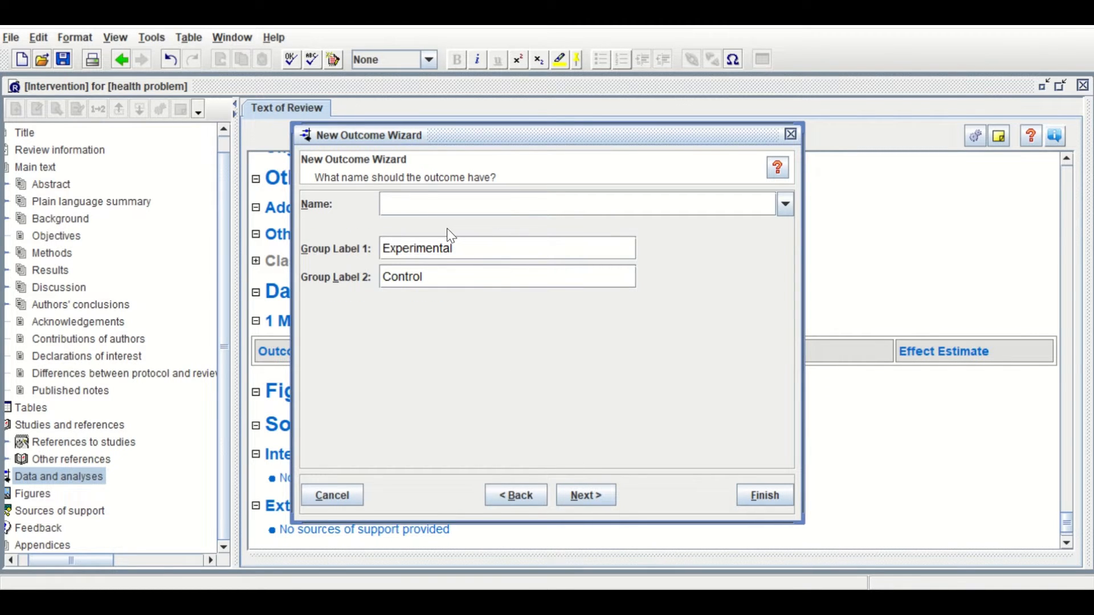
pyautogui.write('M')
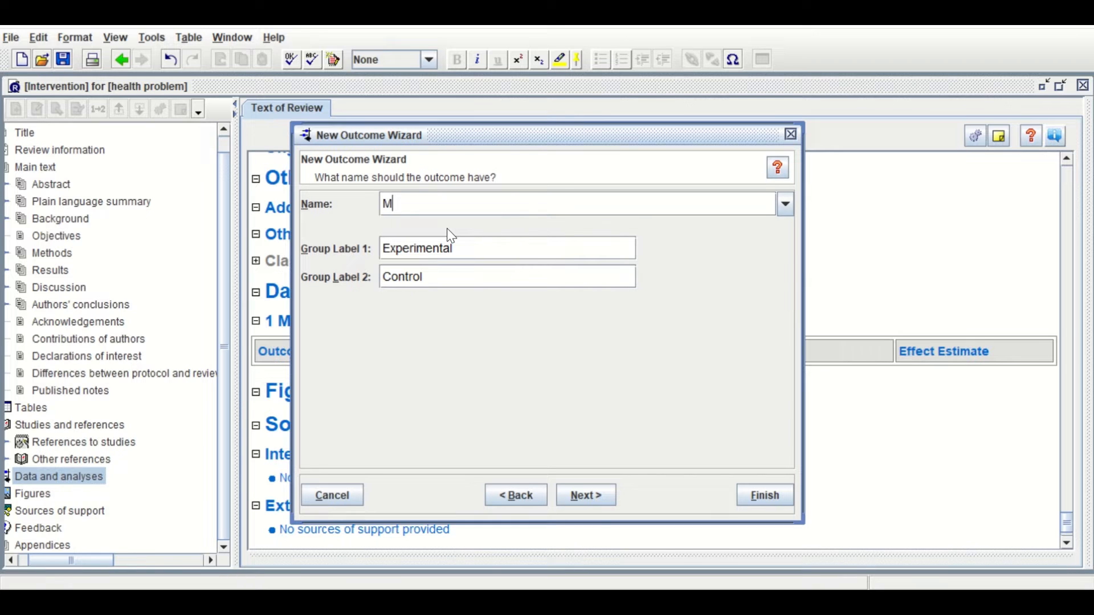
pyautogui.write('A H')
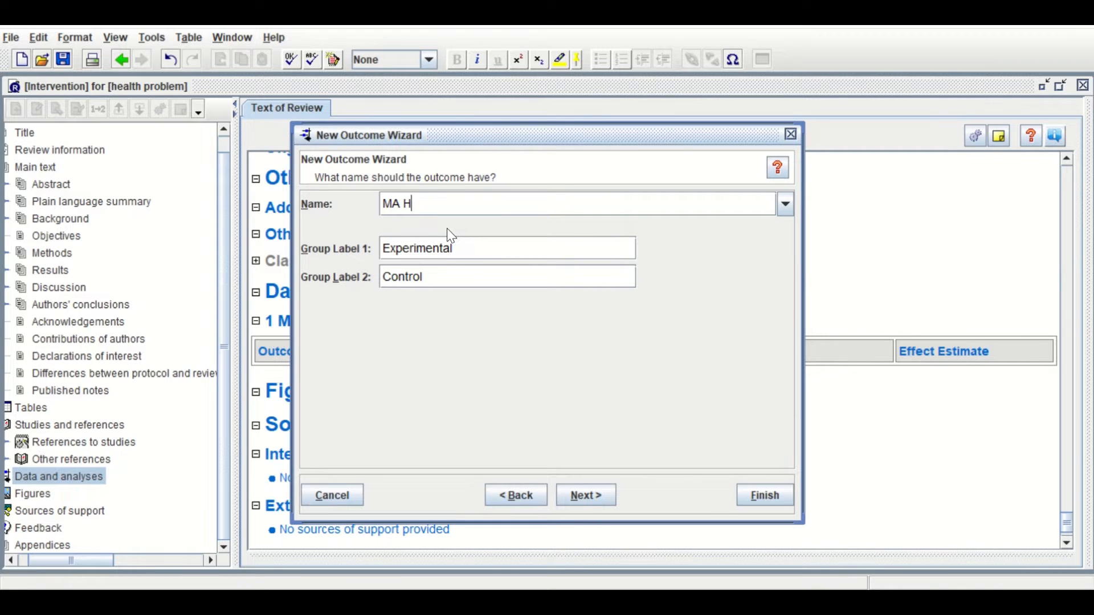
pyautogui.write('R')
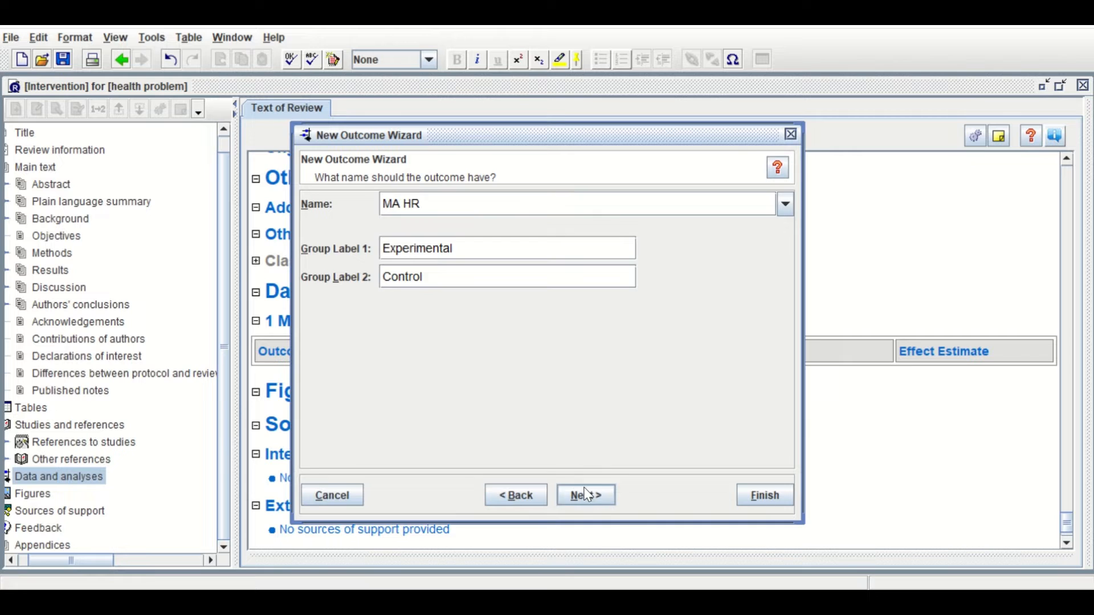
pyautogui.click(584, 495)
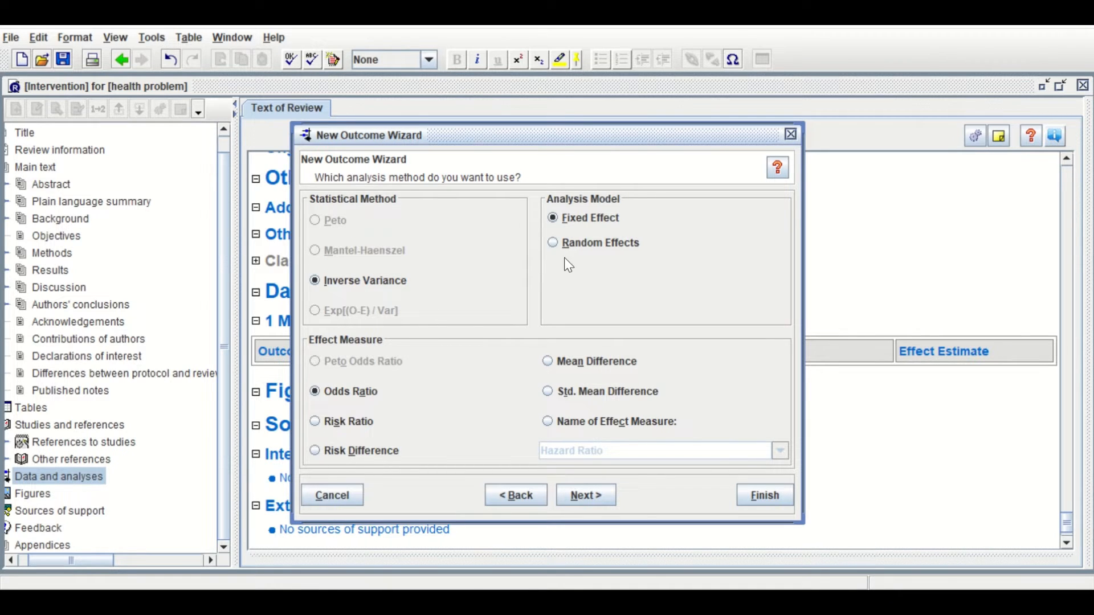
pyautogui.moveTo(601, 247)
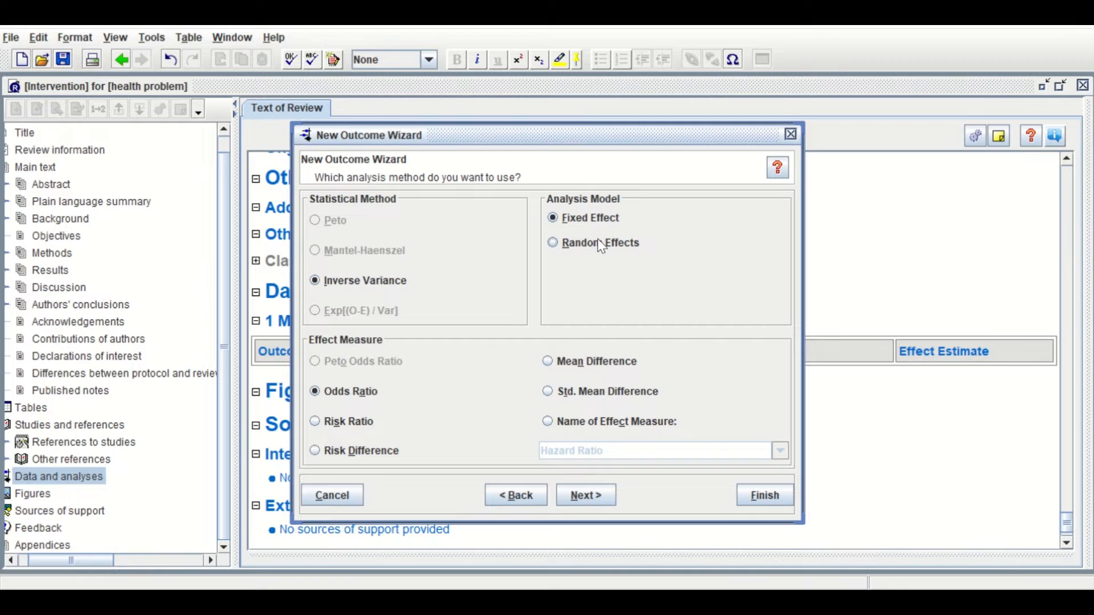
pyautogui.moveTo(599, 260)
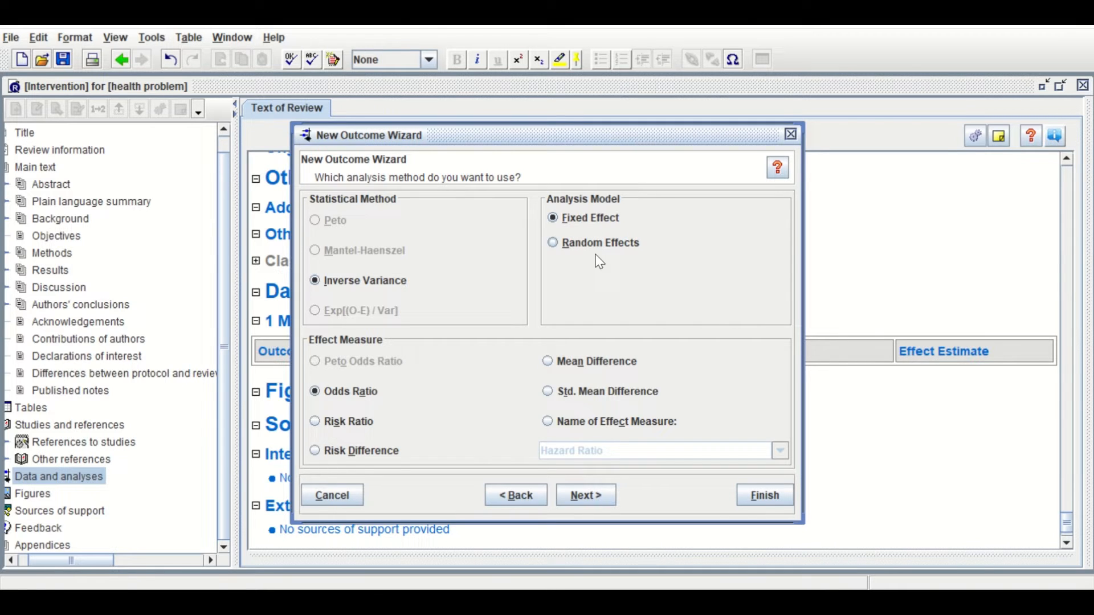
pyautogui.moveTo(590, 414)
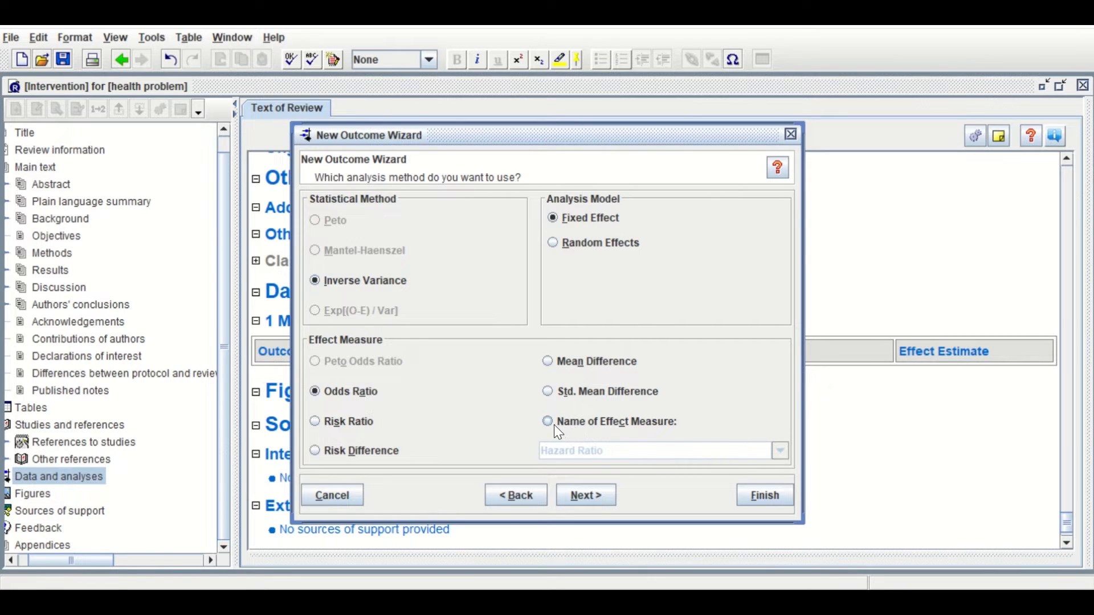
# Step: Set the effect measure to Hazard Ratio, keep default analysis and graph details, and finish the outcome
pyautogui.click(547, 421)
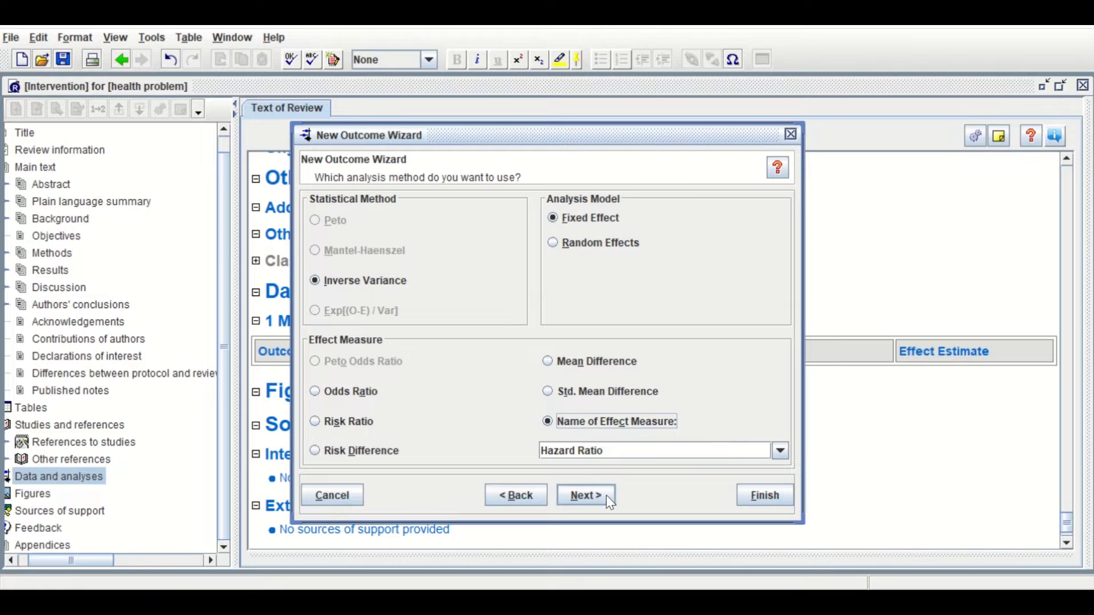
pyautogui.click(584, 494)
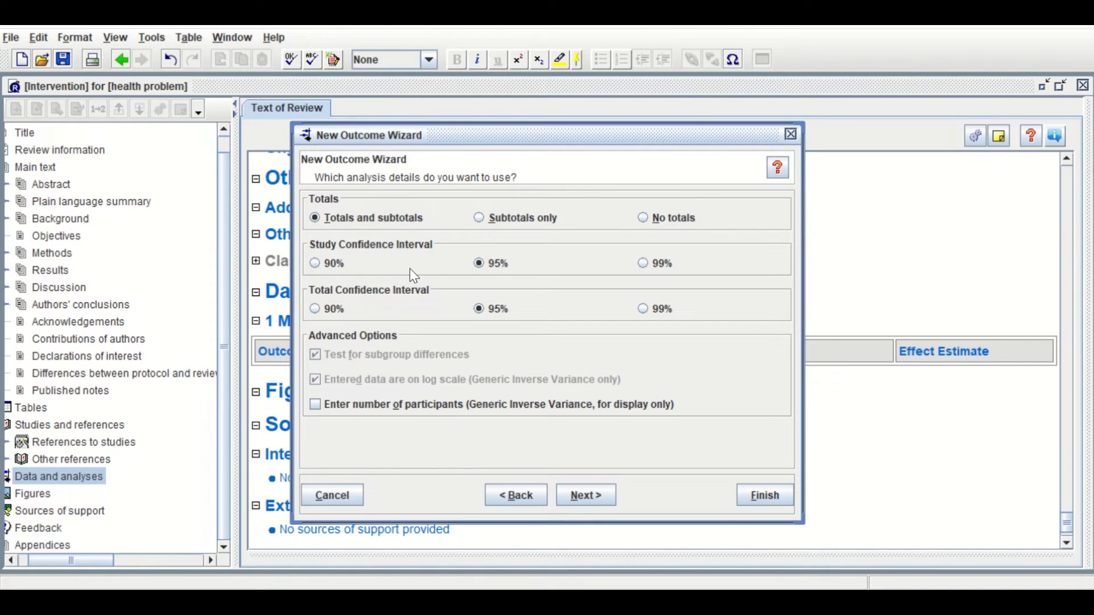
pyautogui.moveTo(398, 244)
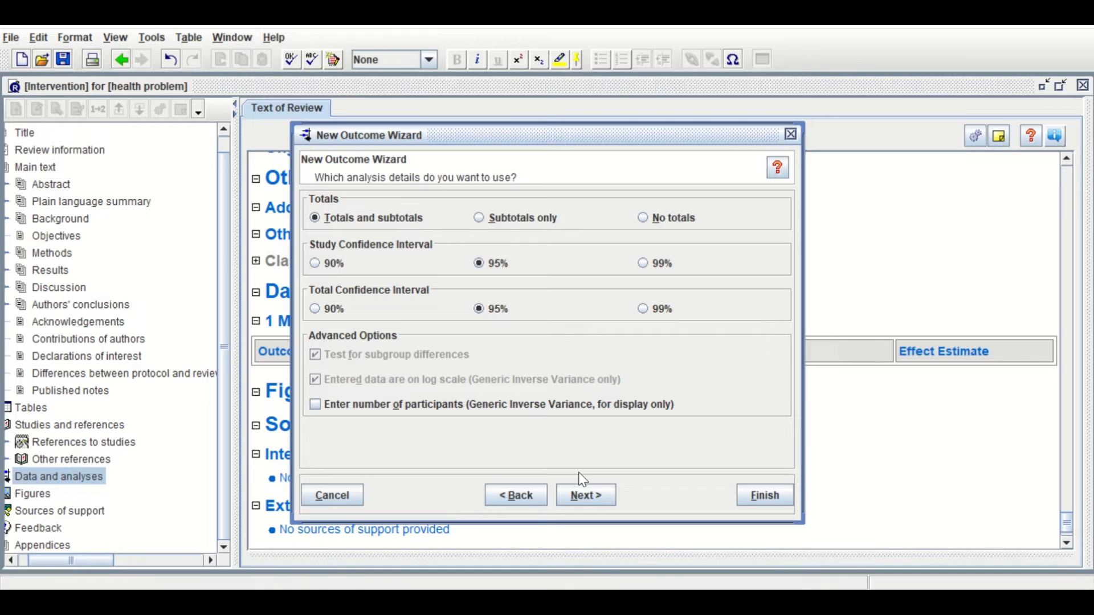
pyautogui.click(585, 496)
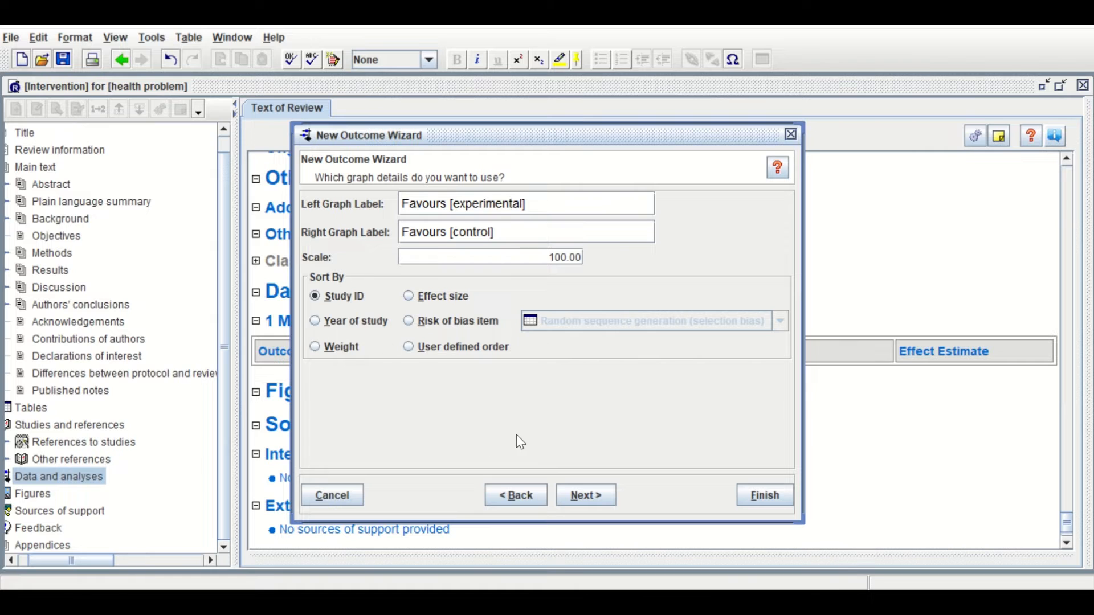
pyautogui.click(585, 496)
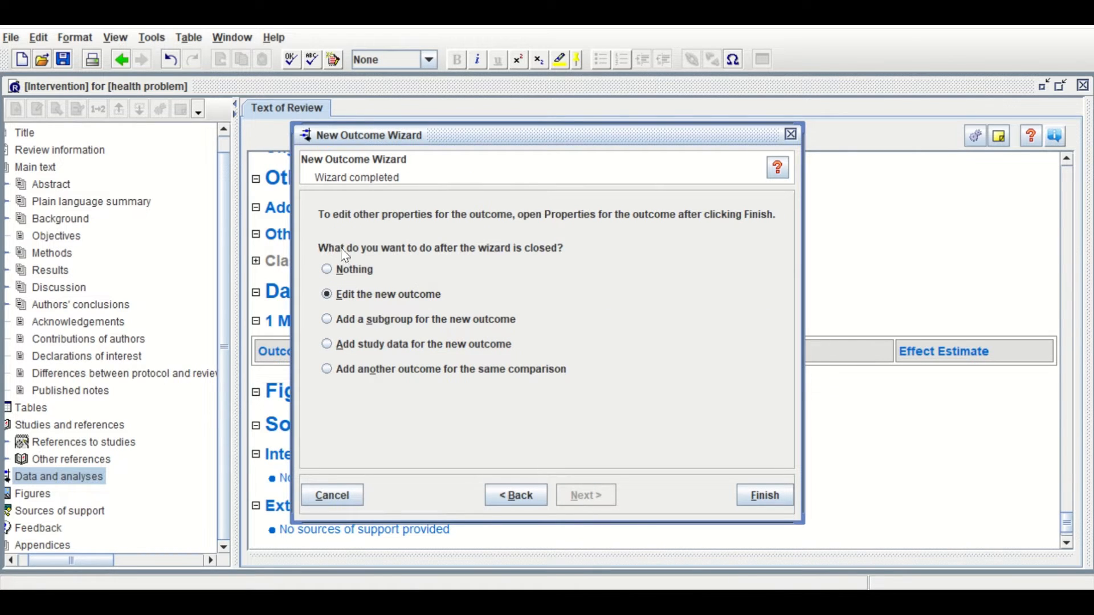
pyautogui.moveTo(447, 318)
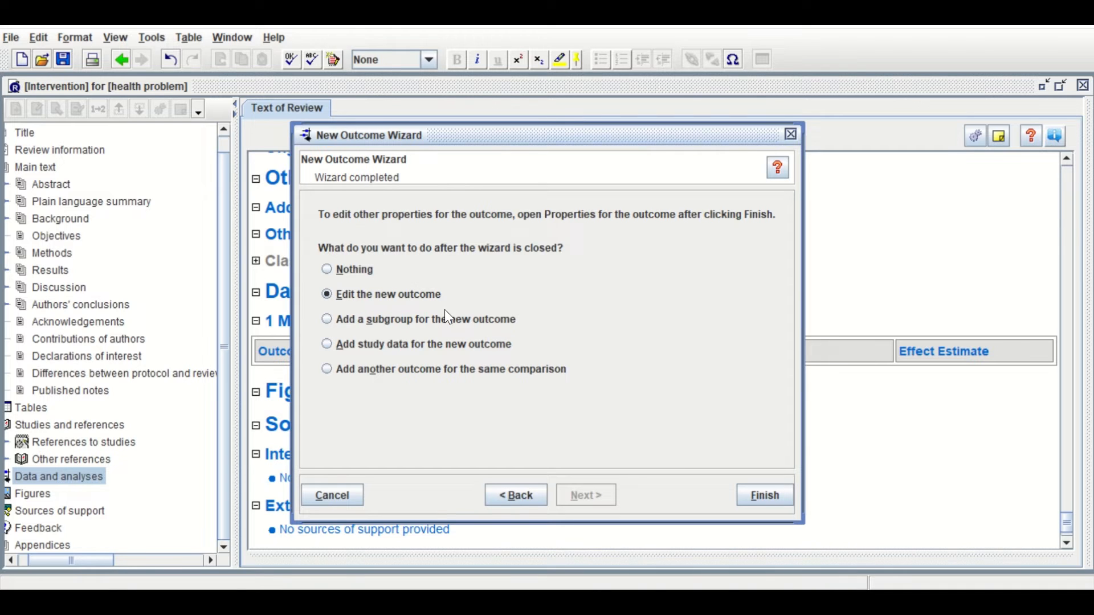
pyautogui.click(763, 496)
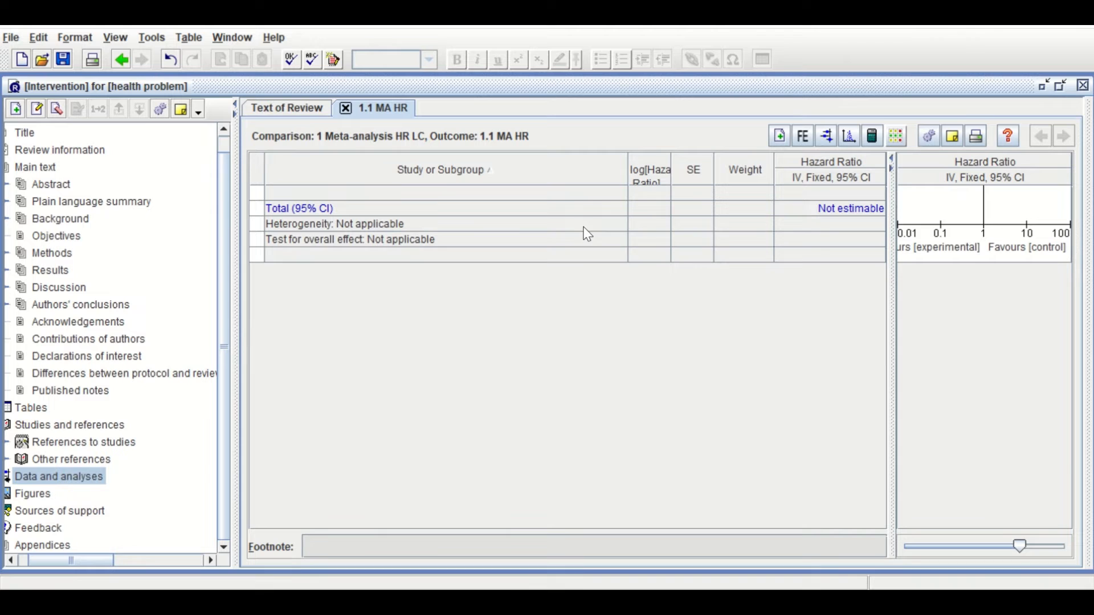
pyautogui.moveTo(337, 263)
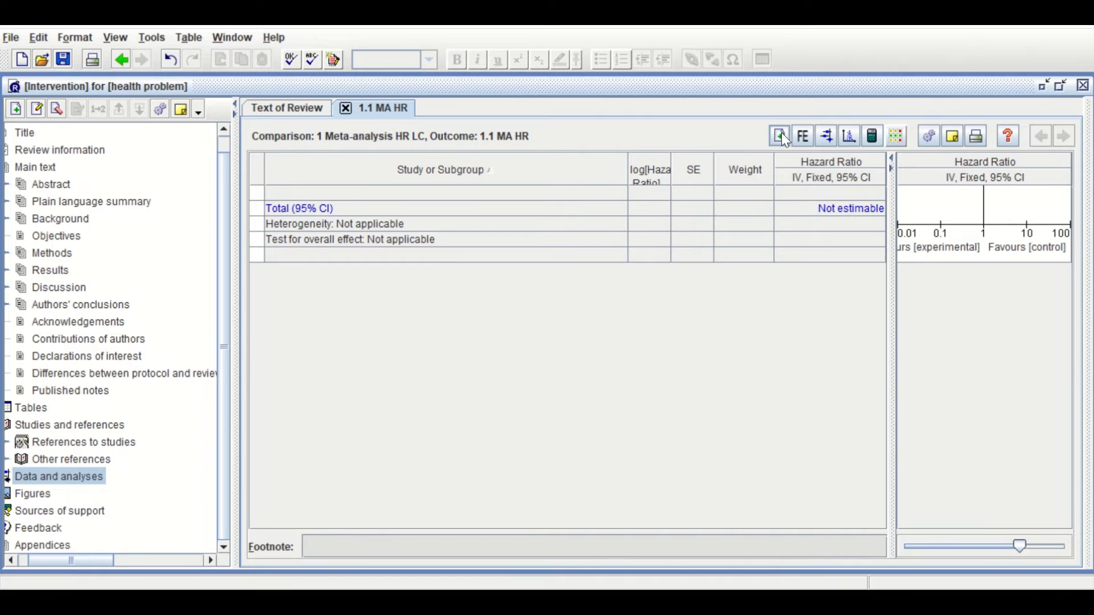
# Step: Add data rows for all four included studies to the MA HR outcome
pyautogui.click(778, 135)
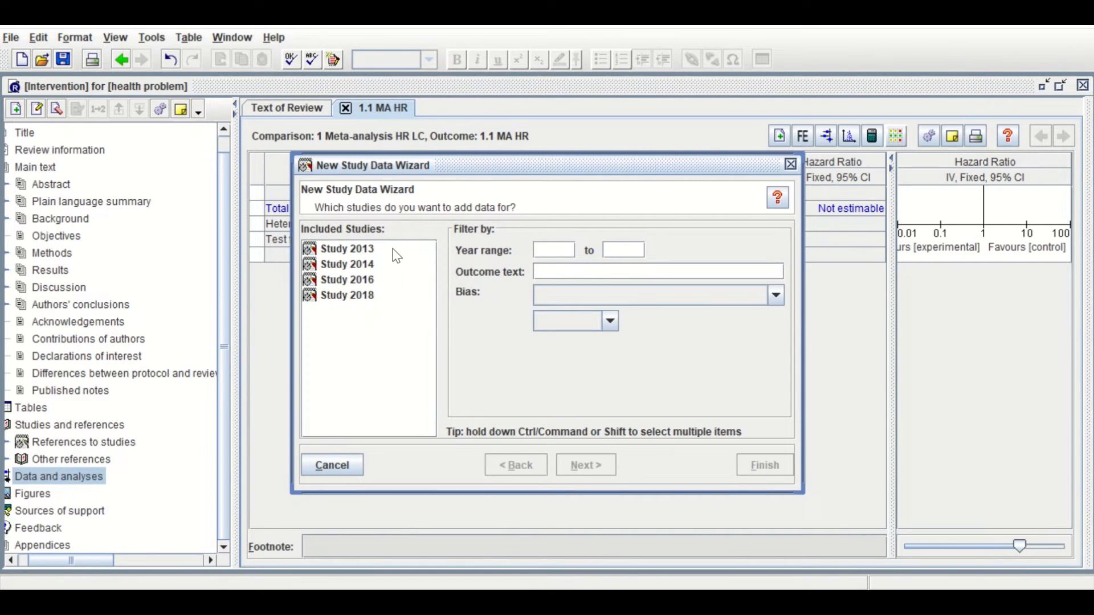
pyautogui.click(346, 248)
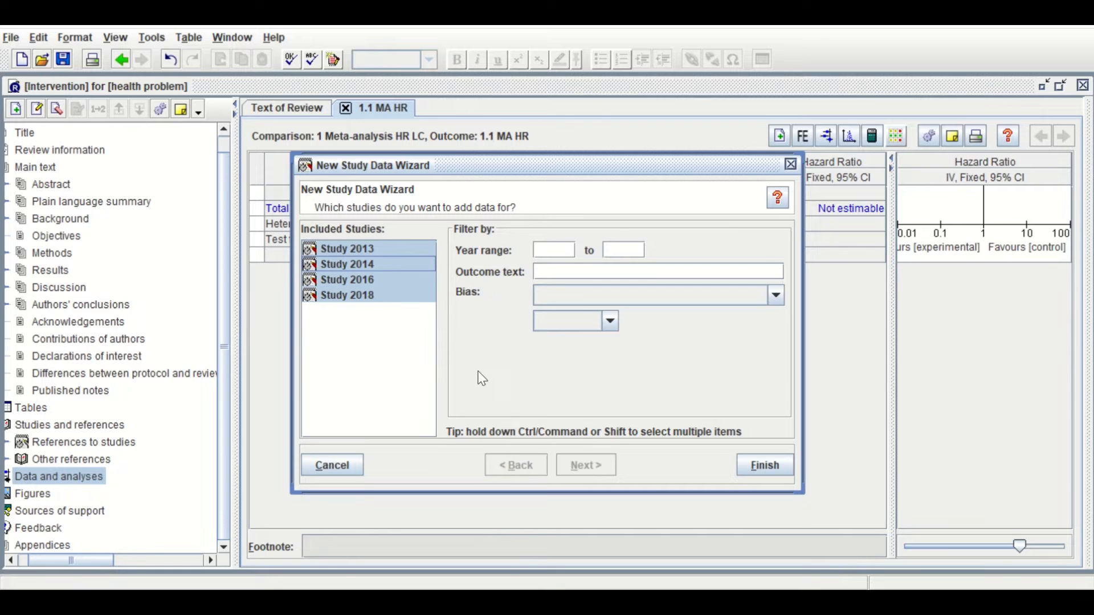
pyautogui.click(764, 465)
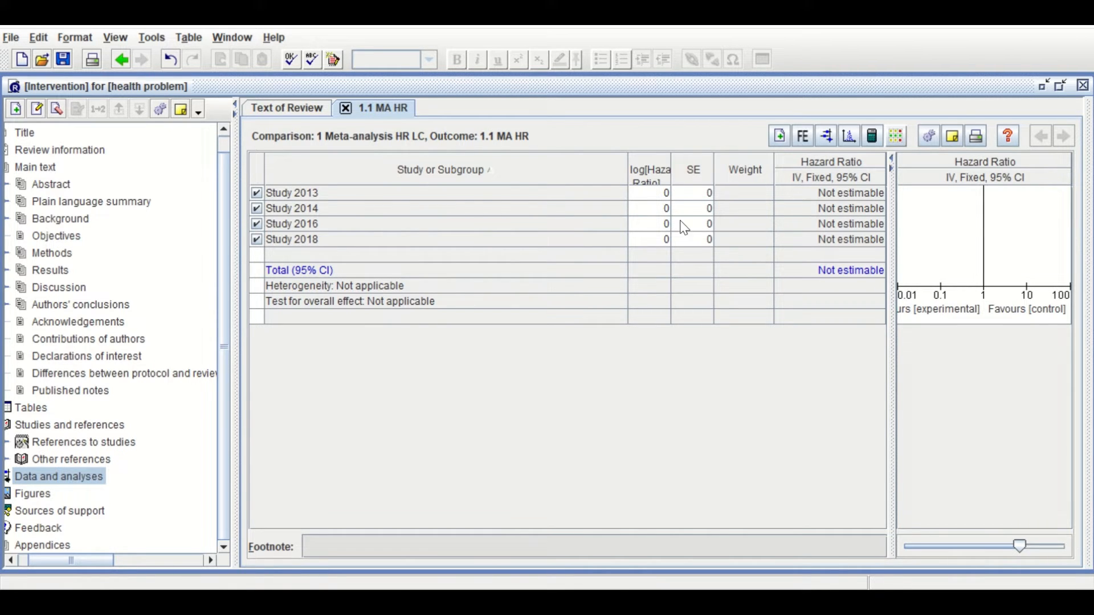
pyautogui.moveTo(657, 194)
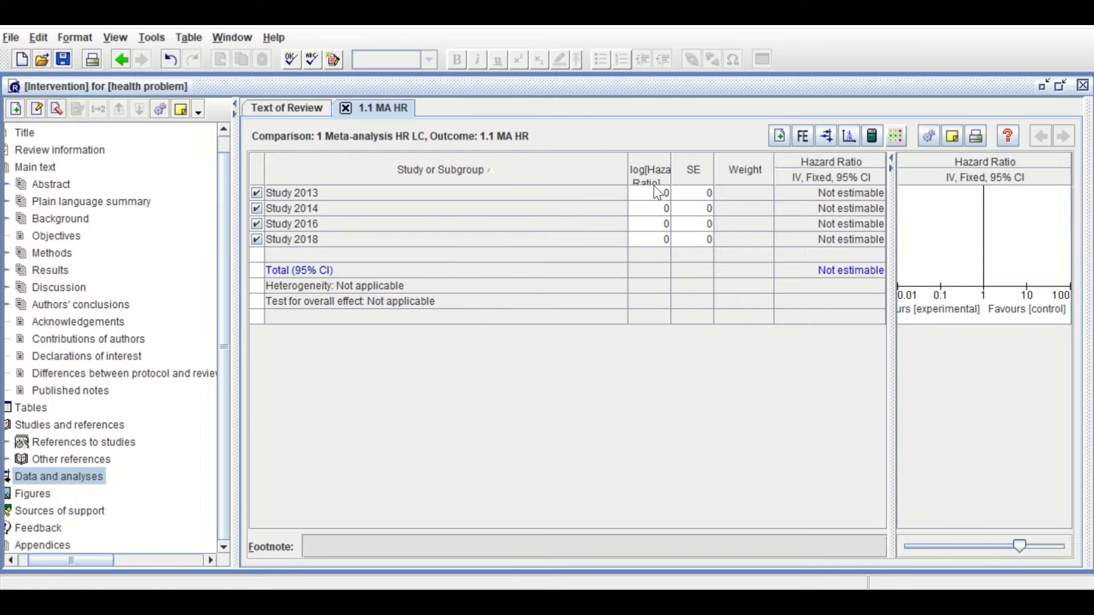
pyautogui.moveTo(698, 206)
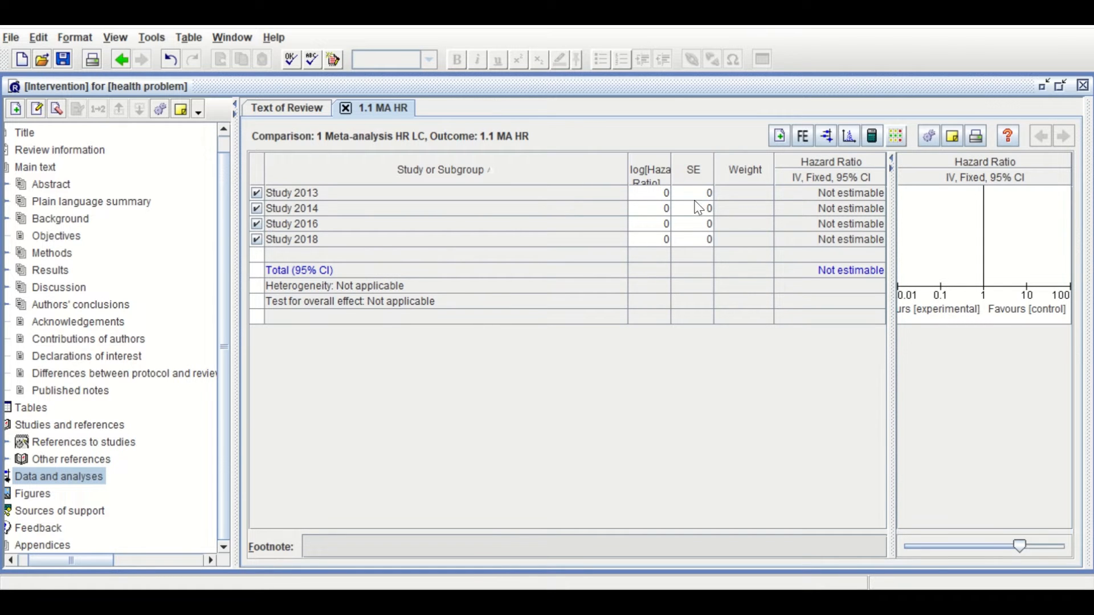
pyautogui.moveTo(753, 216)
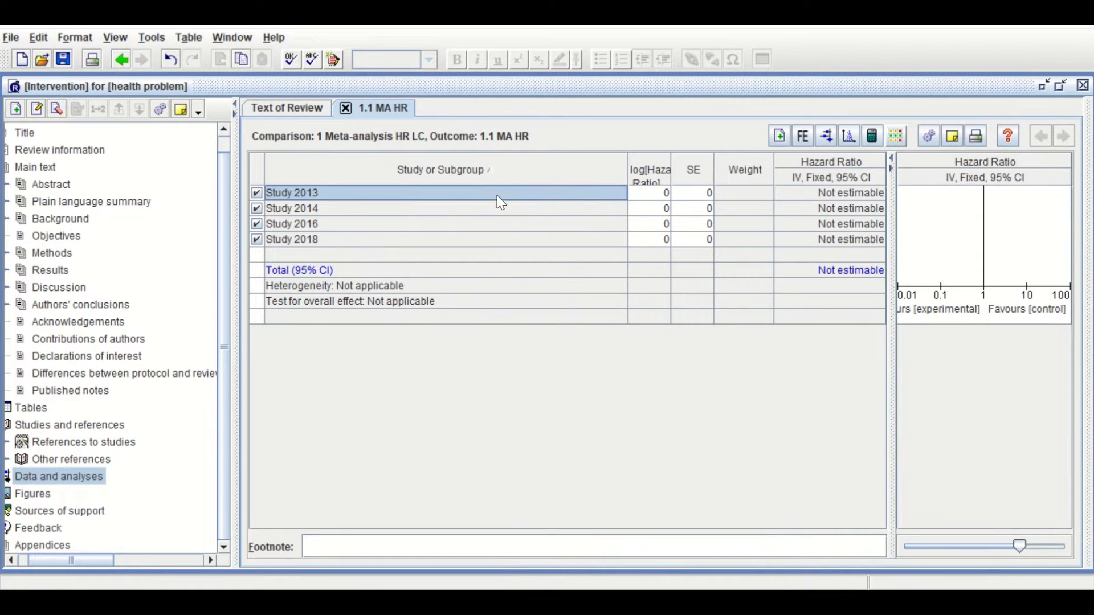
# Step: Enter Study 2013 via the calculator with CI 0.35 to 0.95, giving HR 0.58 [0.35, 0.95]
pyautogui.doubleClick(292, 193)
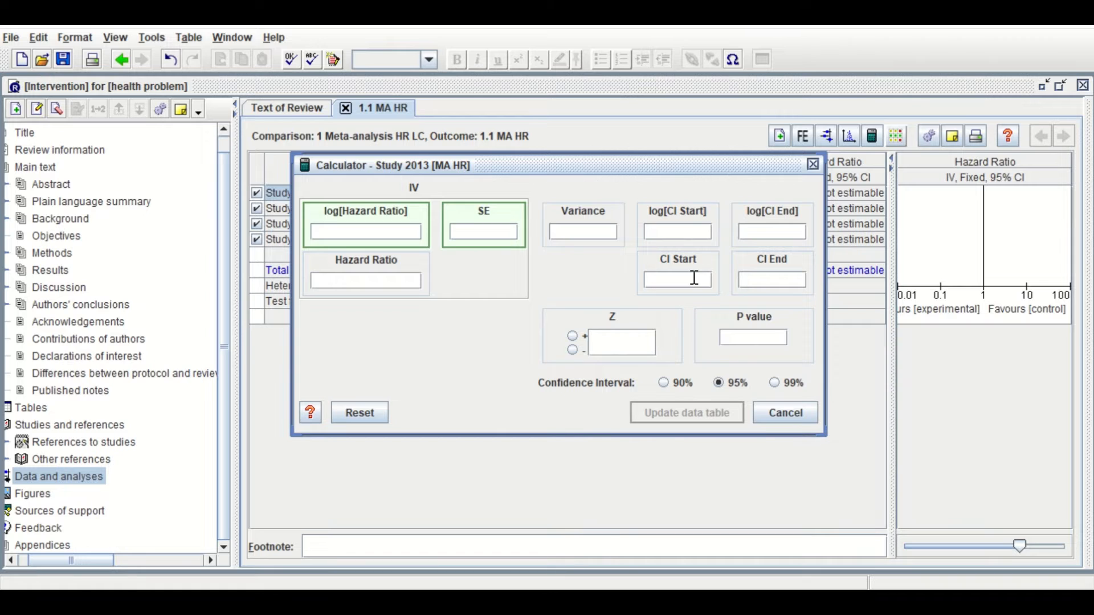
pyautogui.write('0.35')
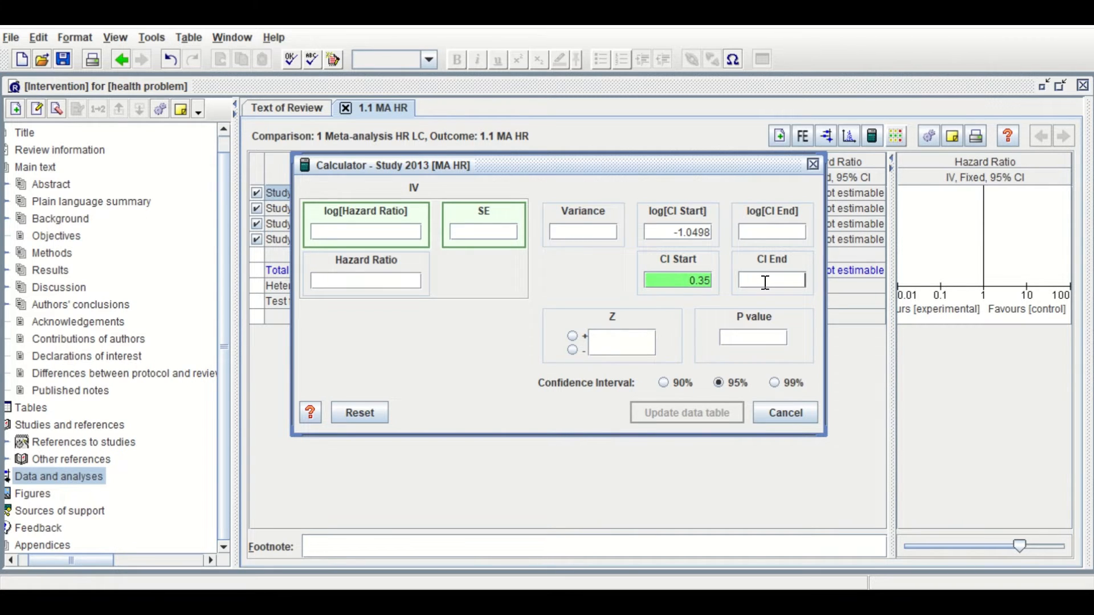
pyautogui.write('0.95')
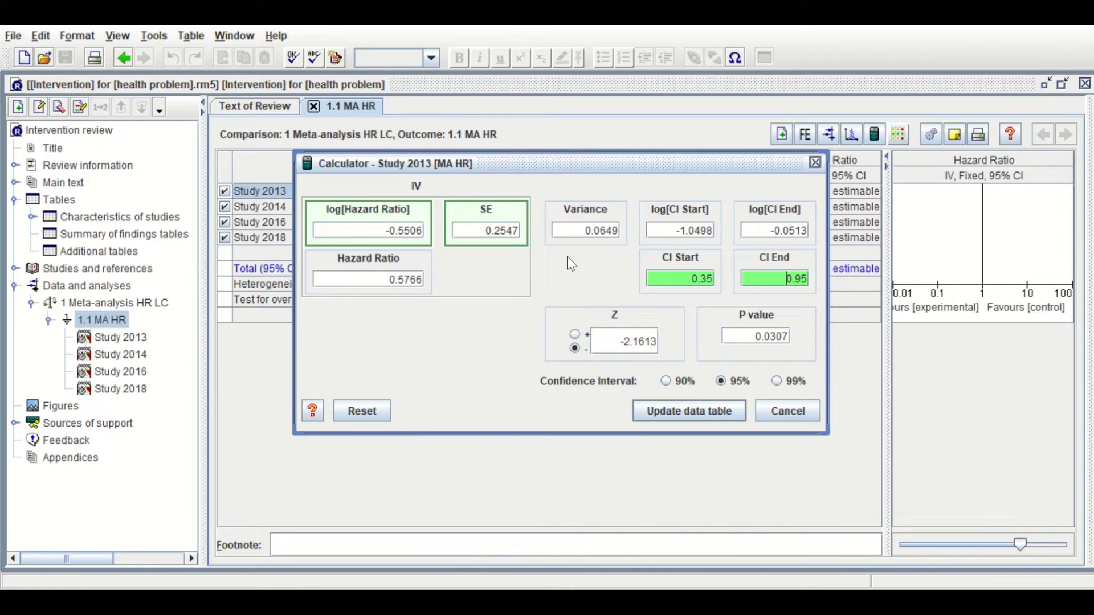
pyautogui.moveTo(726, 483)
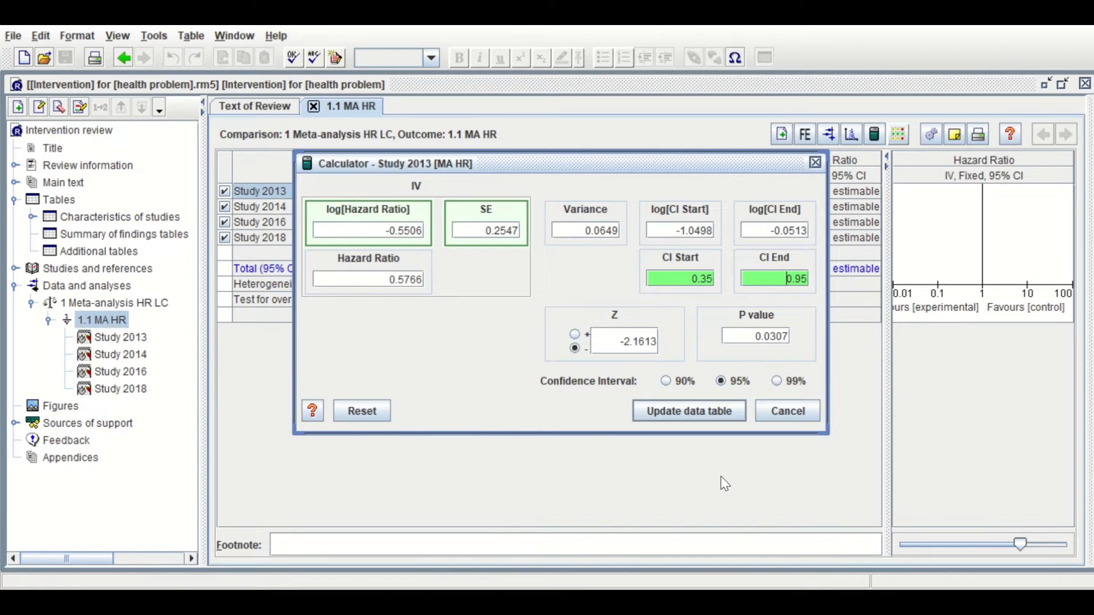
pyautogui.click(689, 410)
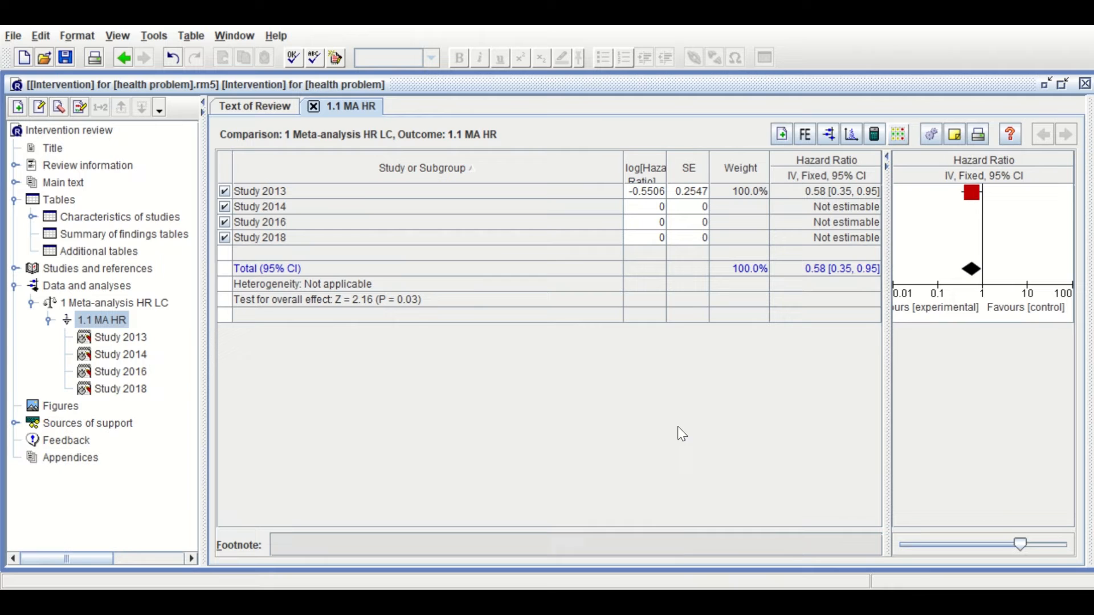
pyautogui.moveTo(683, 195)
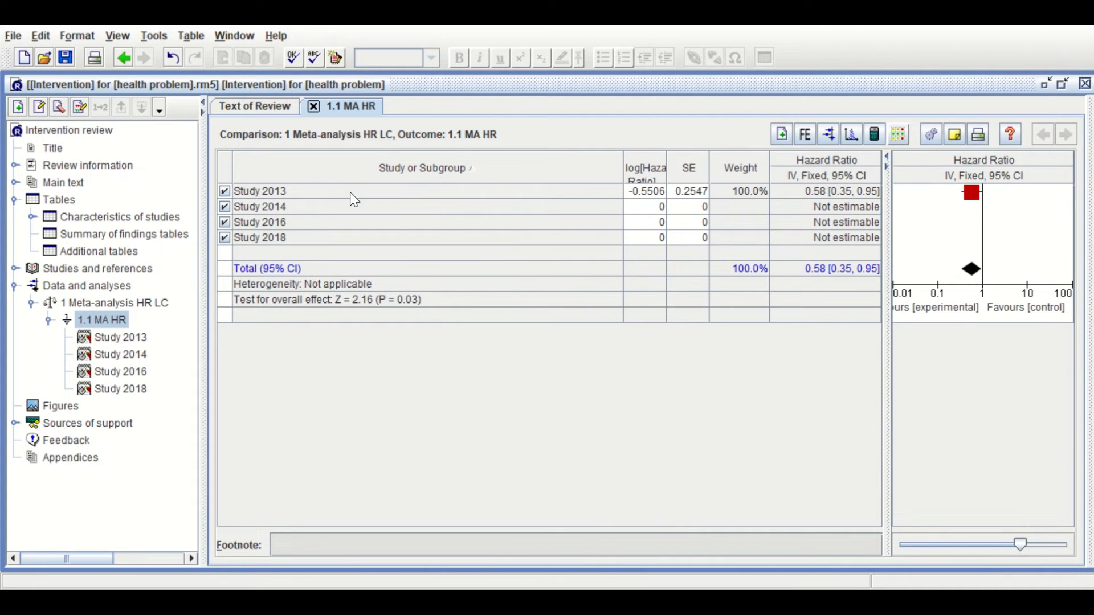
# Step: Compute Study 2014's log HR −0.6075 and SE 0.1206 from CI 0.43–0.69 via the calculator
pyautogui.click(260, 207)
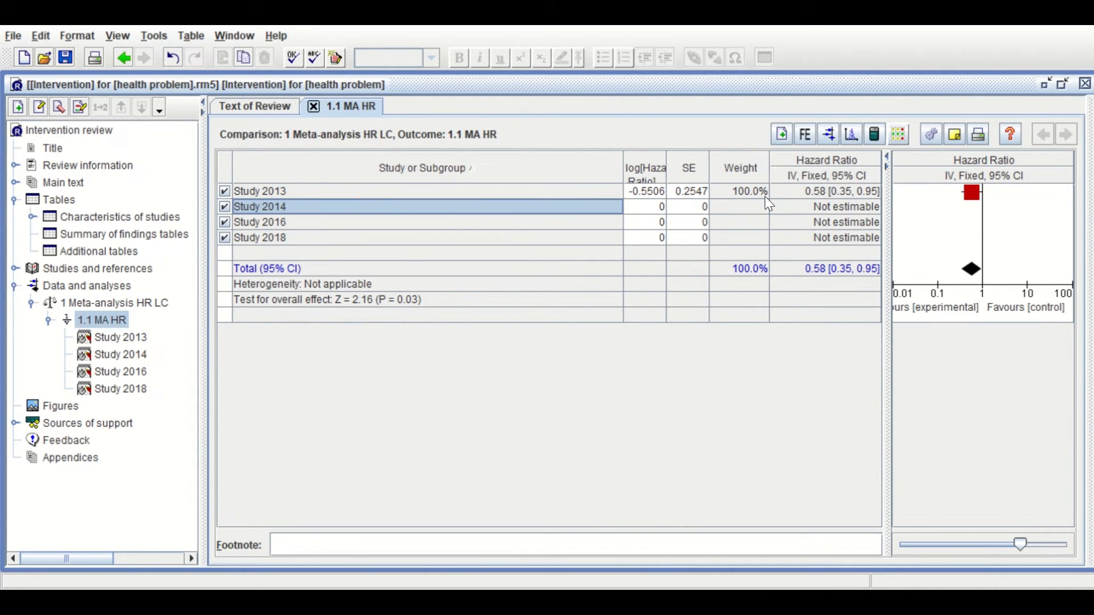
pyautogui.moveTo(306, 211)
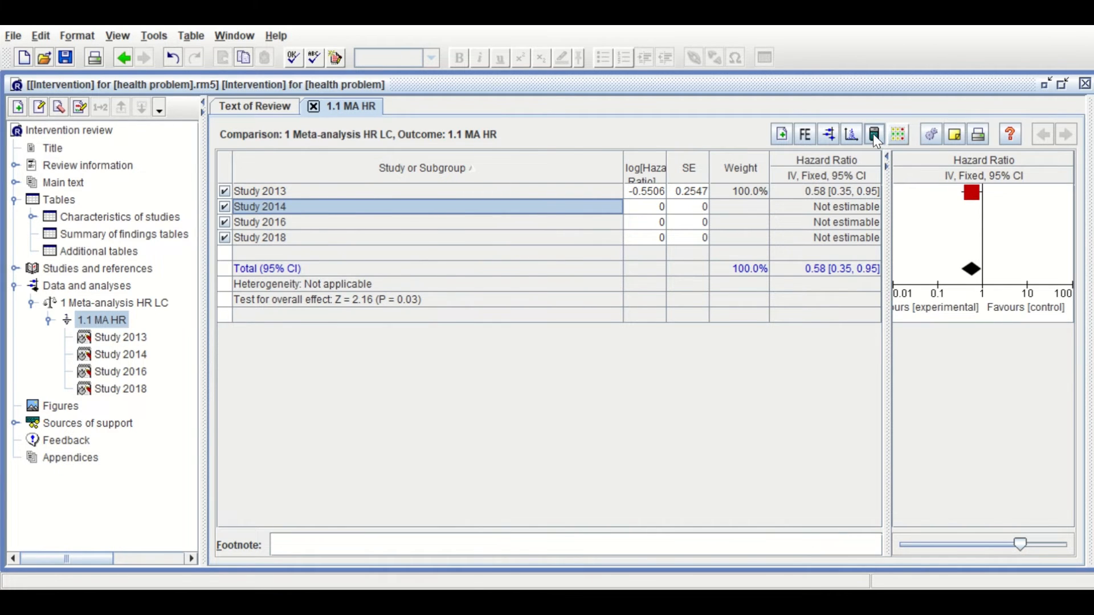
pyautogui.click(852, 134)
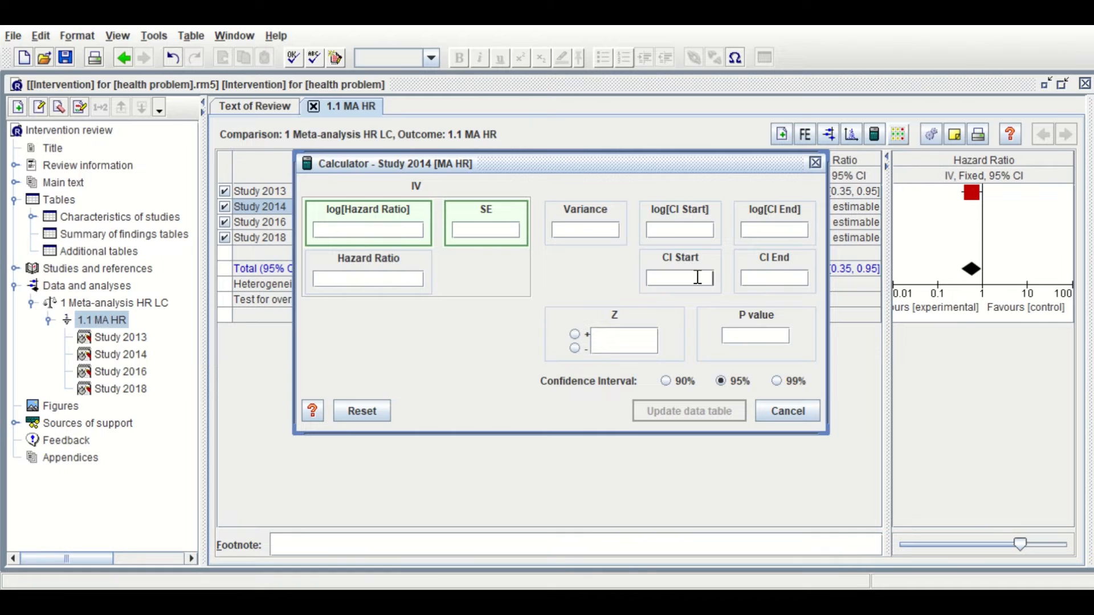
pyautogui.write('0')
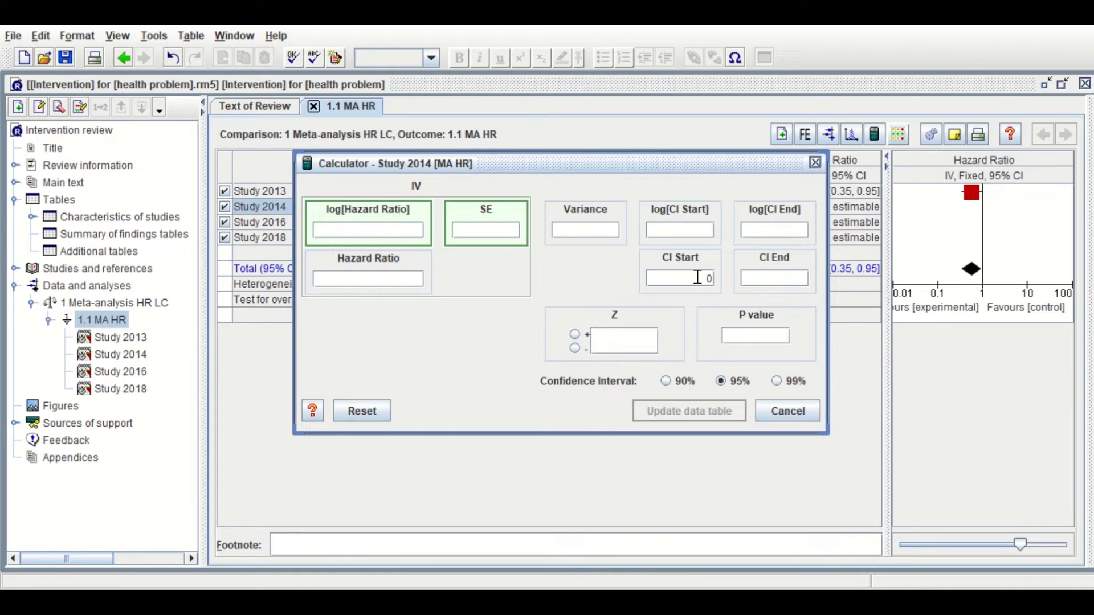
pyautogui.write('0.43')
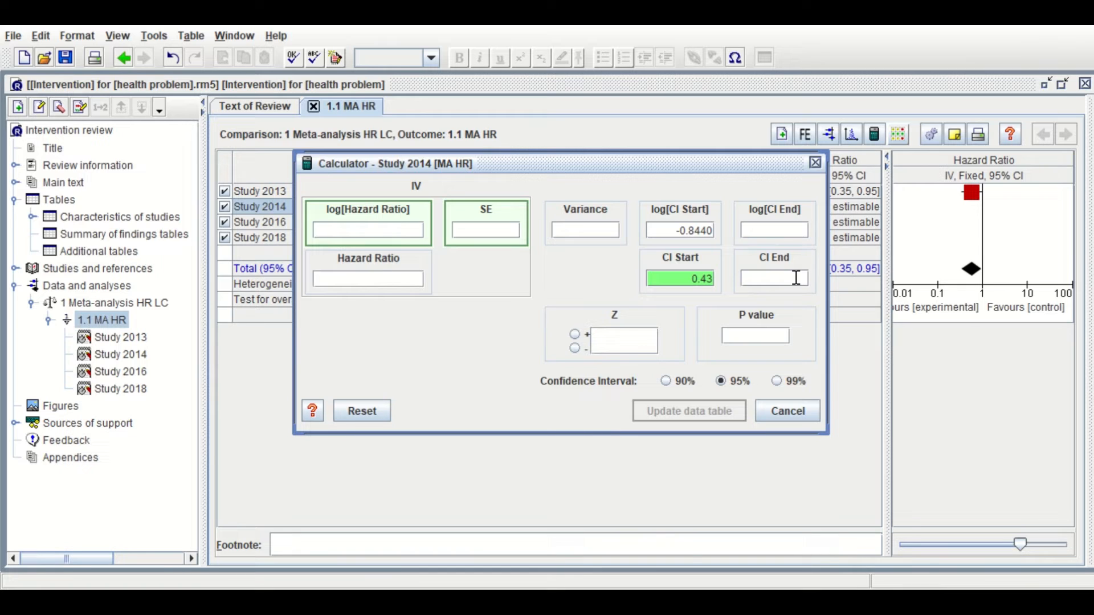
pyautogui.write('0')
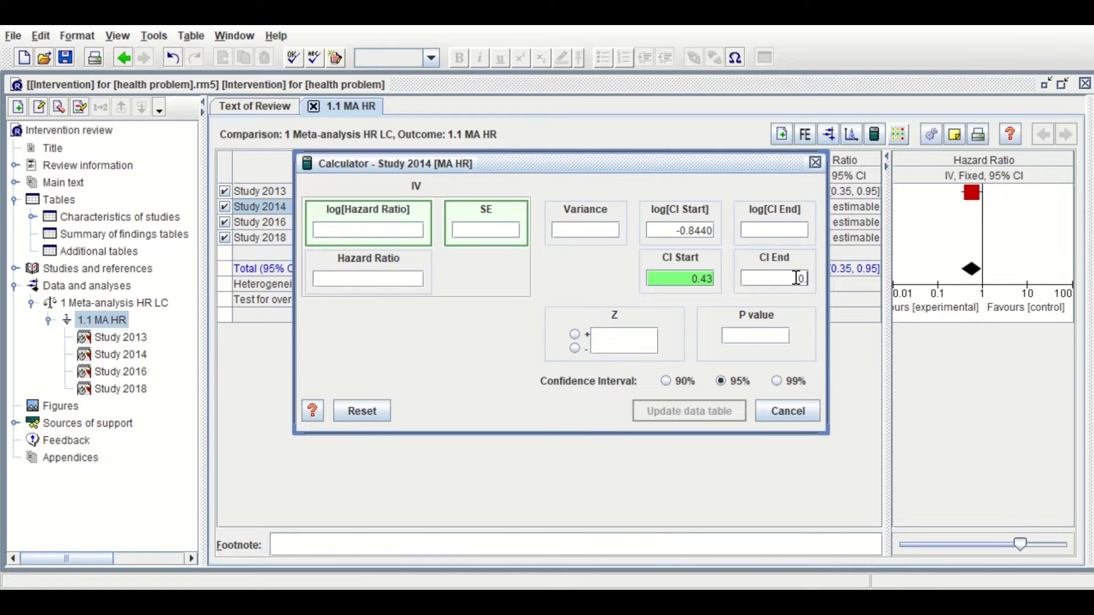
pyautogui.write('0.69')
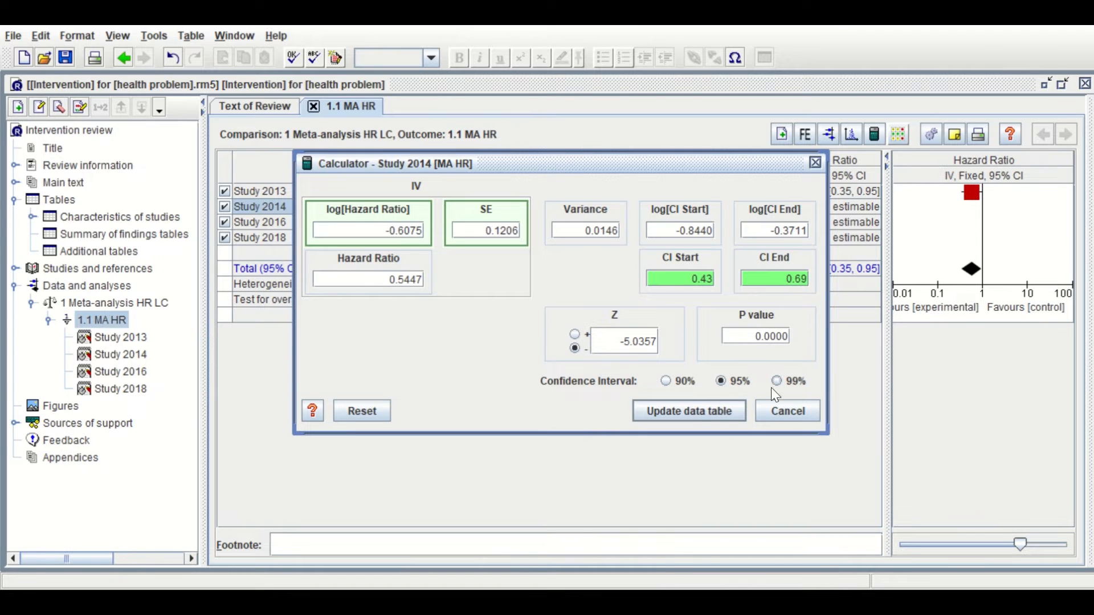
pyautogui.click(689, 412)
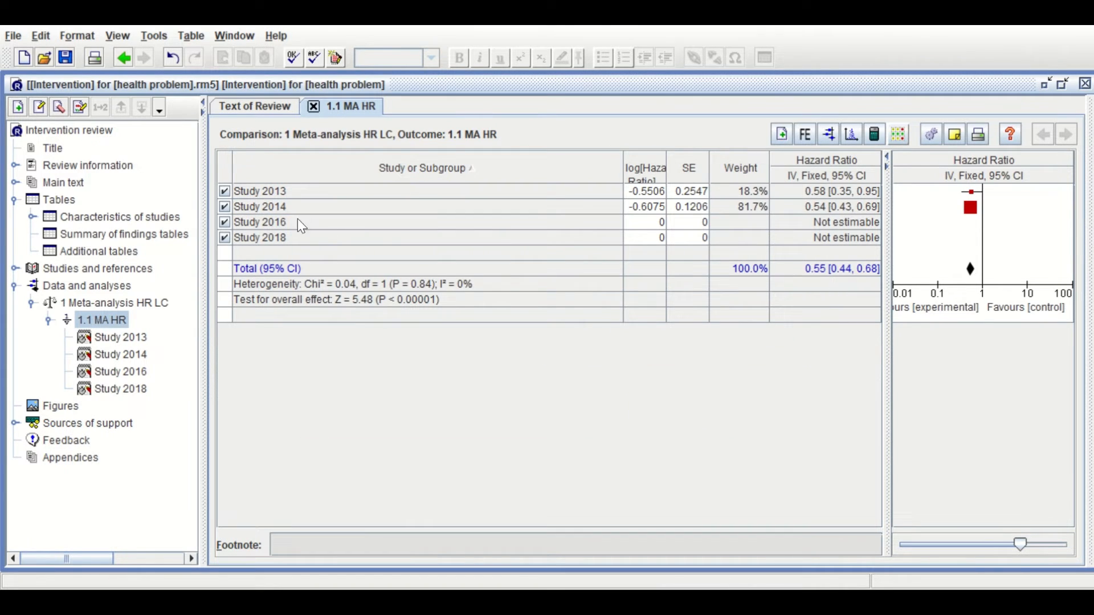
# Step: Compute Study 2016's log HR −0.325 and SE 0.0948 from CI 0.60–0.87 via the calculator
pyautogui.click(260, 222)
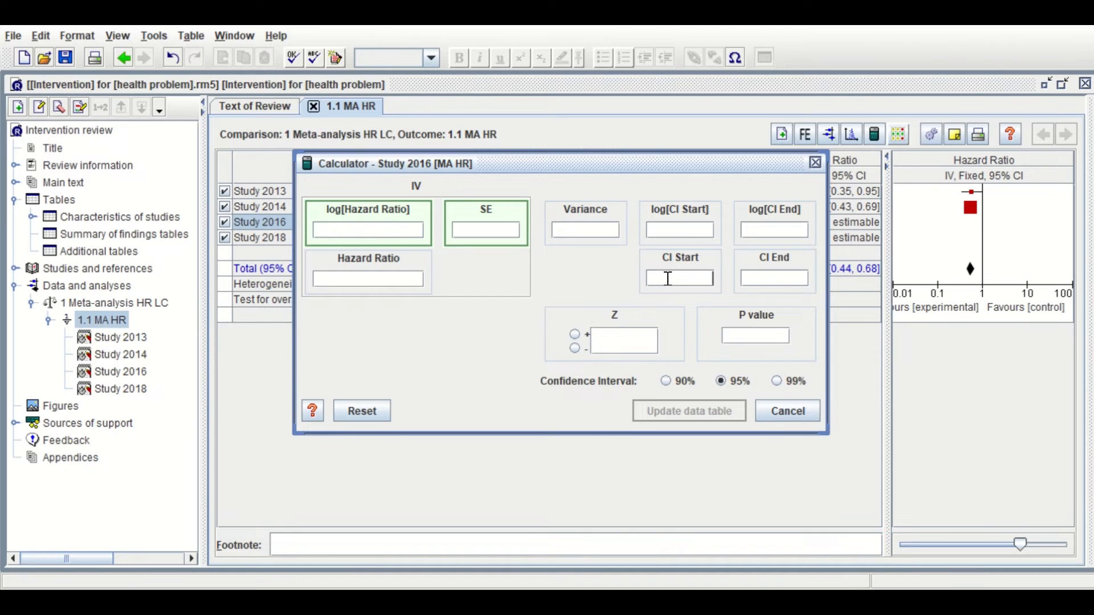
pyautogui.write('0.6')
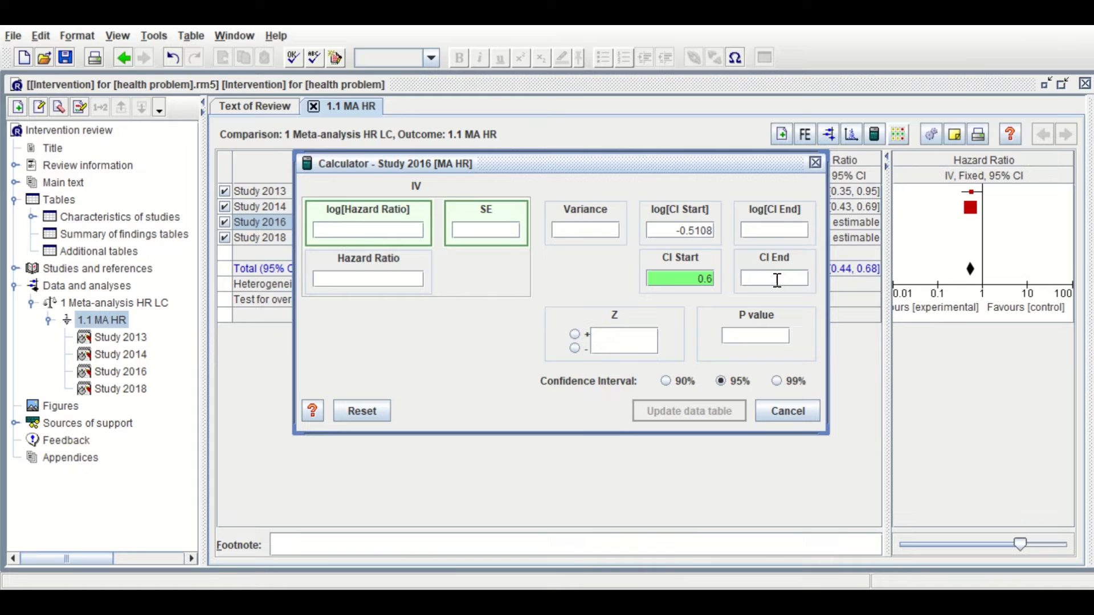
pyautogui.write('87')
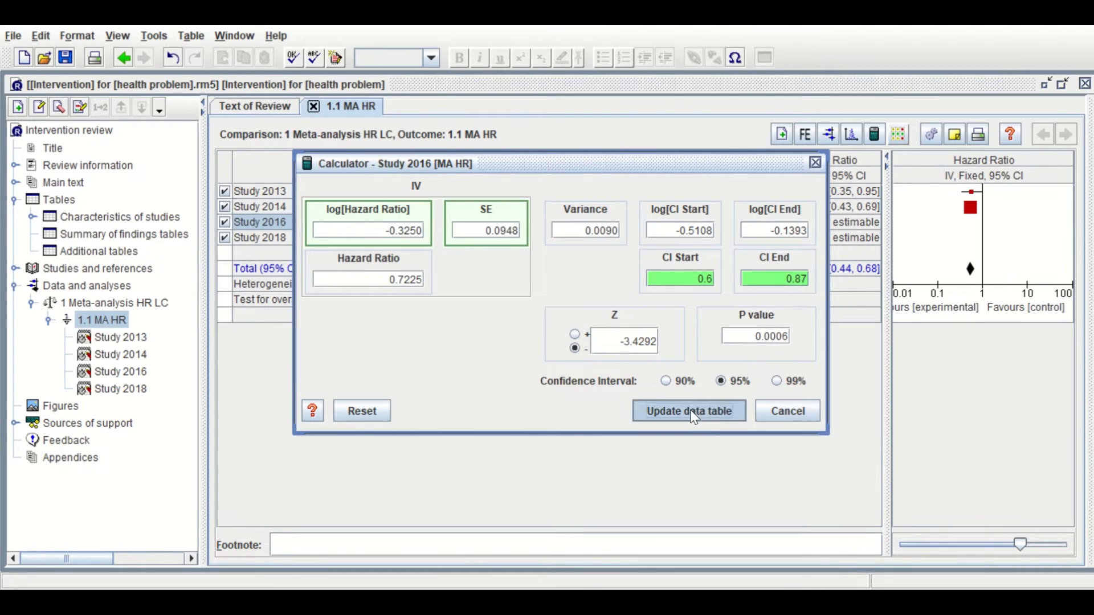
pyautogui.click(688, 411)
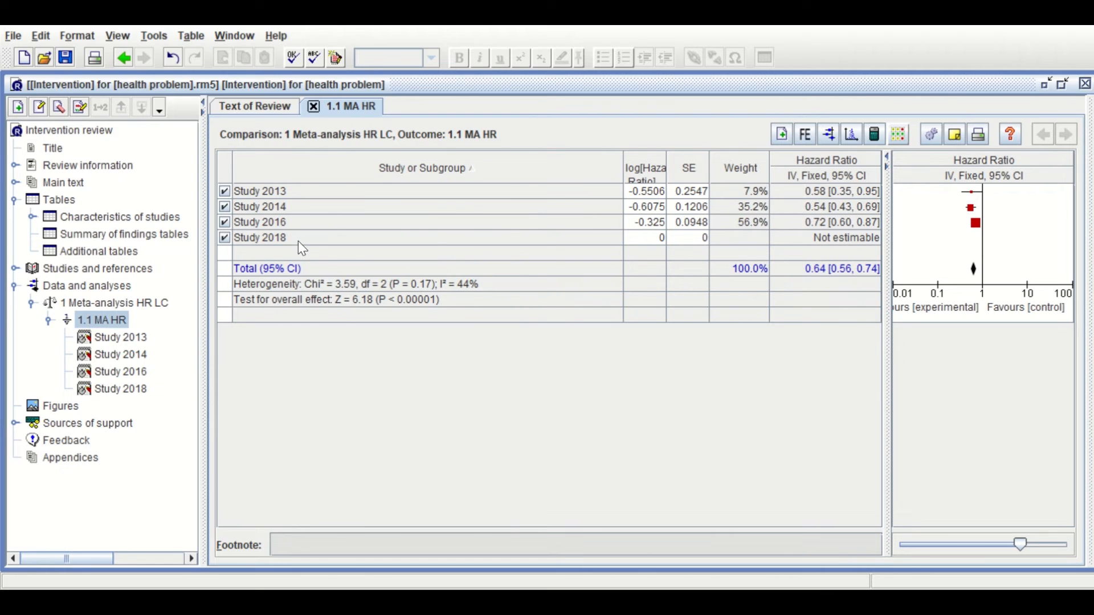
# Step: Compute Study 2018's log HR −1.0201 and SE 0.3007 from CI 0.20–0.65 via the calculator
pyautogui.click(260, 237)
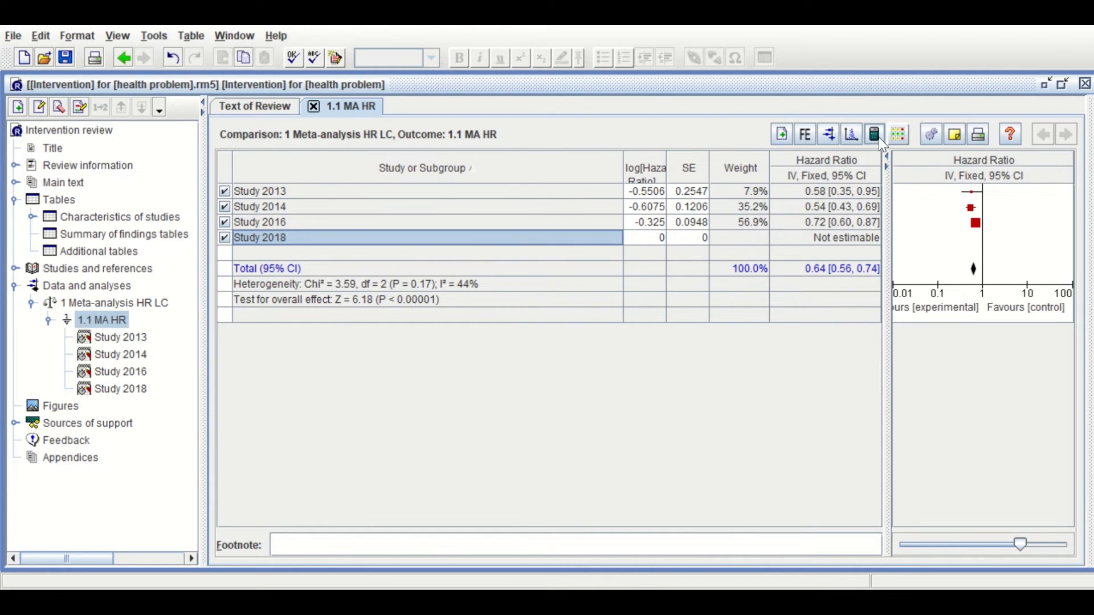
pyautogui.click(874, 135)
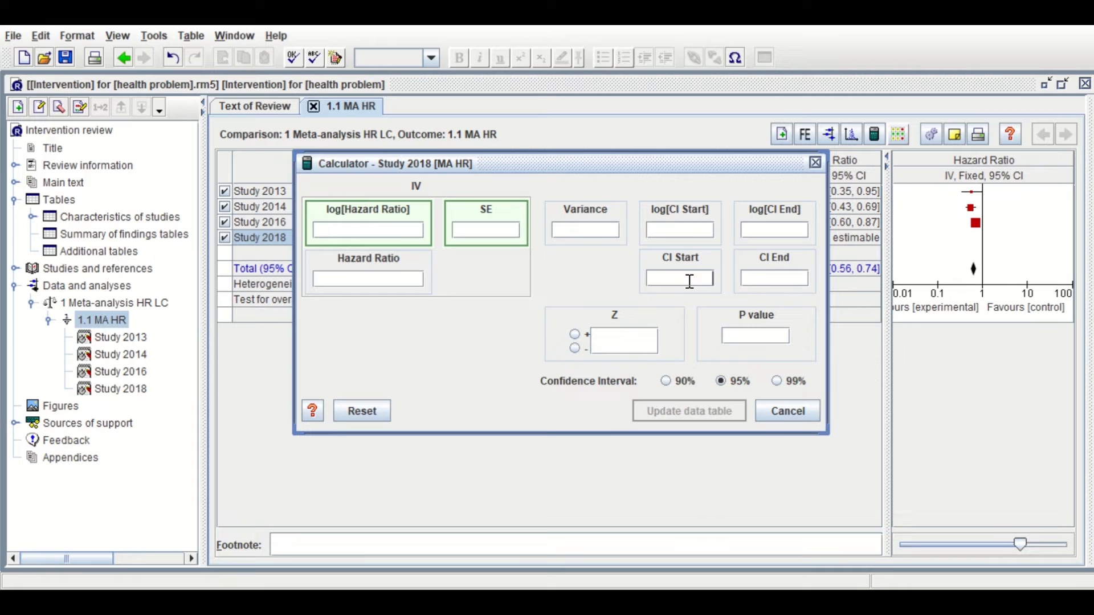
pyautogui.write('0')
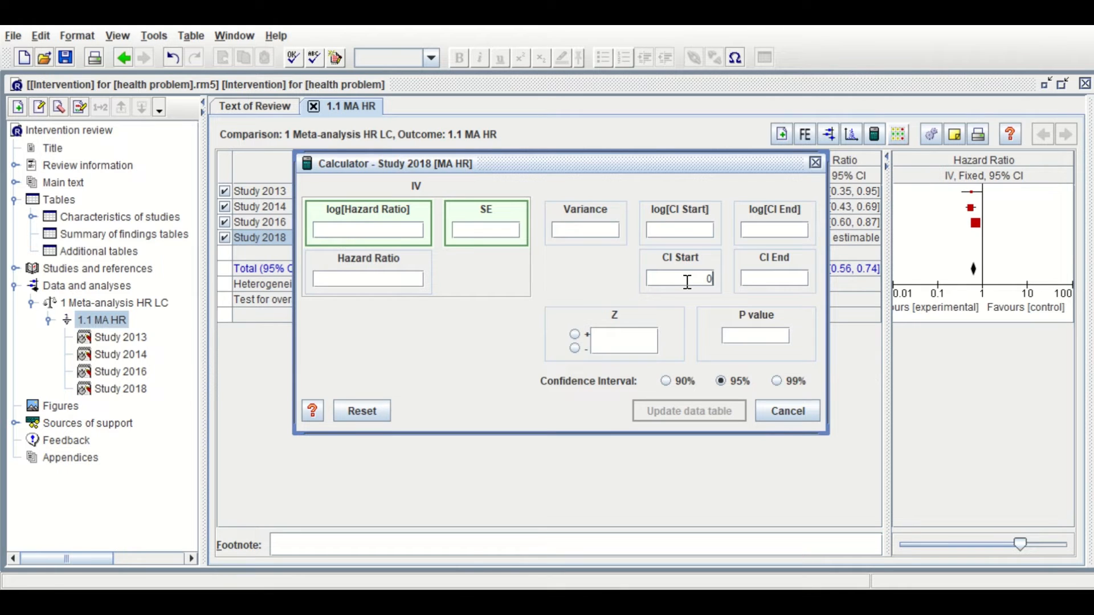
pyautogui.write('0.2')
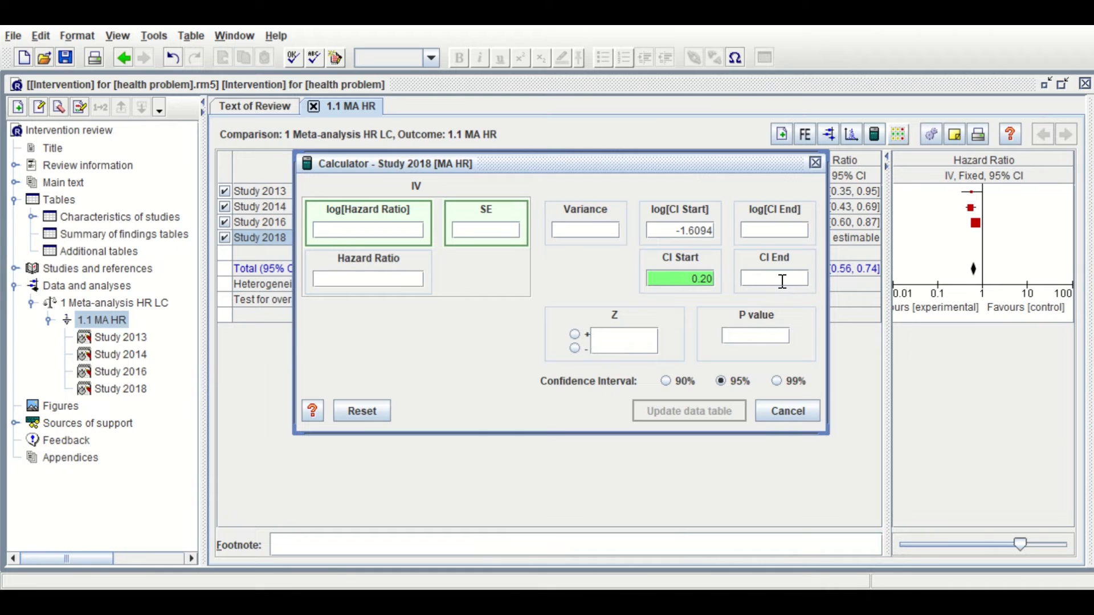
pyautogui.write('0')
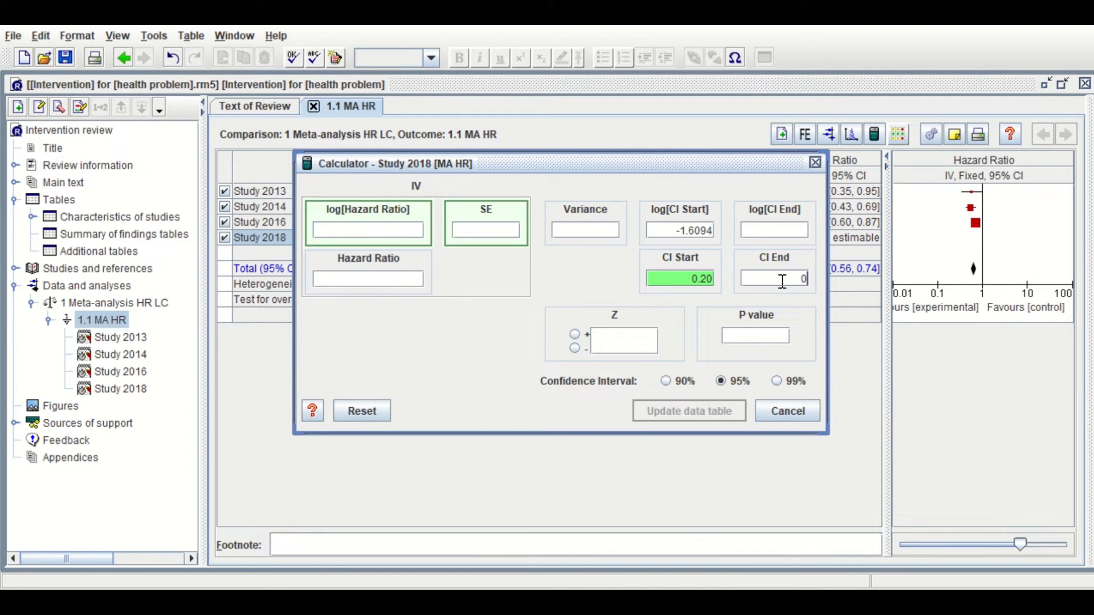
pyautogui.write('0.65')
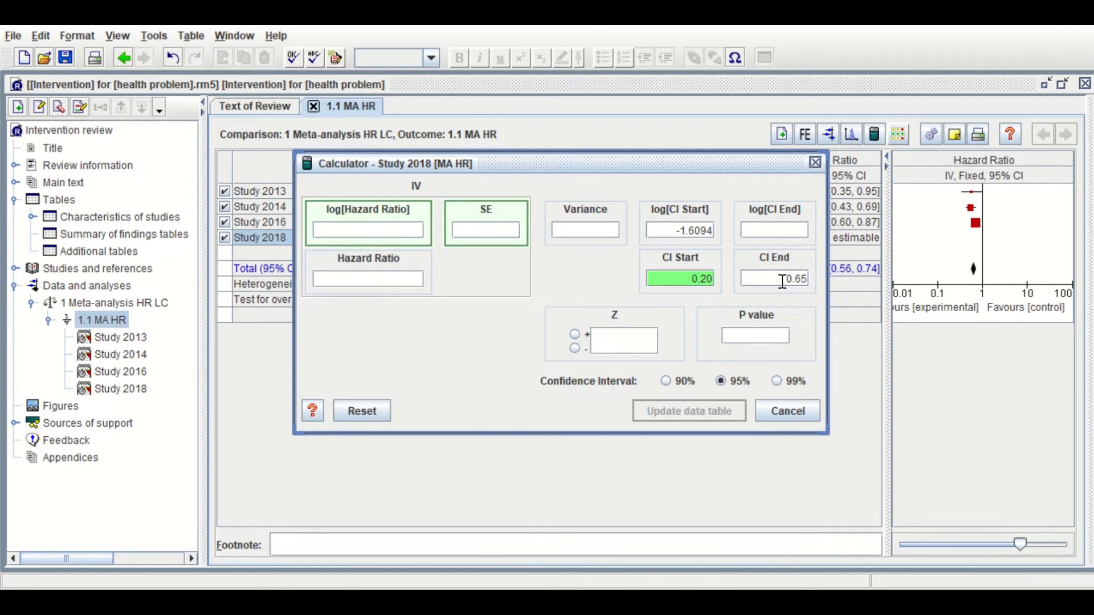
pyautogui.write('0.65')
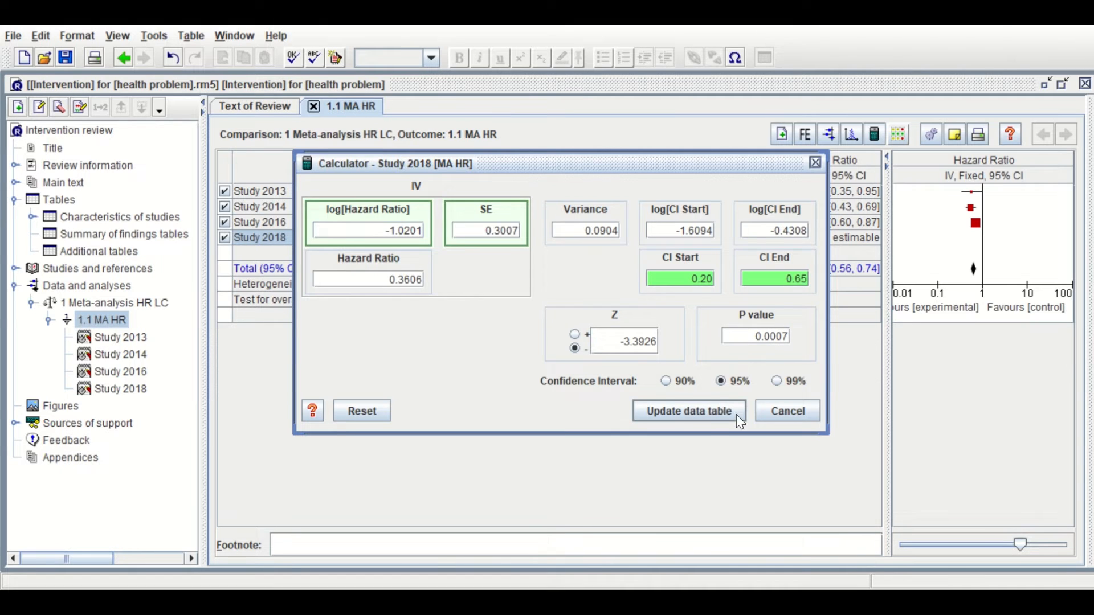
pyautogui.click(687, 412)
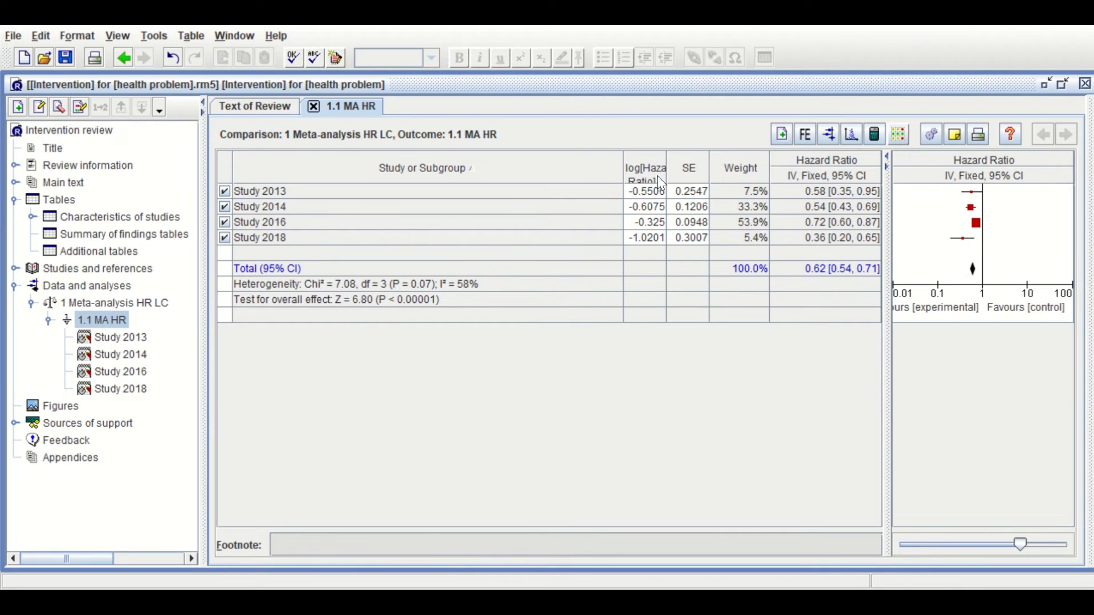
pyautogui.moveTo(719, 142)
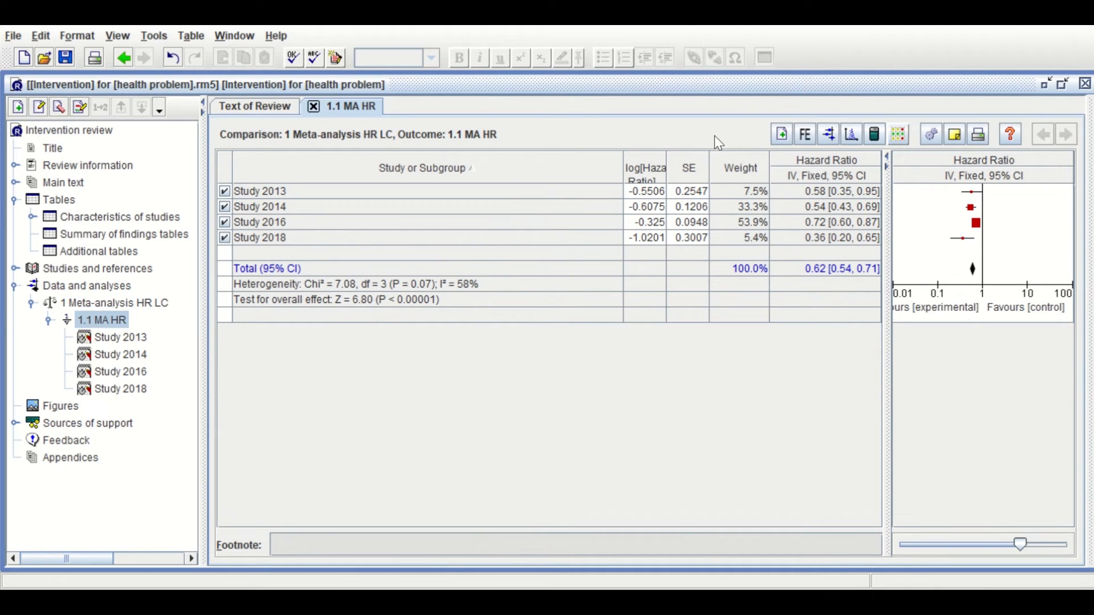
pyautogui.moveTo(687, 206)
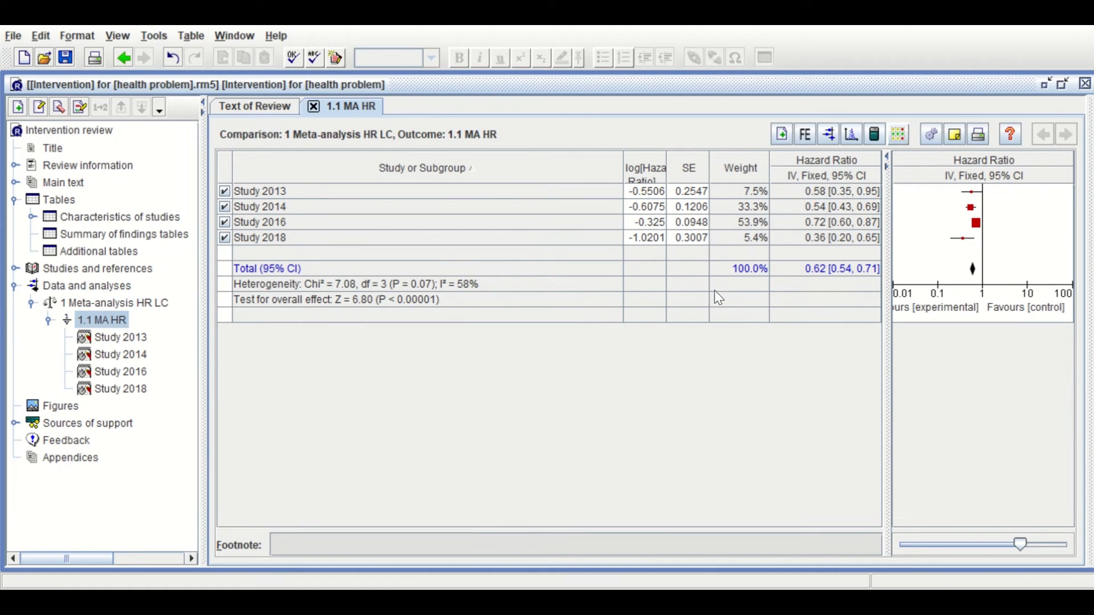
pyautogui.moveTo(868, 198)
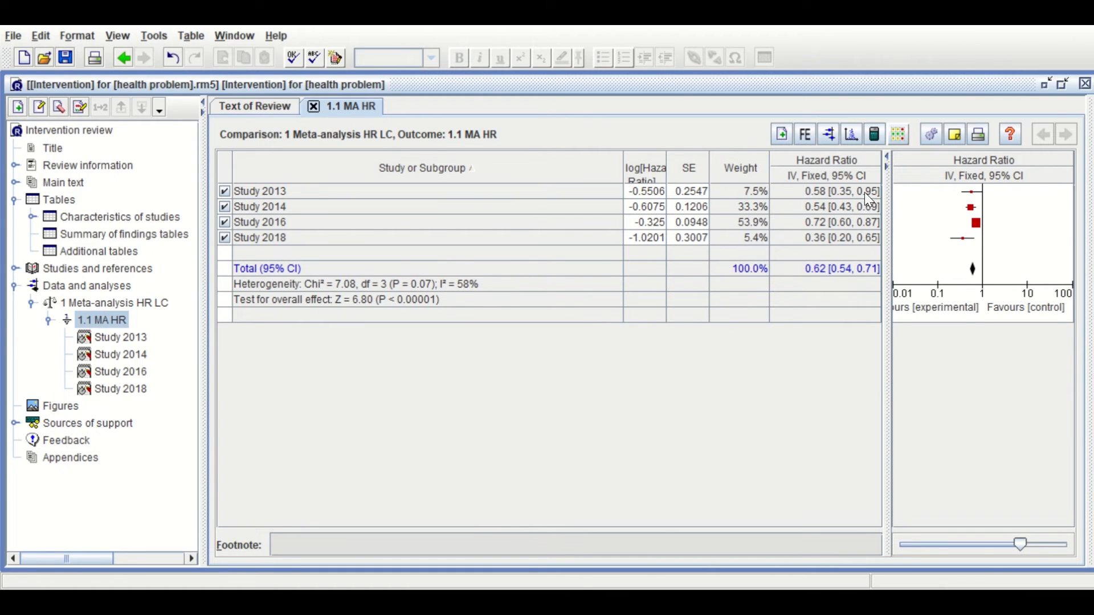
pyautogui.moveTo(822, 223)
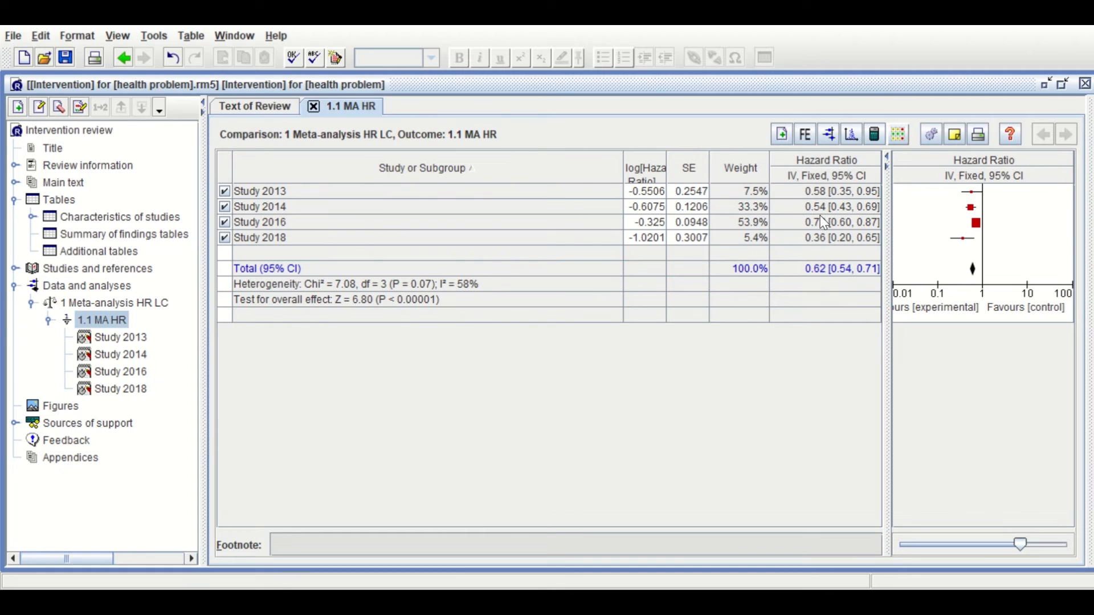
pyautogui.moveTo(844, 275)
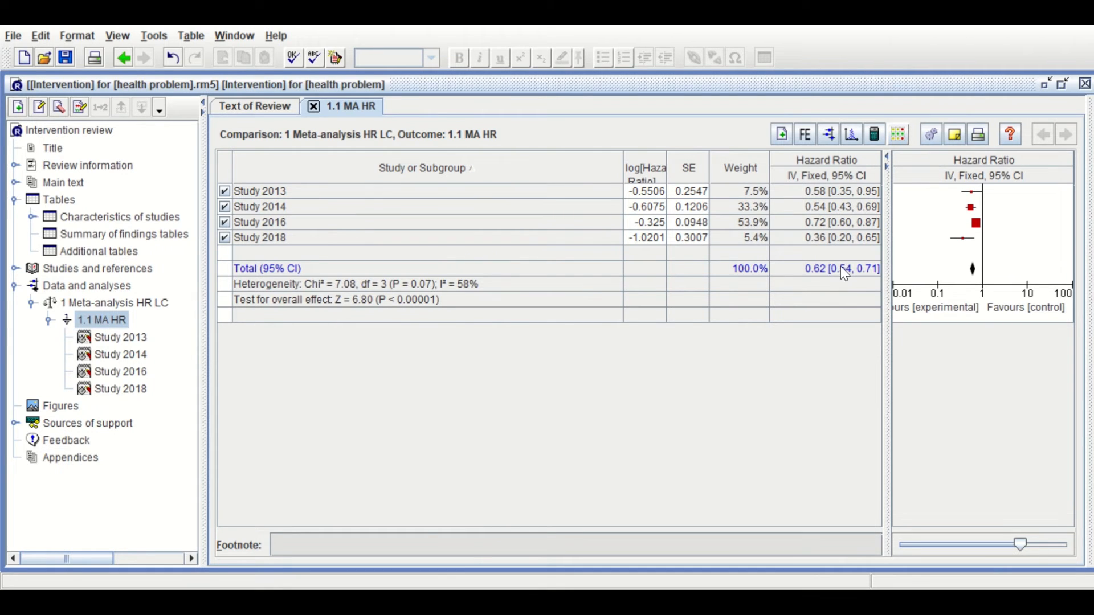
pyautogui.moveTo(820, 127)
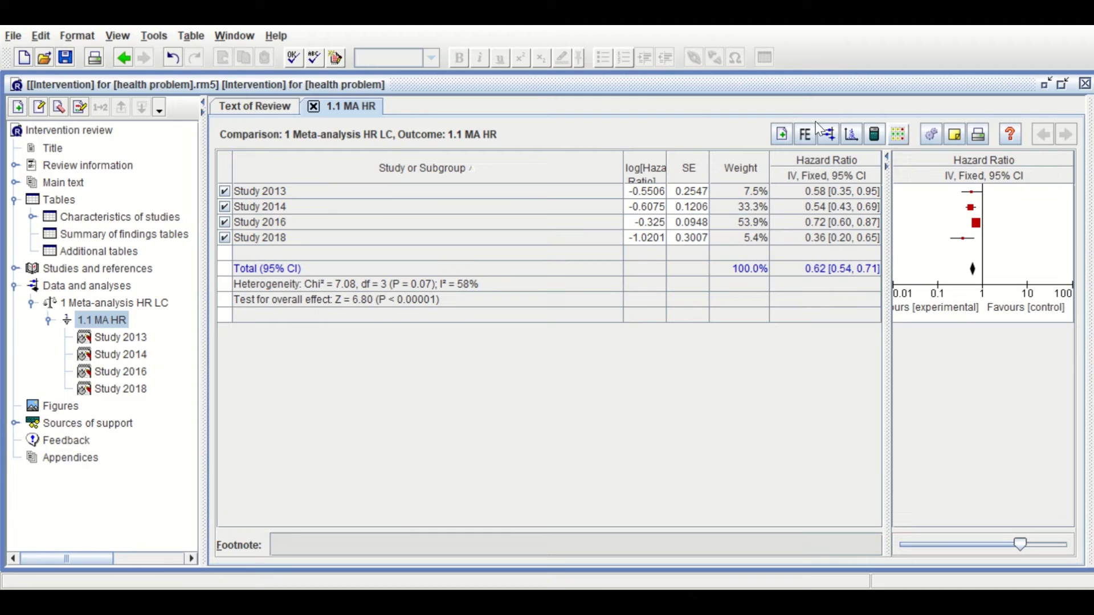
pyautogui.moveTo(816, 259)
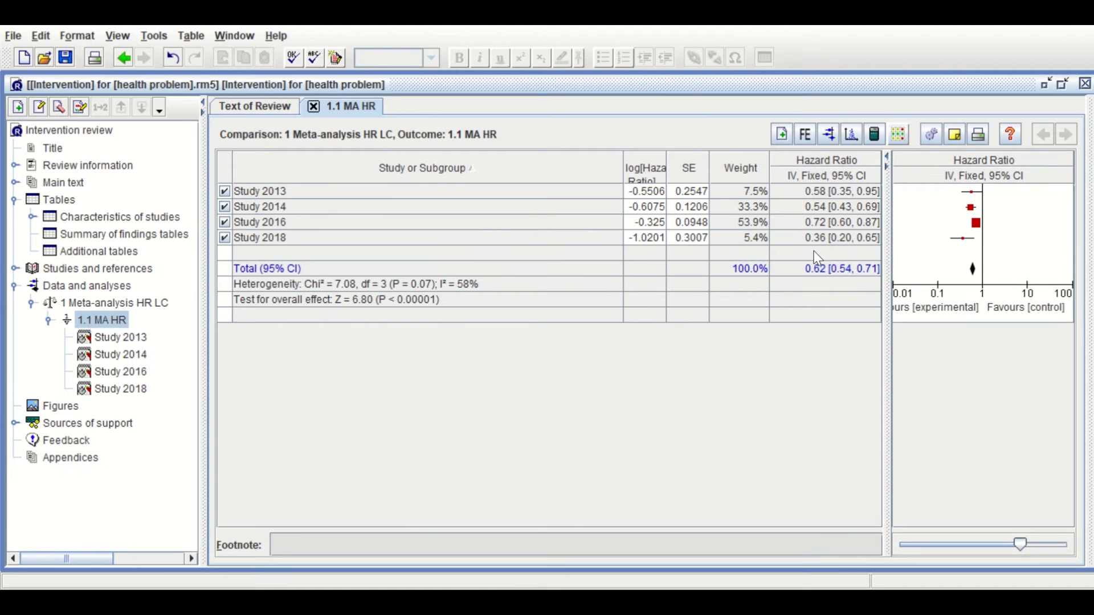
pyautogui.moveTo(846, 186)
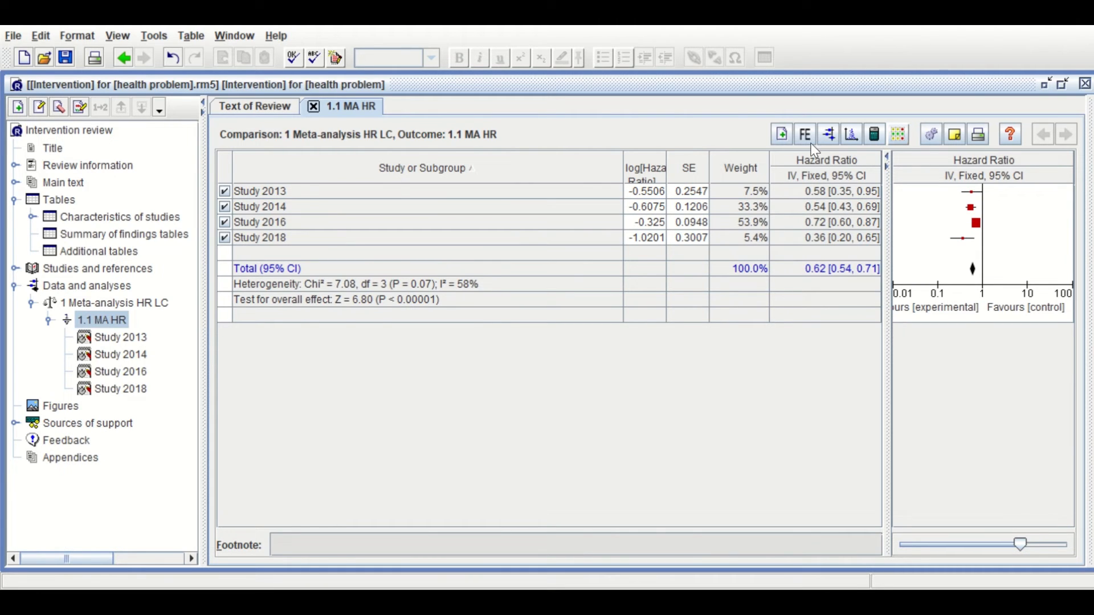
pyautogui.click(805, 134)
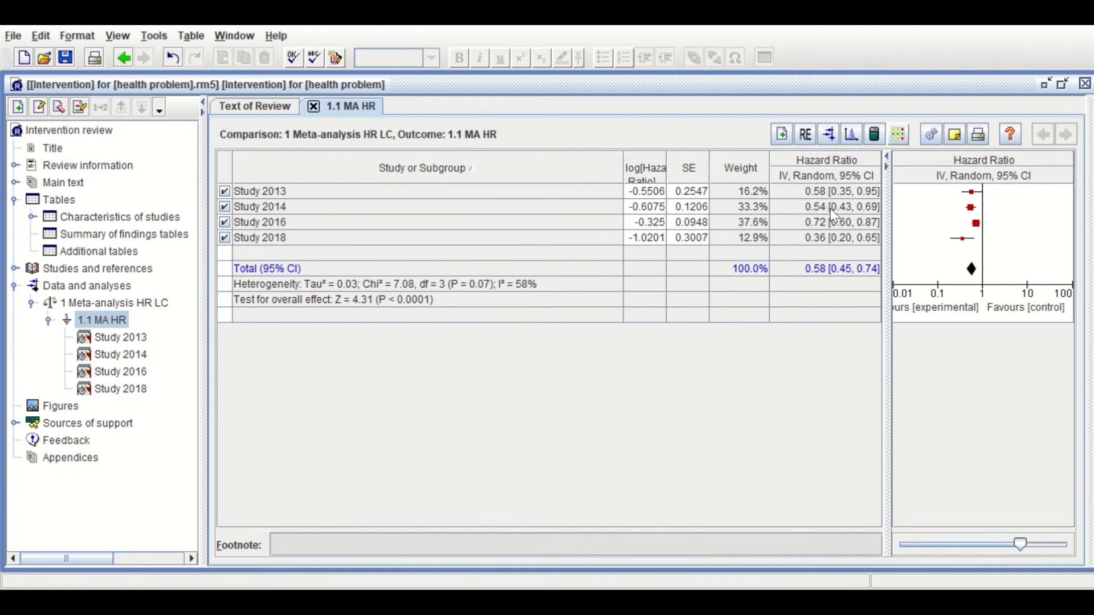
pyautogui.click(804, 134)
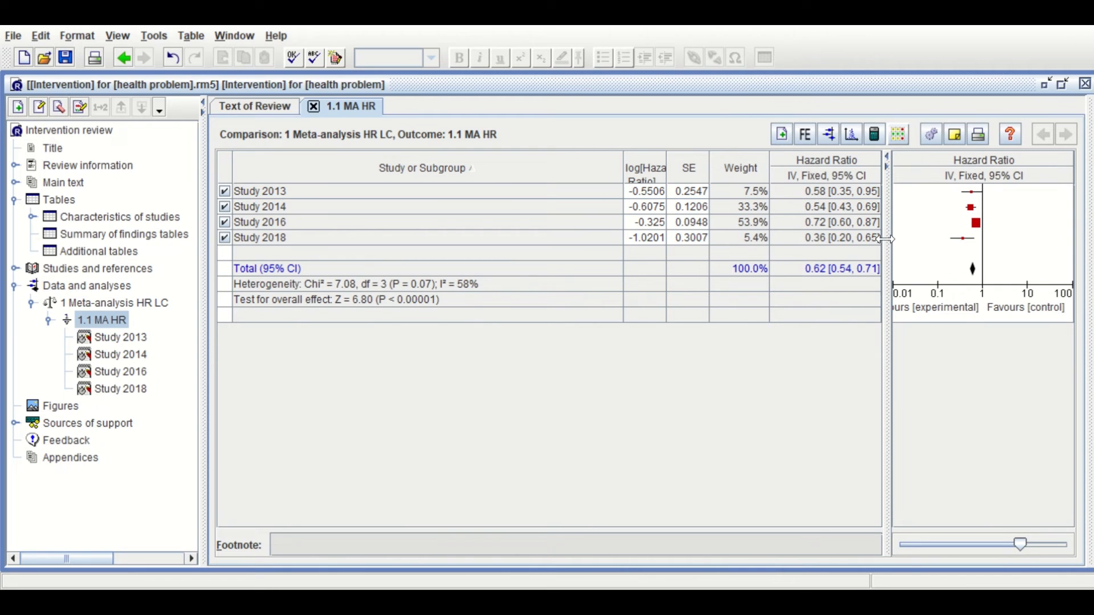
pyautogui.moveTo(848, 217)
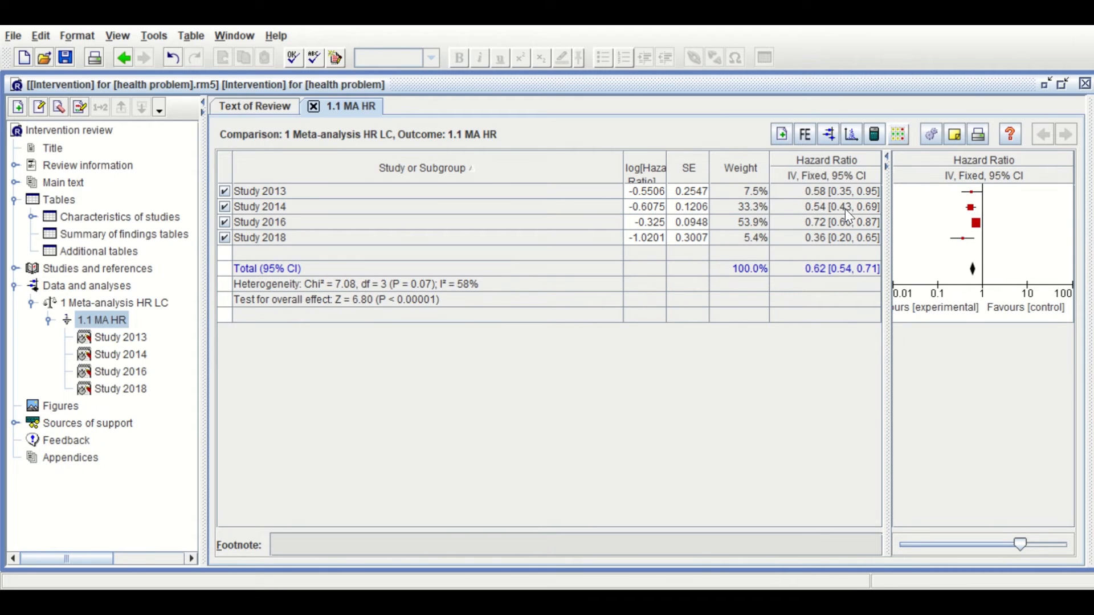
pyautogui.moveTo(854, 183)
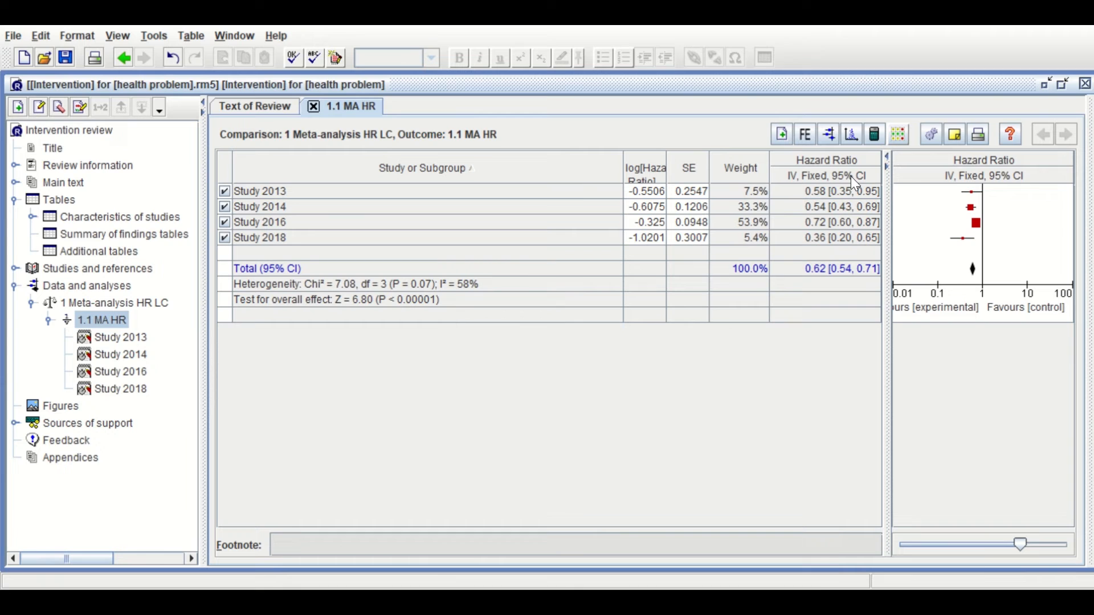
pyautogui.moveTo(853, 159)
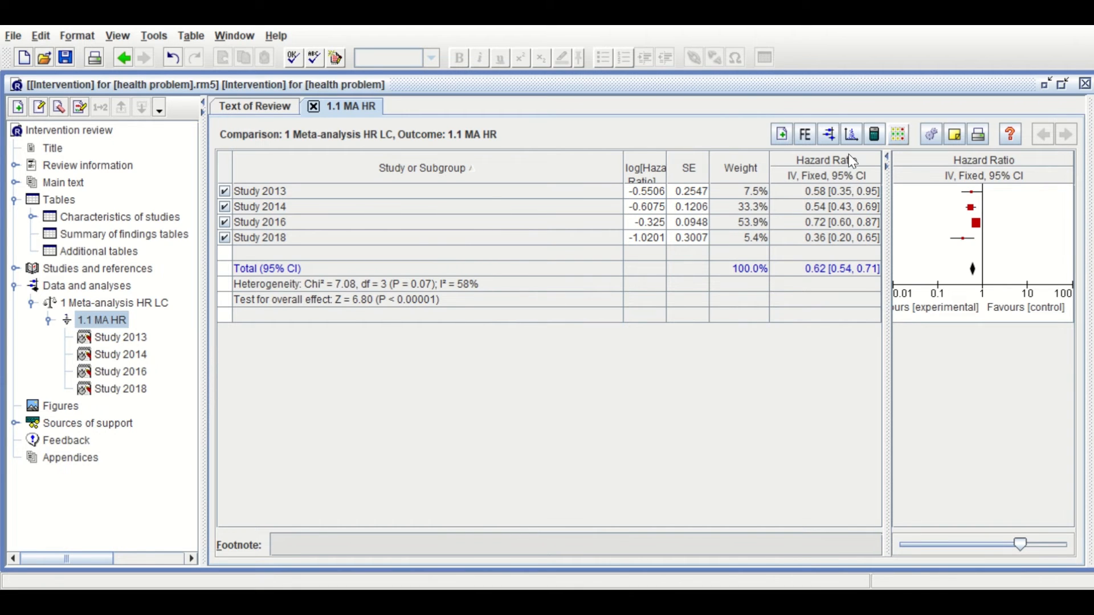
# Step: Show the forest plot with pooled HR 0.62 [0.54, 0.71], I² 58%, and add it as a figure
pyautogui.click(850, 135)
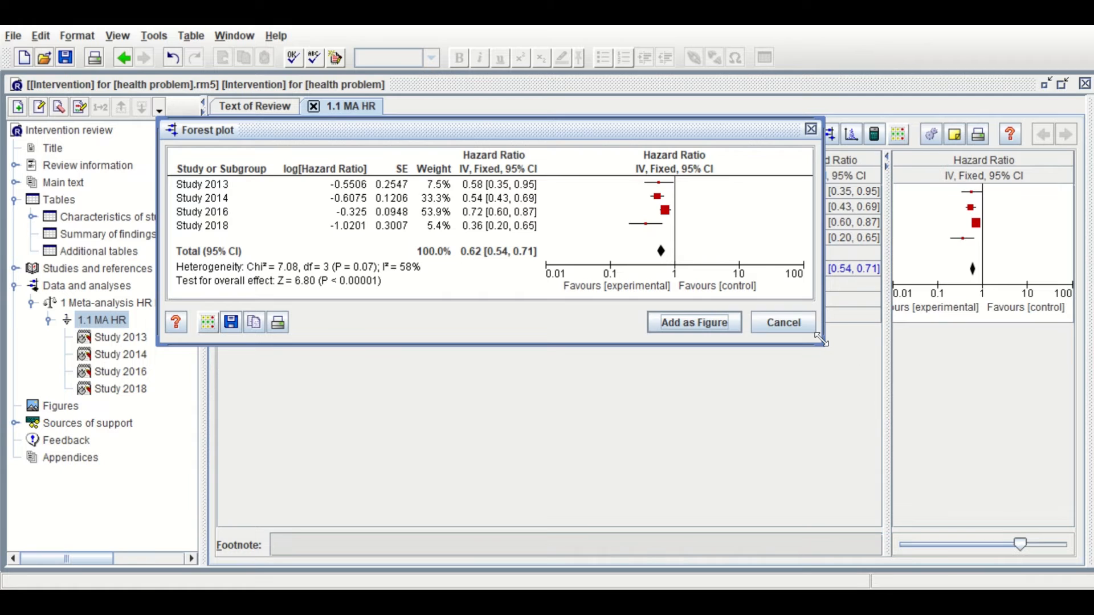
pyautogui.moveTo(822, 342); pyautogui.dragTo(990, 477)
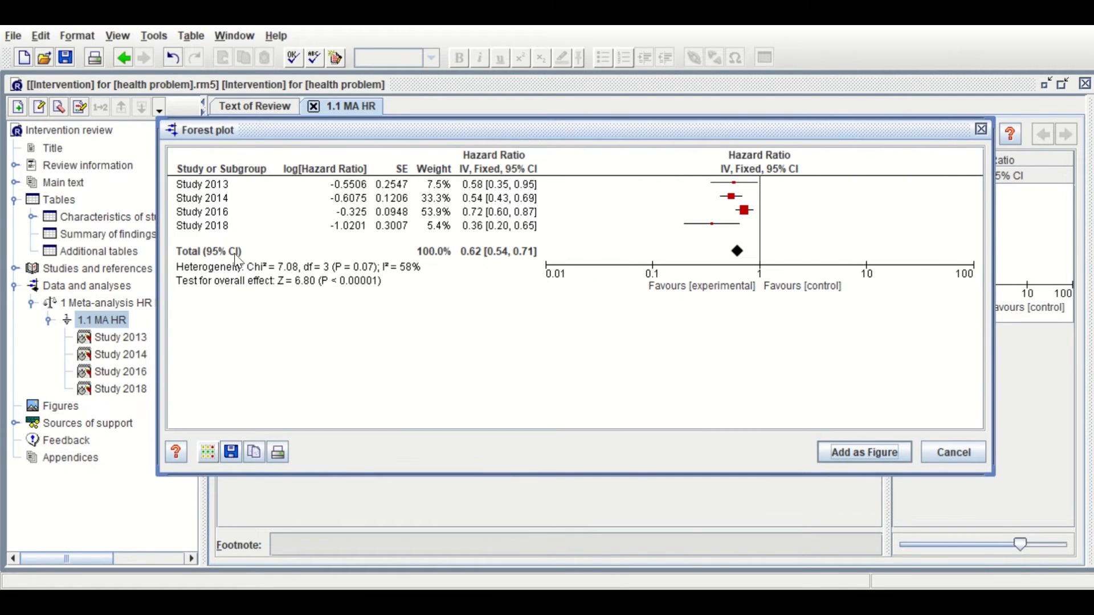
pyautogui.moveTo(415, 217)
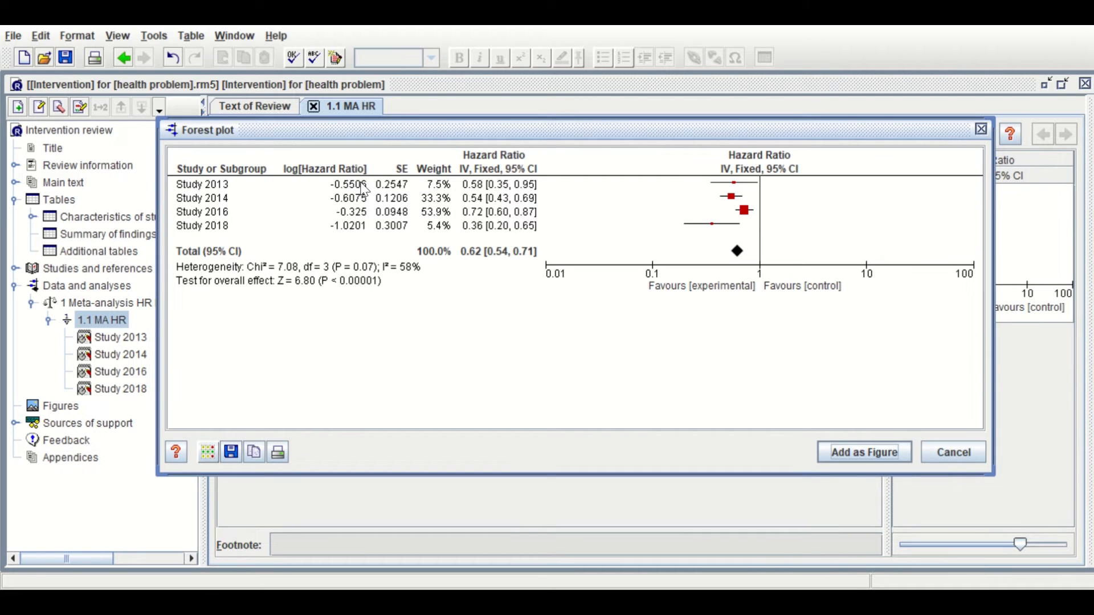
pyautogui.moveTo(425, 195)
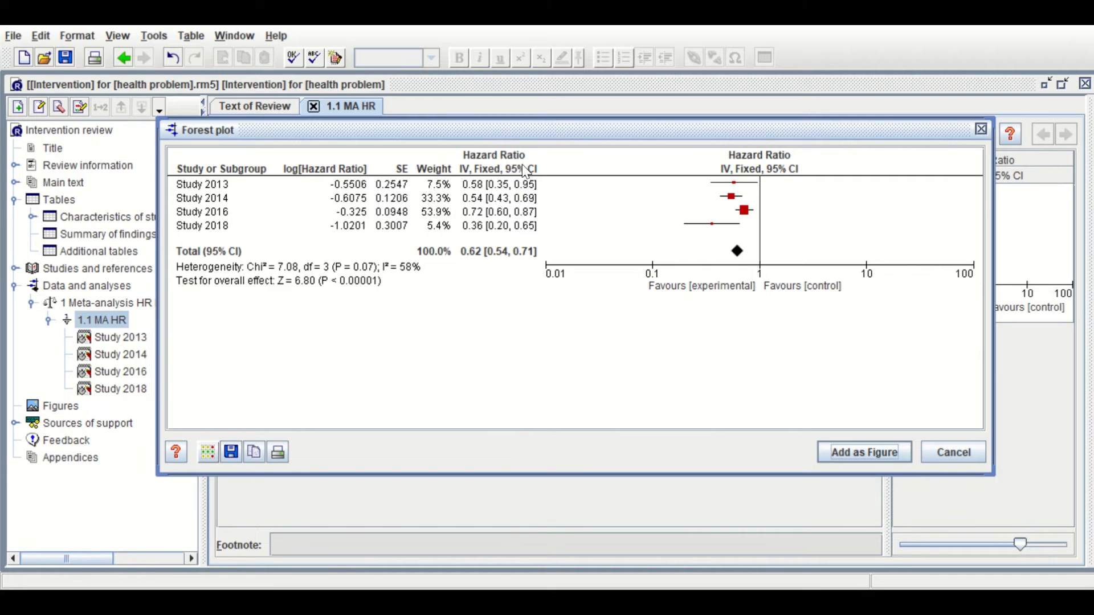
pyautogui.moveTo(502, 175)
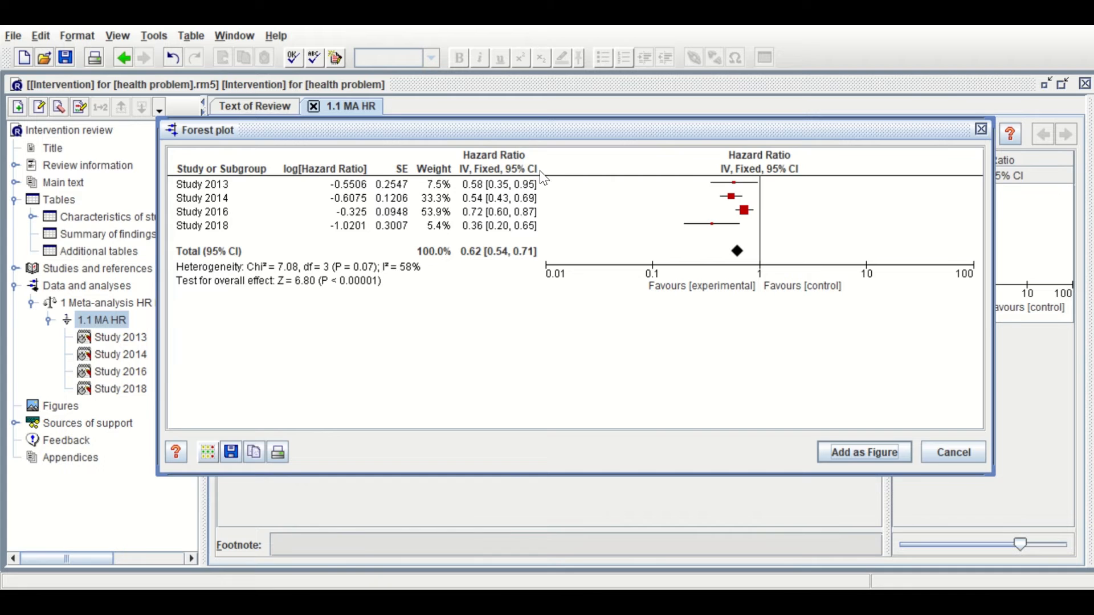
pyautogui.moveTo(887, 230)
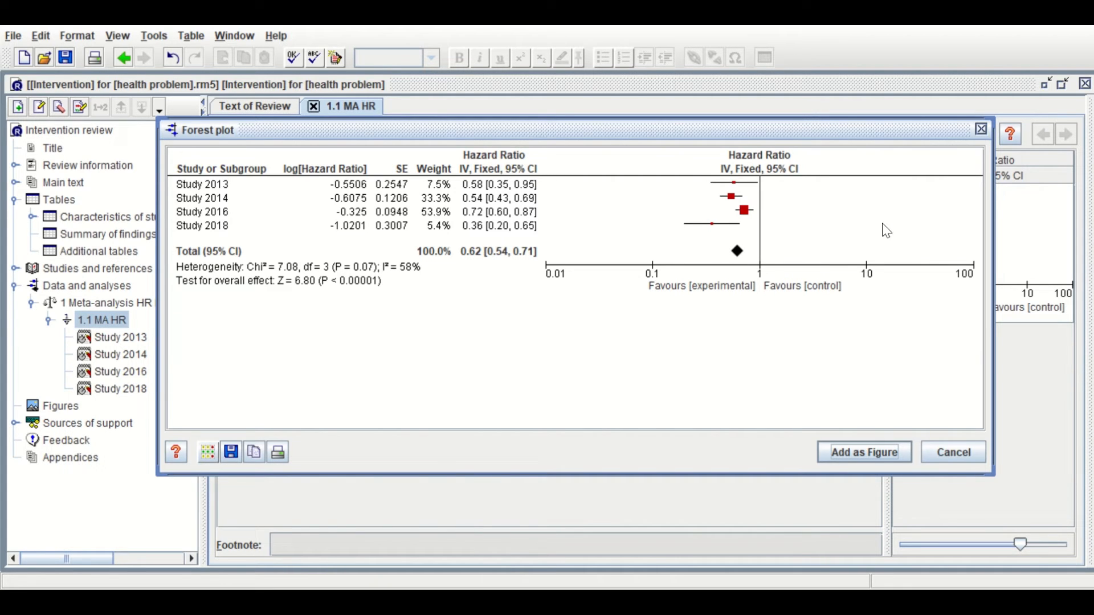
pyautogui.moveTo(792, 283)
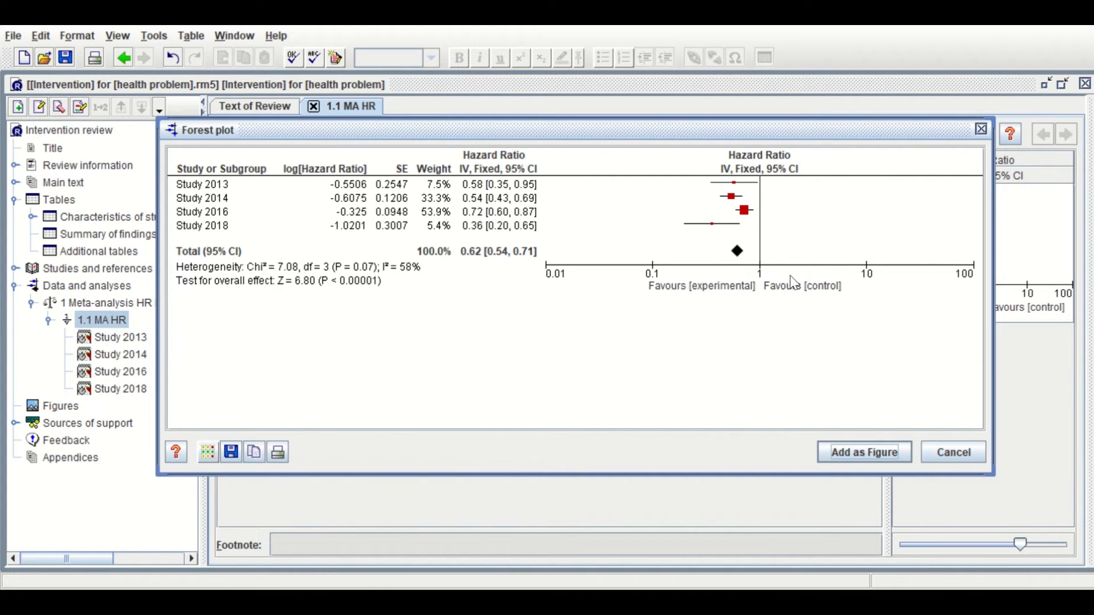
pyautogui.moveTo(759, 260)
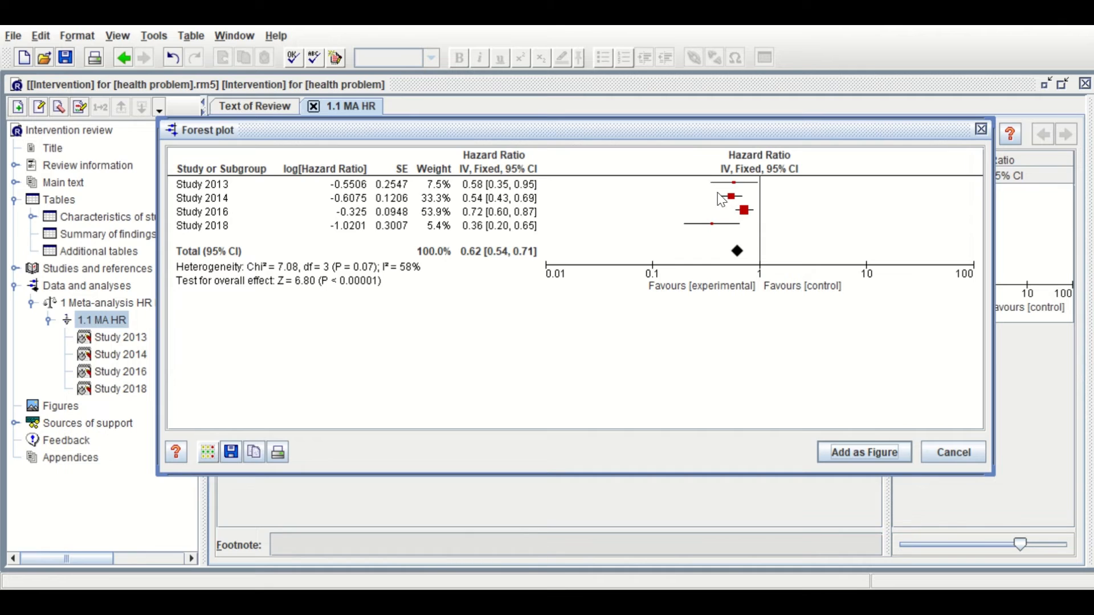
pyautogui.moveTo(716, 194)
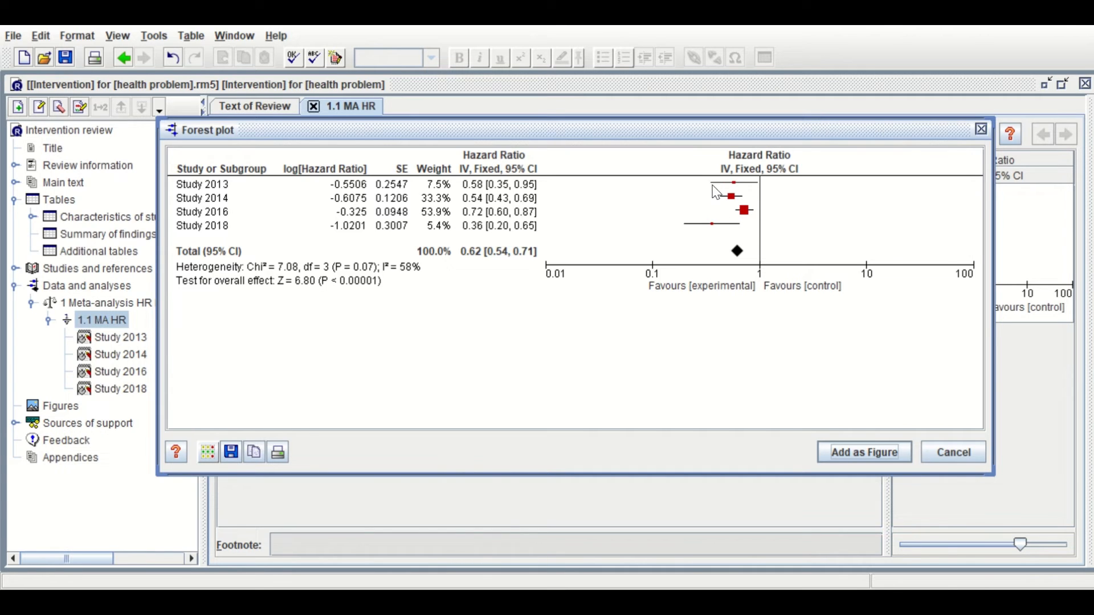
pyautogui.moveTo(744, 195)
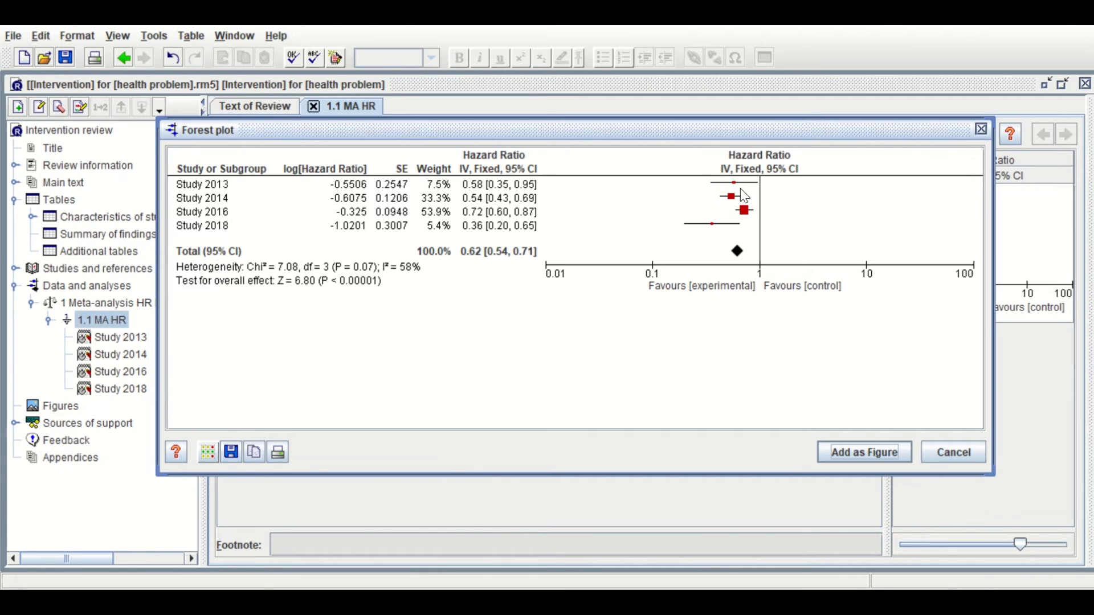
pyautogui.moveTo(726, 203)
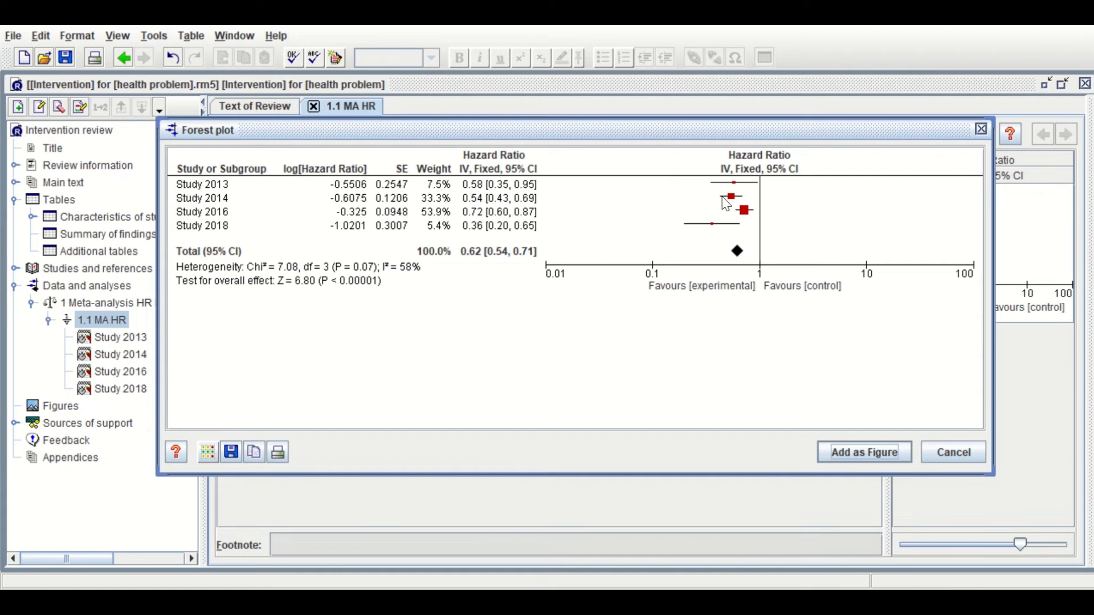
pyautogui.moveTo(468, 219)
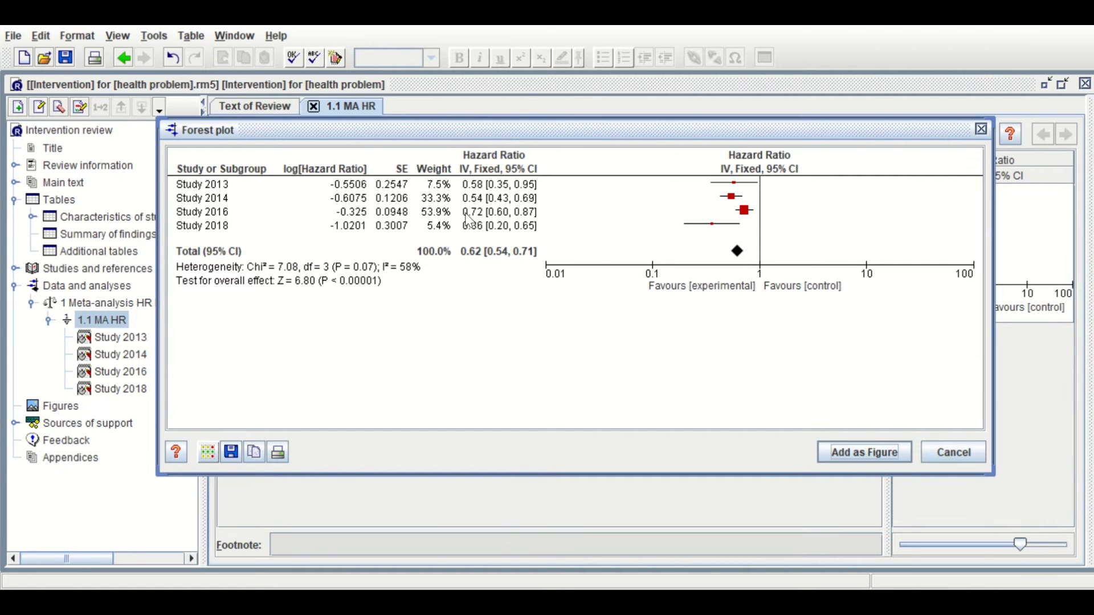
pyautogui.moveTo(760, 211)
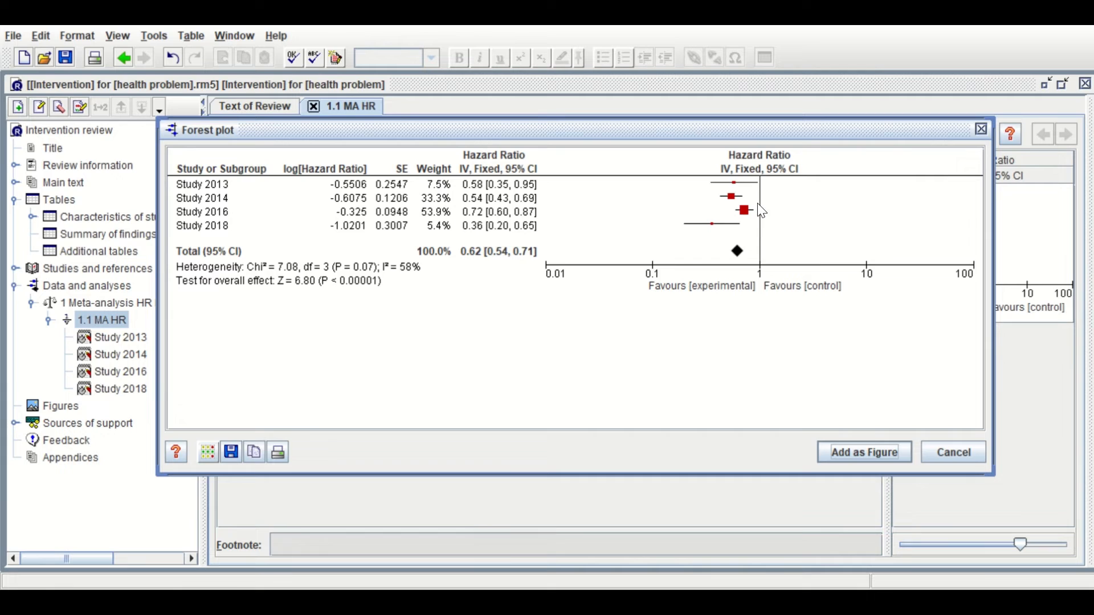
pyautogui.moveTo(731, 254)
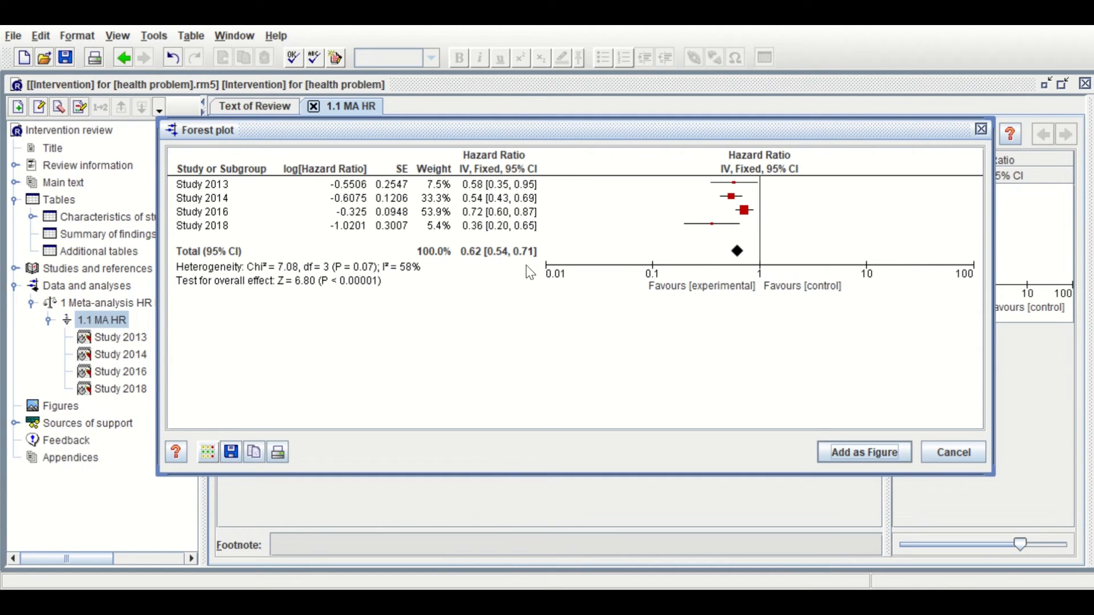
pyautogui.moveTo(709, 271)
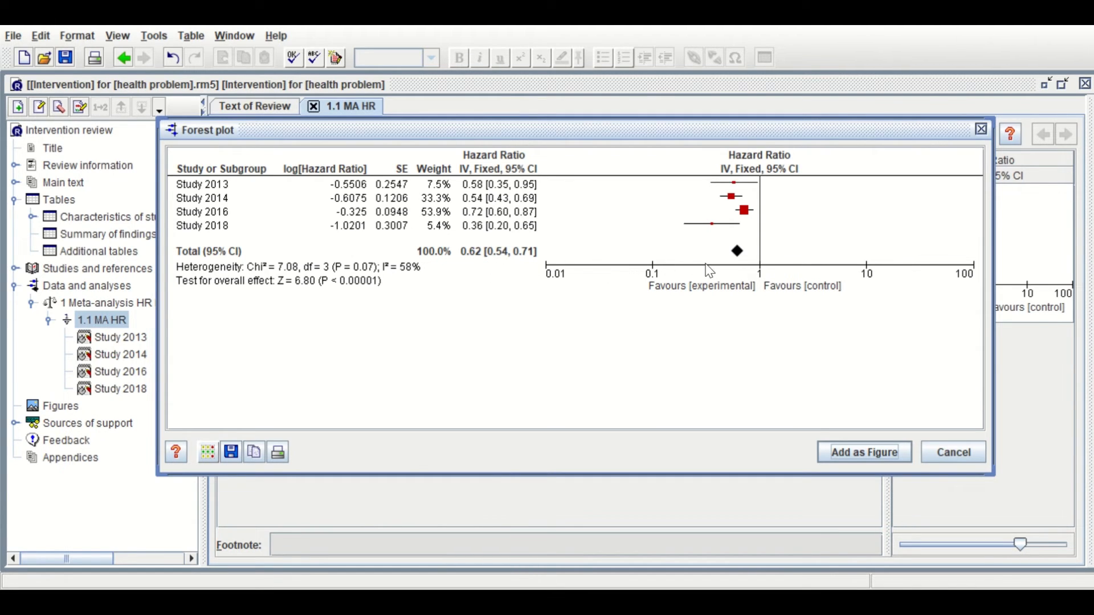
pyautogui.moveTo(834, 302)
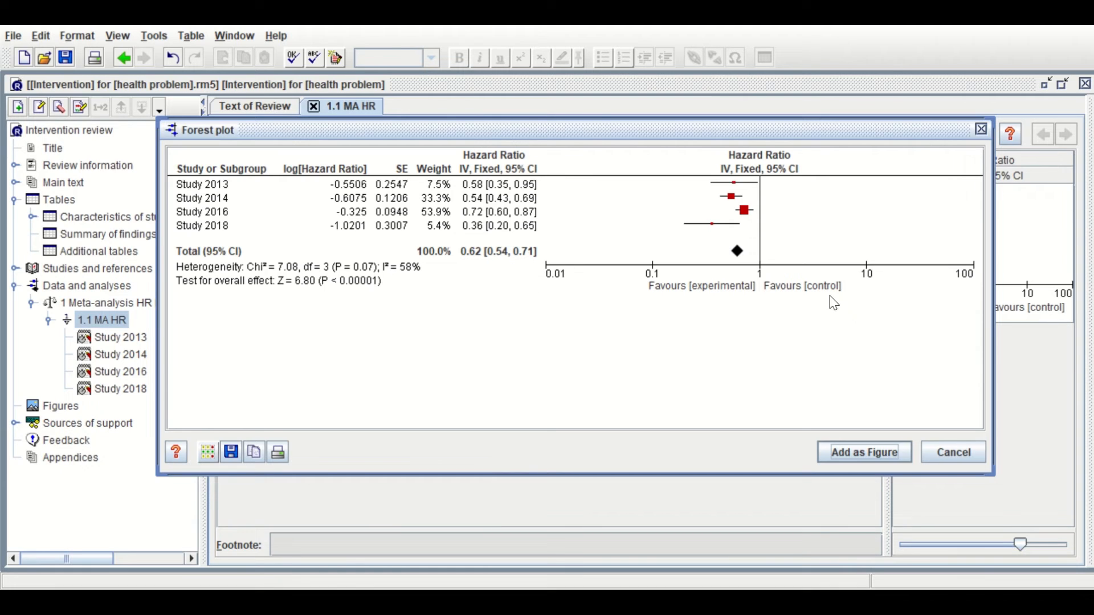
pyautogui.moveTo(726, 289)
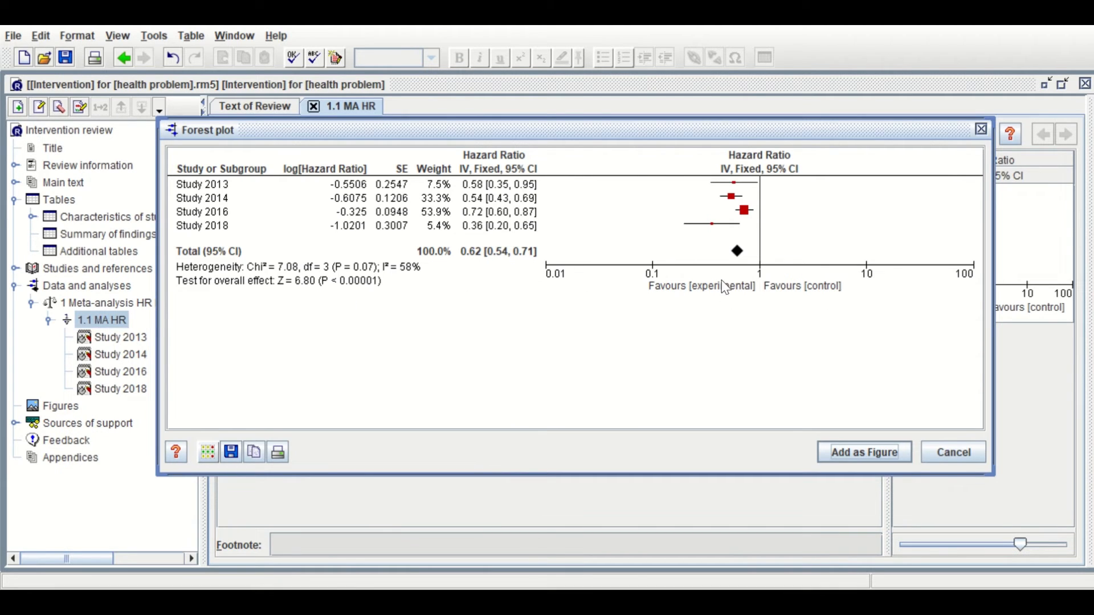
pyautogui.moveTo(174, 279)
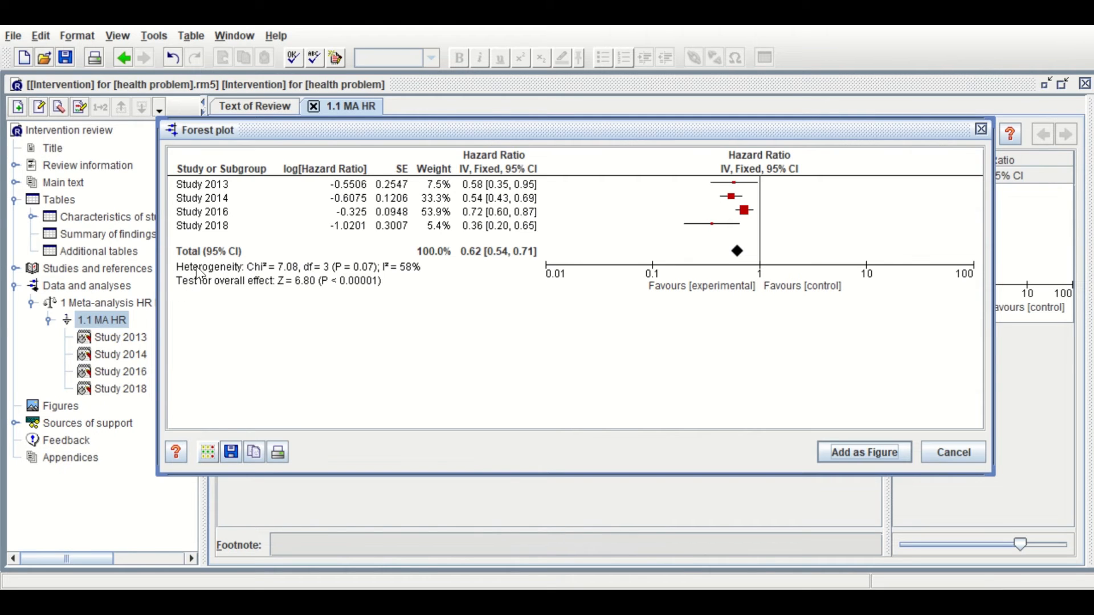
pyautogui.moveTo(349, 281)
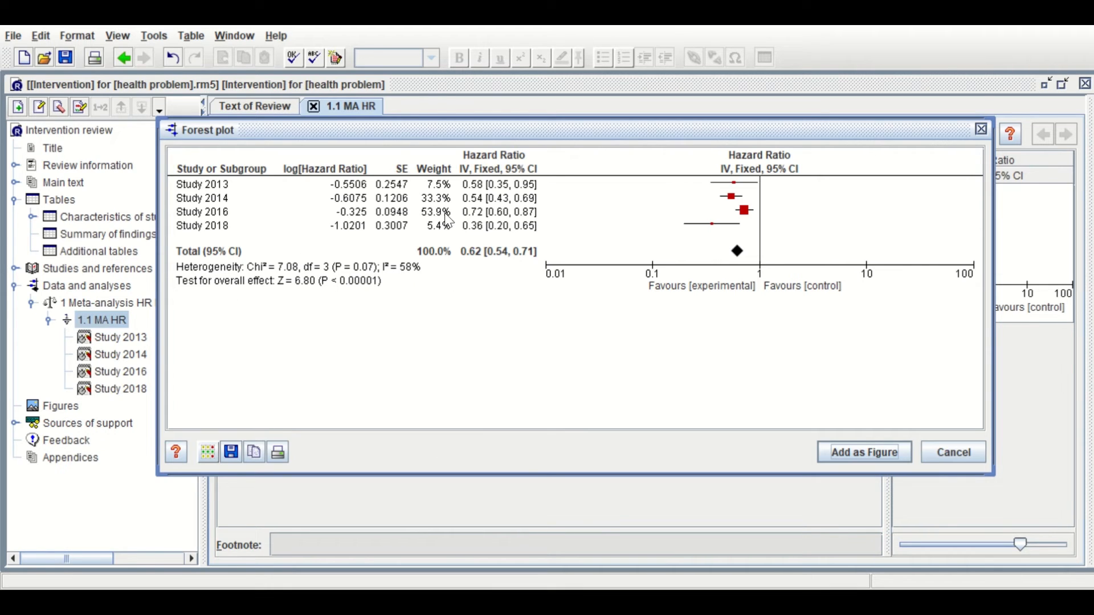
pyautogui.moveTo(572, 338)
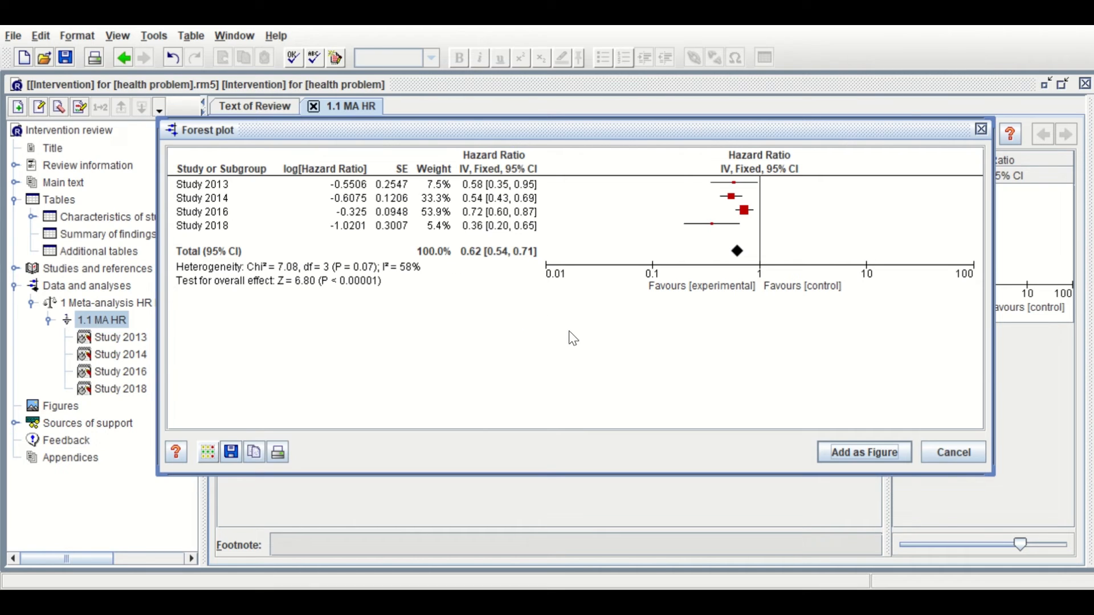
pyautogui.moveTo(498, 219)
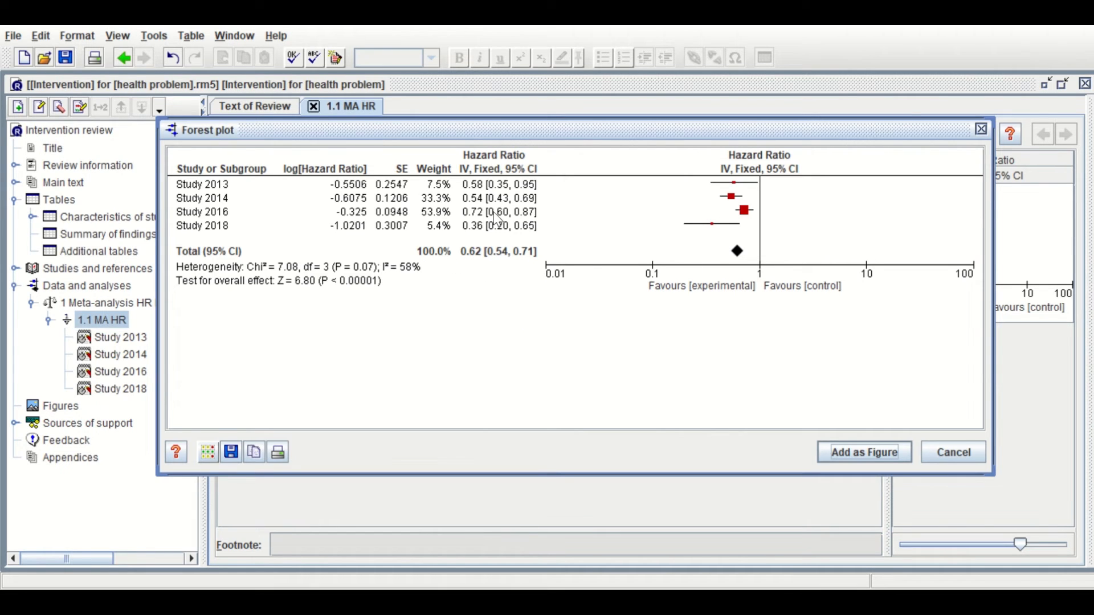
pyautogui.moveTo(394, 286)
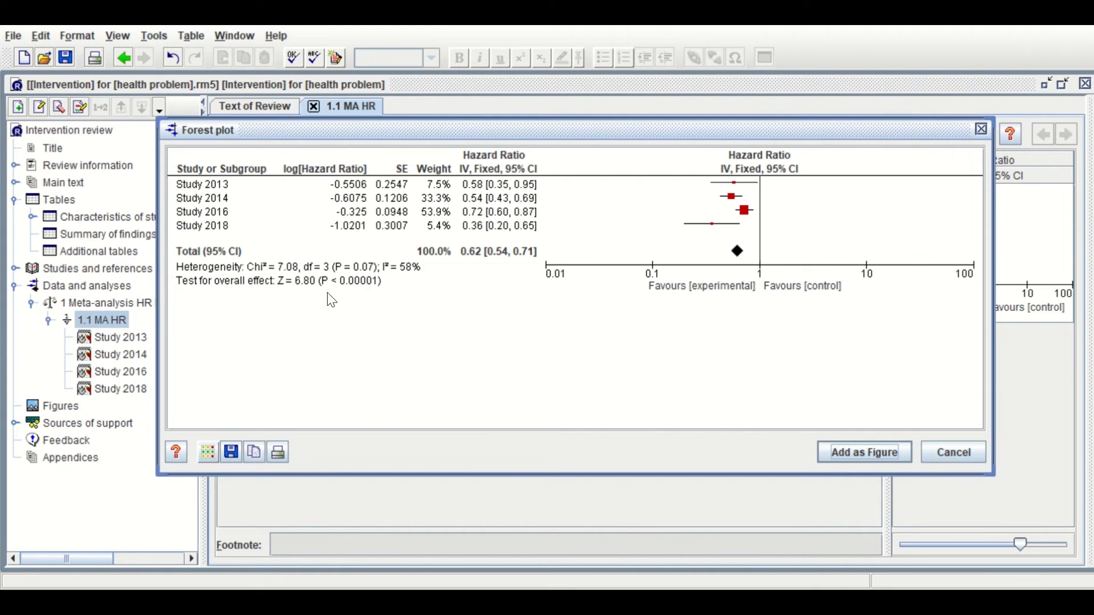
pyautogui.moveTo(368, 300)
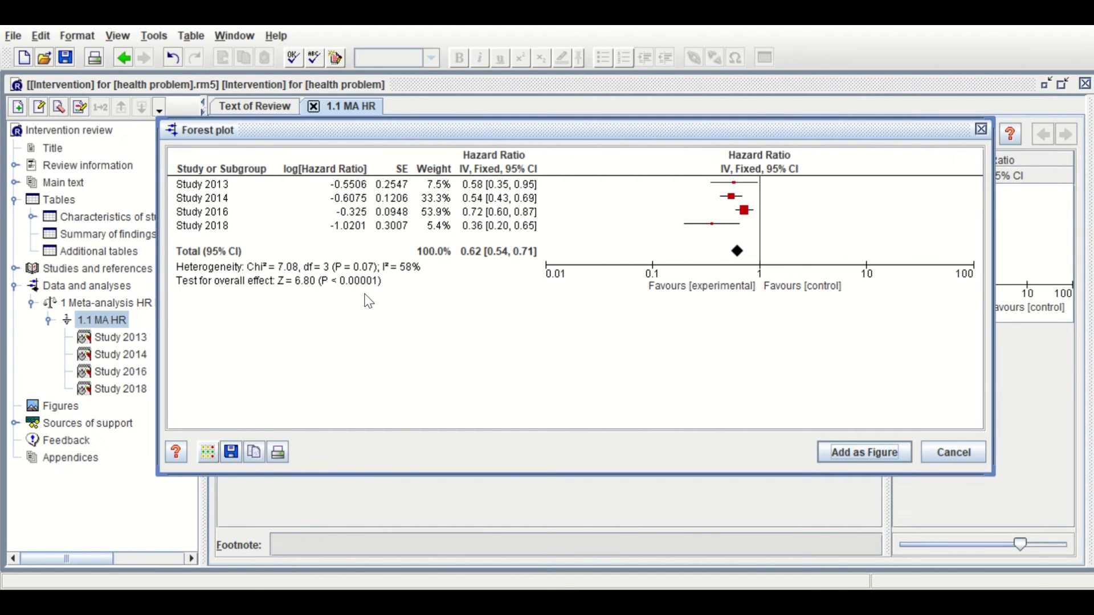
pyautogui.click(864, 452)
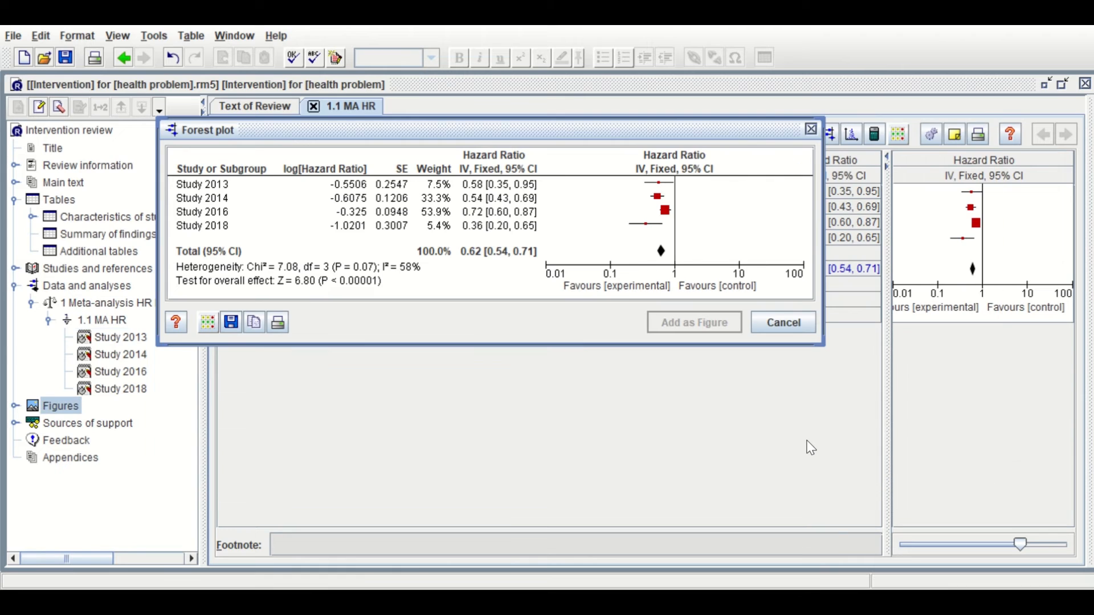